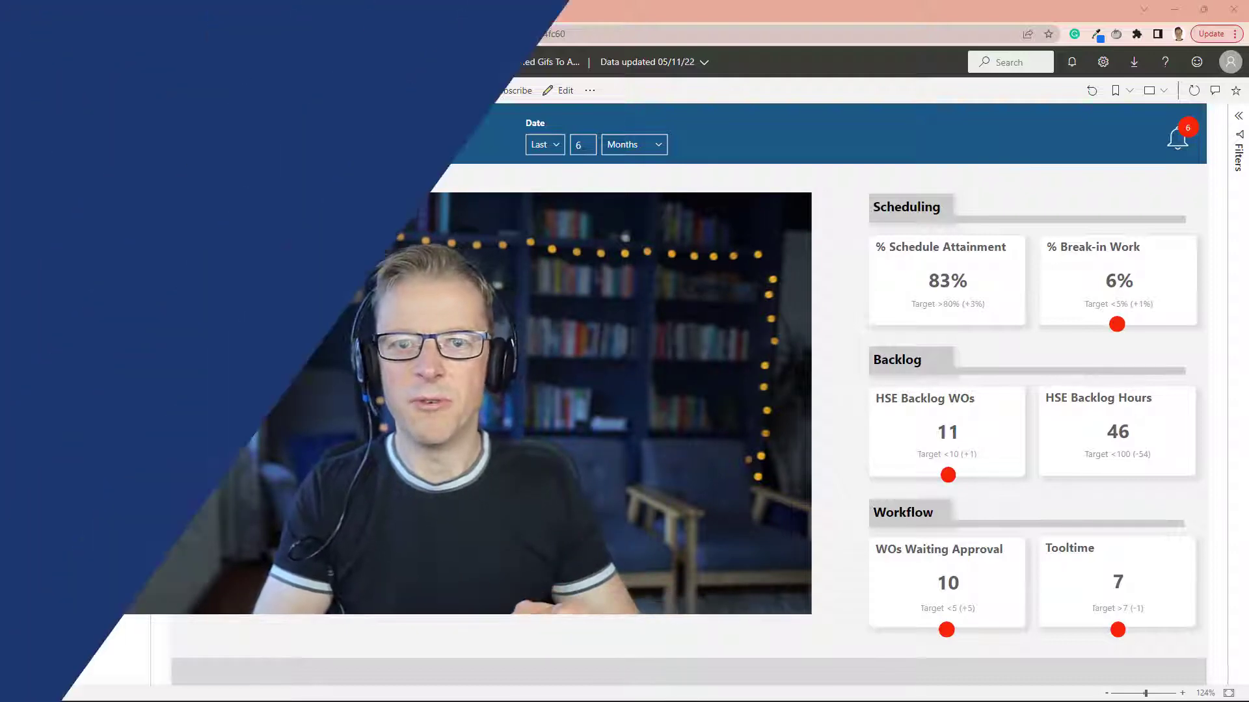
Select the Scheduling heading visual and inspect its Effects > Background color dropdown.
{"action": "left_click", "coordinate": [564, 90]}
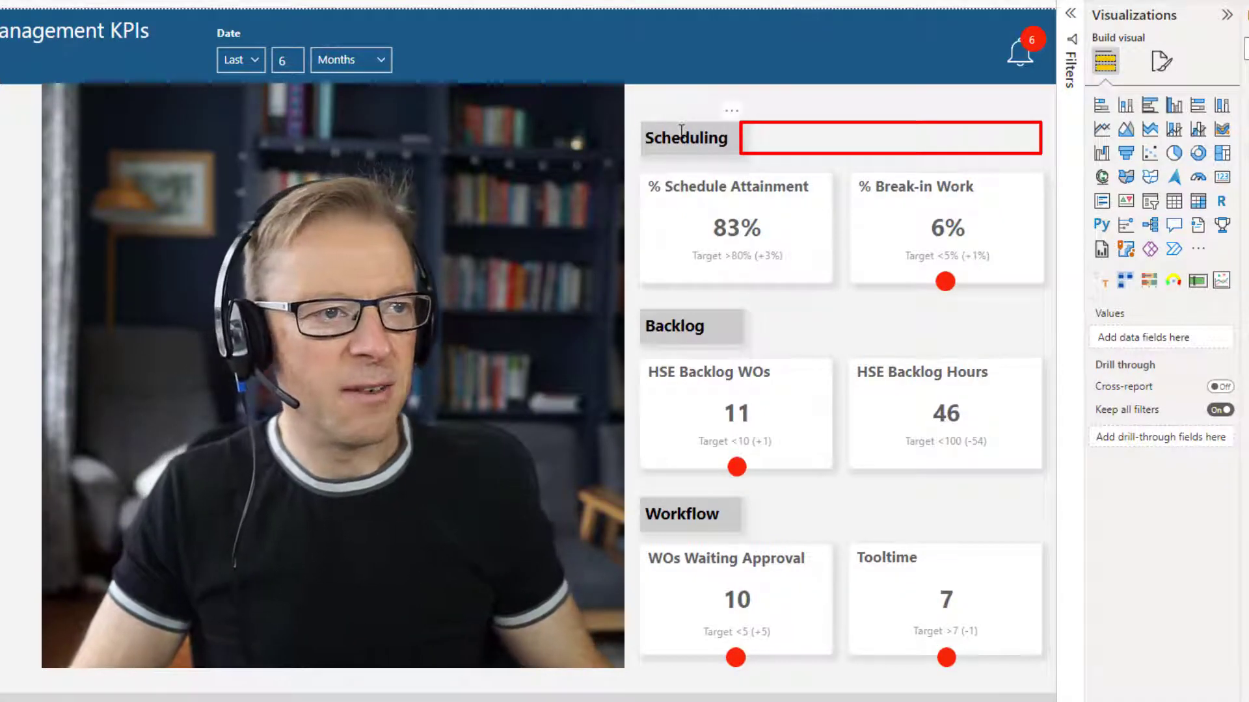
{"action": "left_click", "coordinate": [1162, 61]}
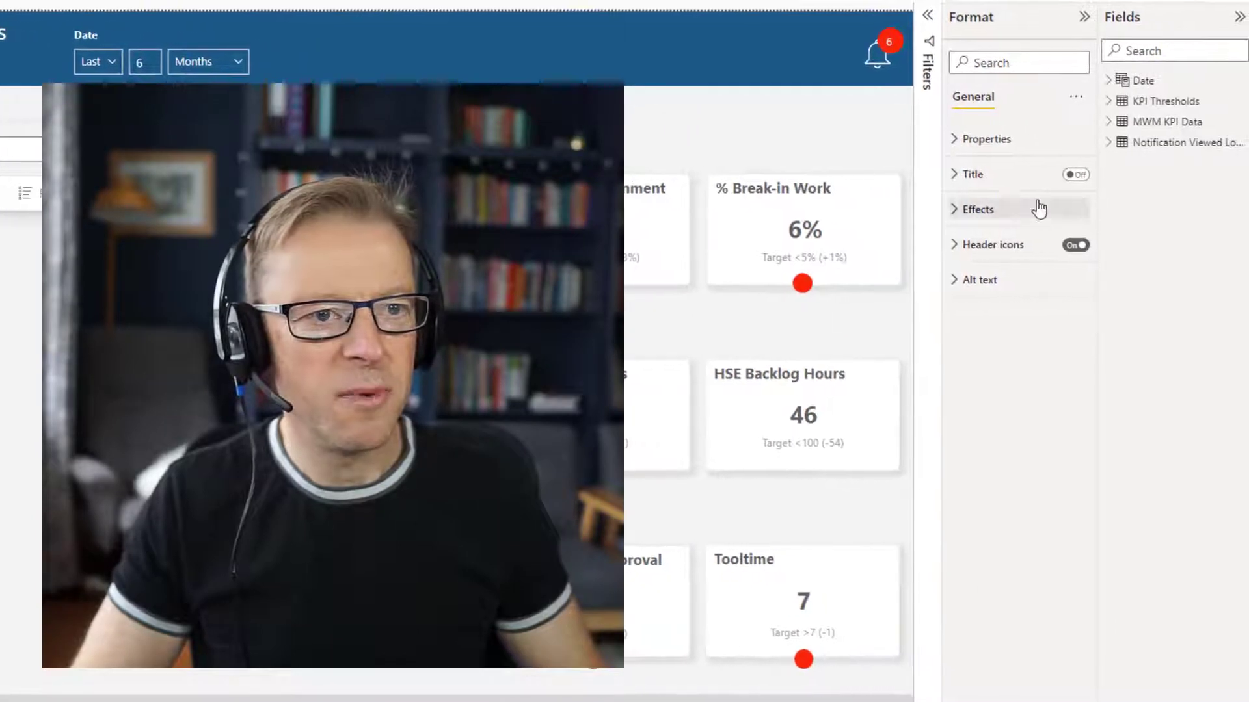
{"action": "left_click", "coordinate": [975, 208]}
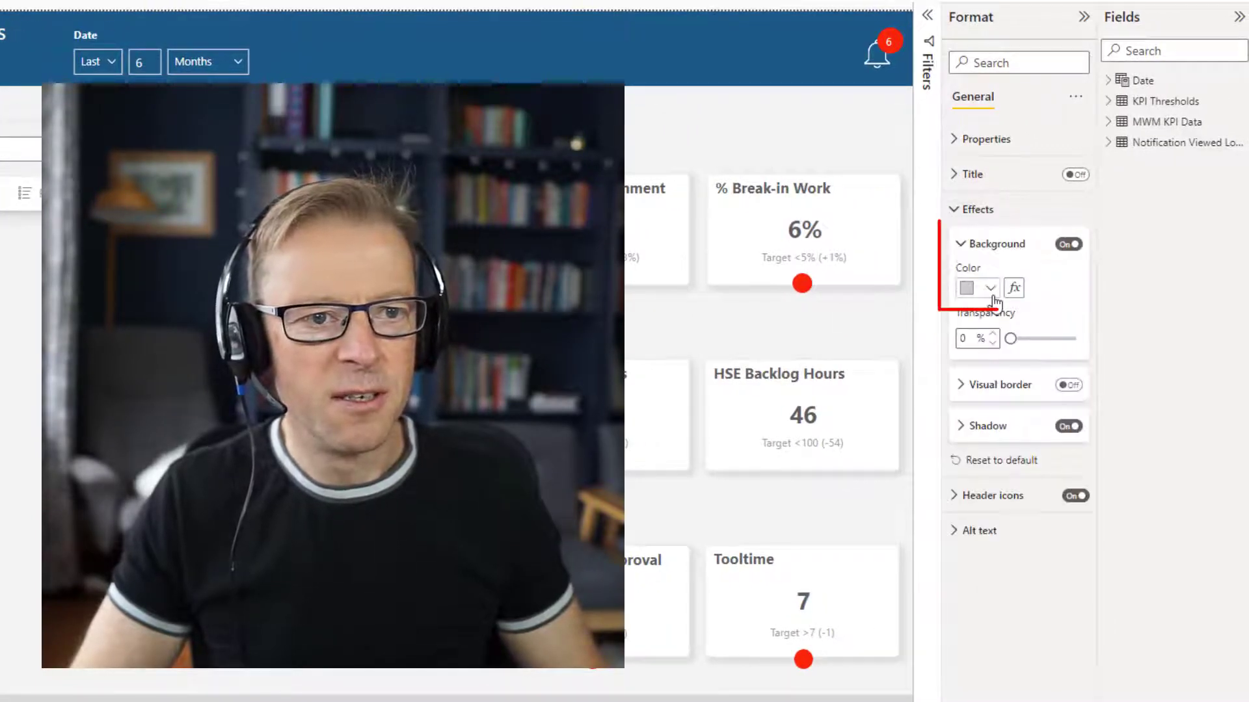
{"action": "left_click", "coordinate": [987, 287]}
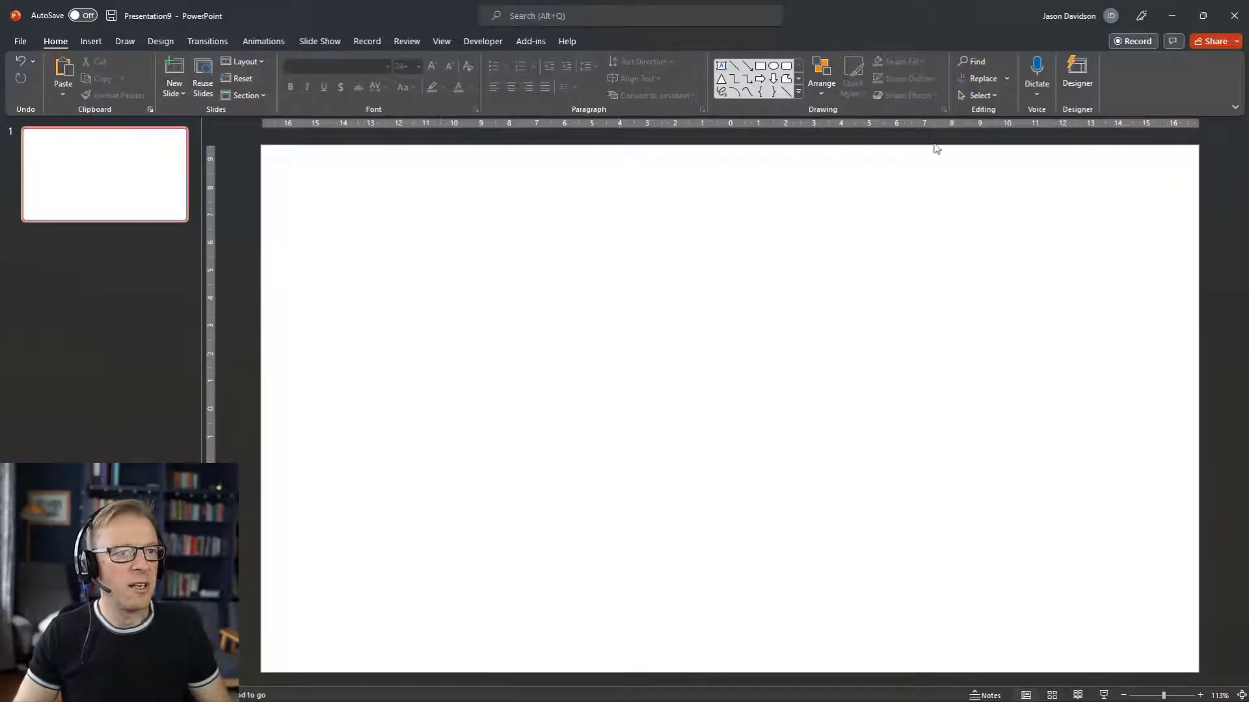
Change the slide to the custom Banner preset size.
{"action": "left_click", "coordinate": [160, 40]}
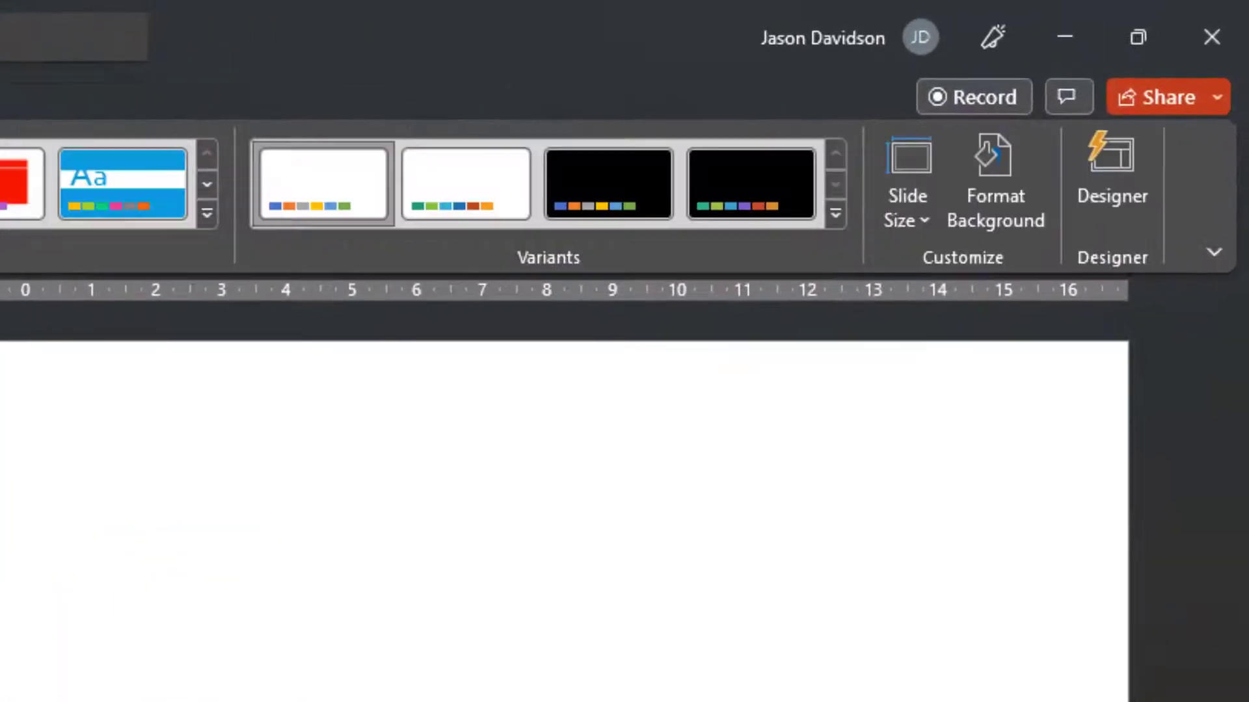
{"action": "left_click", "coordinate": [905, 181]}
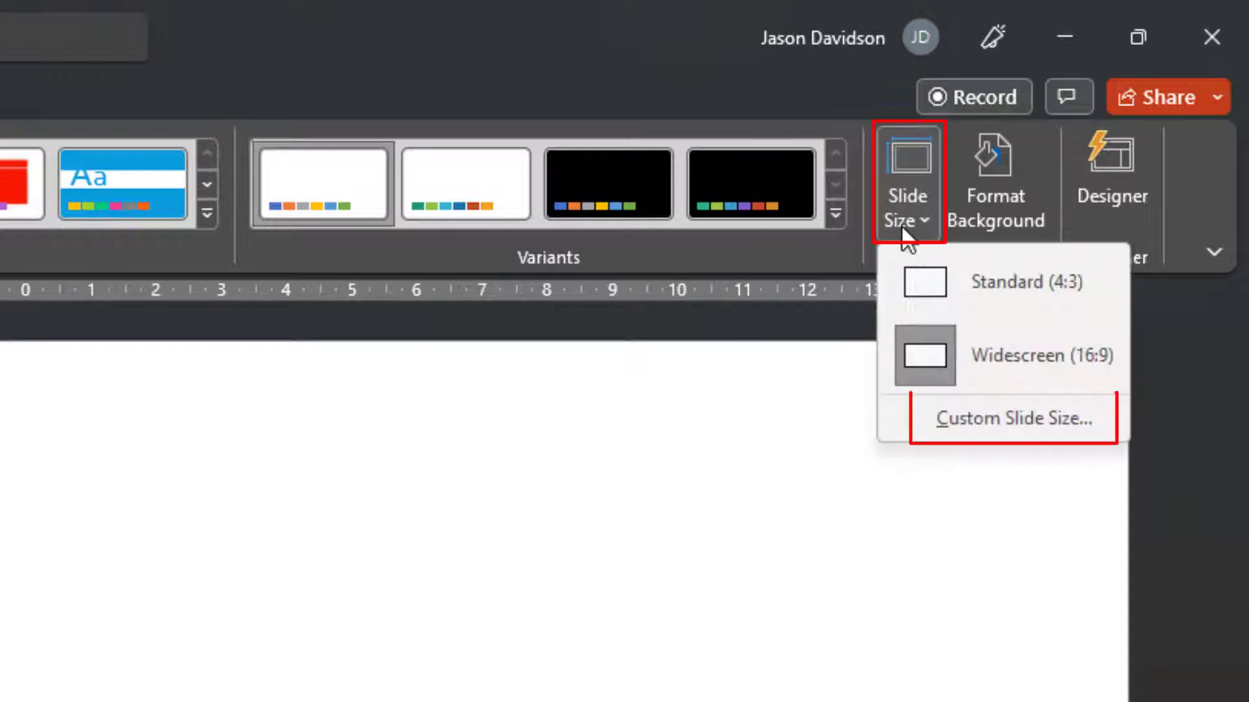
{"action": "left_click", "coordinate": [1011, 418]}
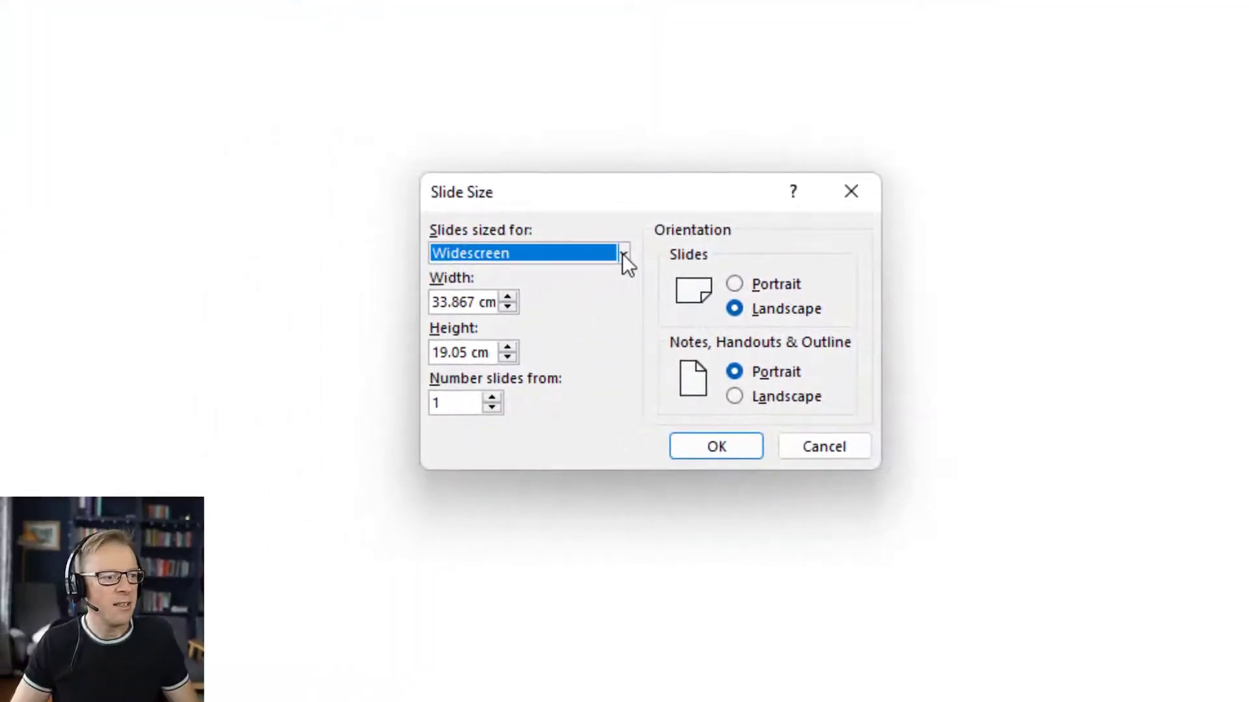
{"action": "left_click", "coordinate": [714, 446]}
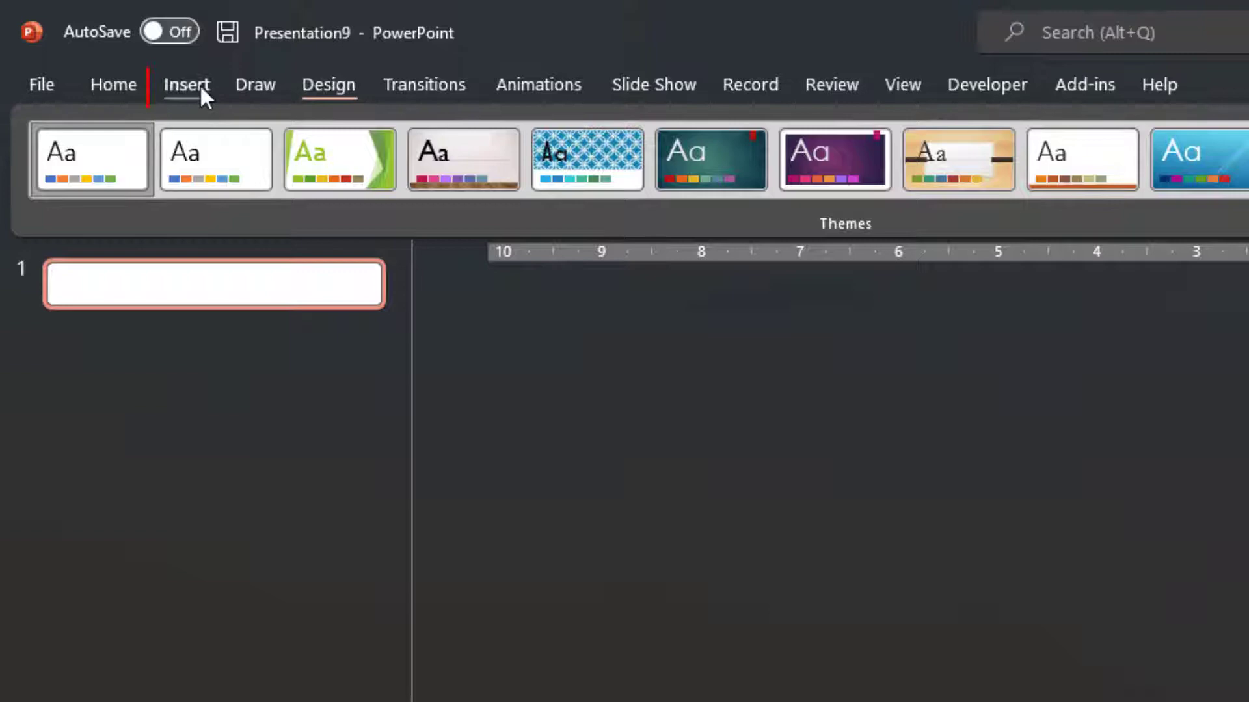
Add a full-width blue rectangle and trim its height to 0.5 cm in Format Shape.
{"action": "left_click", "coordinate": [187, 85]}
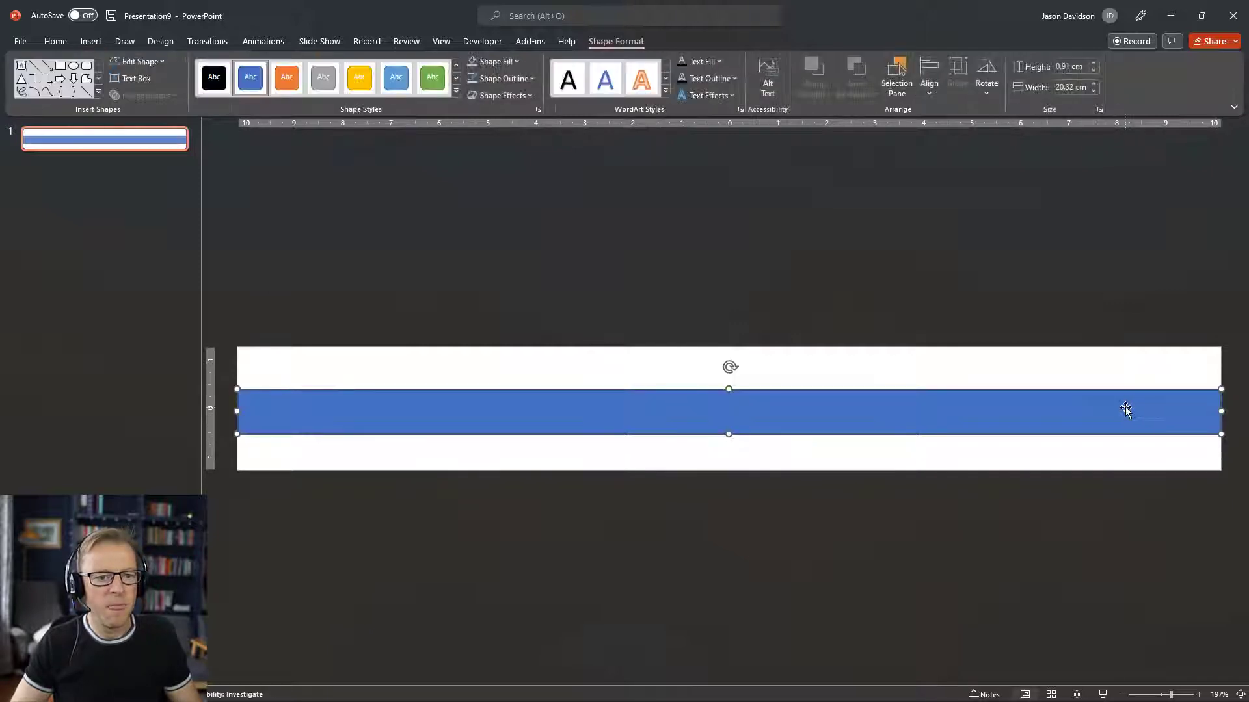
{"action": "right_click", "coordinate": [1125, 411]}
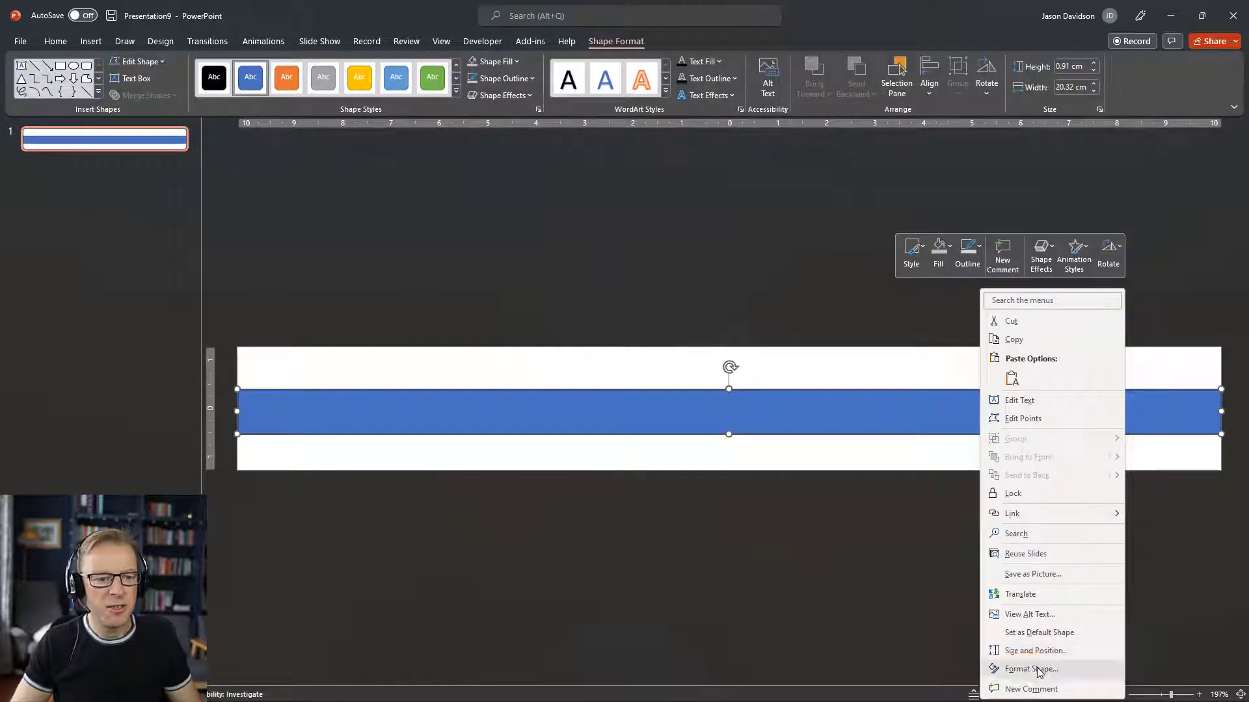
{"action": "left_click", "coordinate": [1029, 669]}
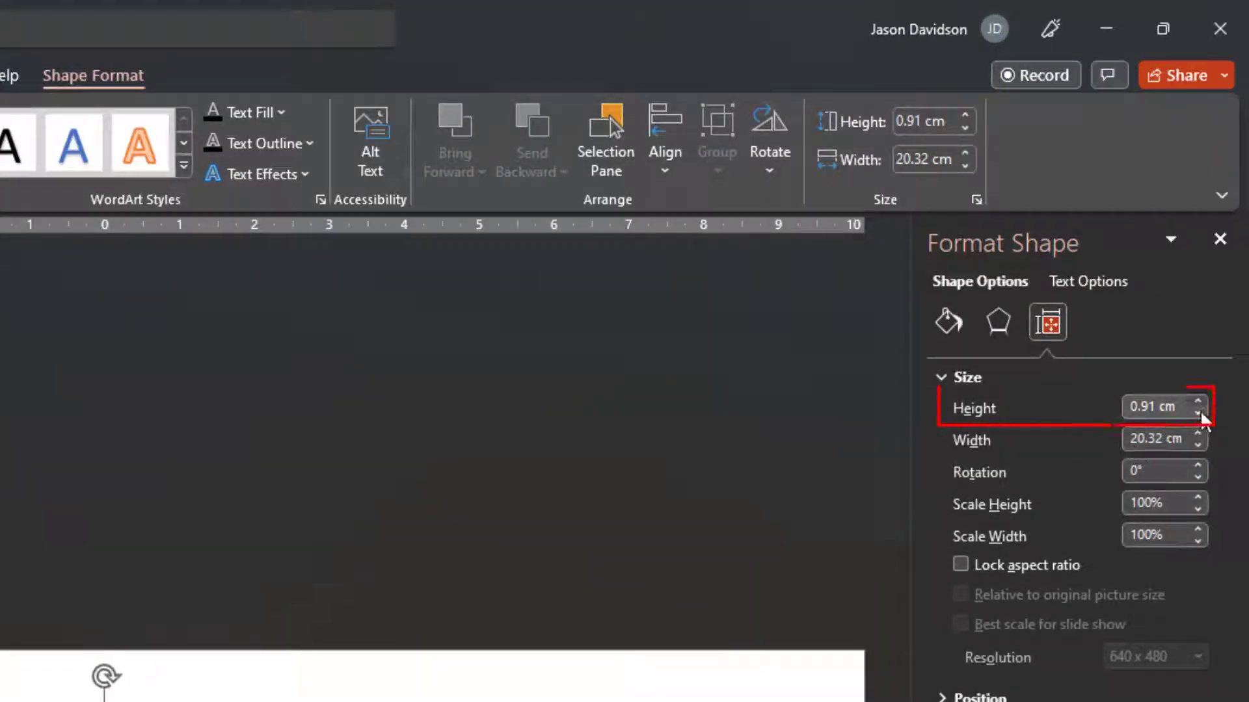
{"action": "left_click", "coordinate": [1204, 414]}
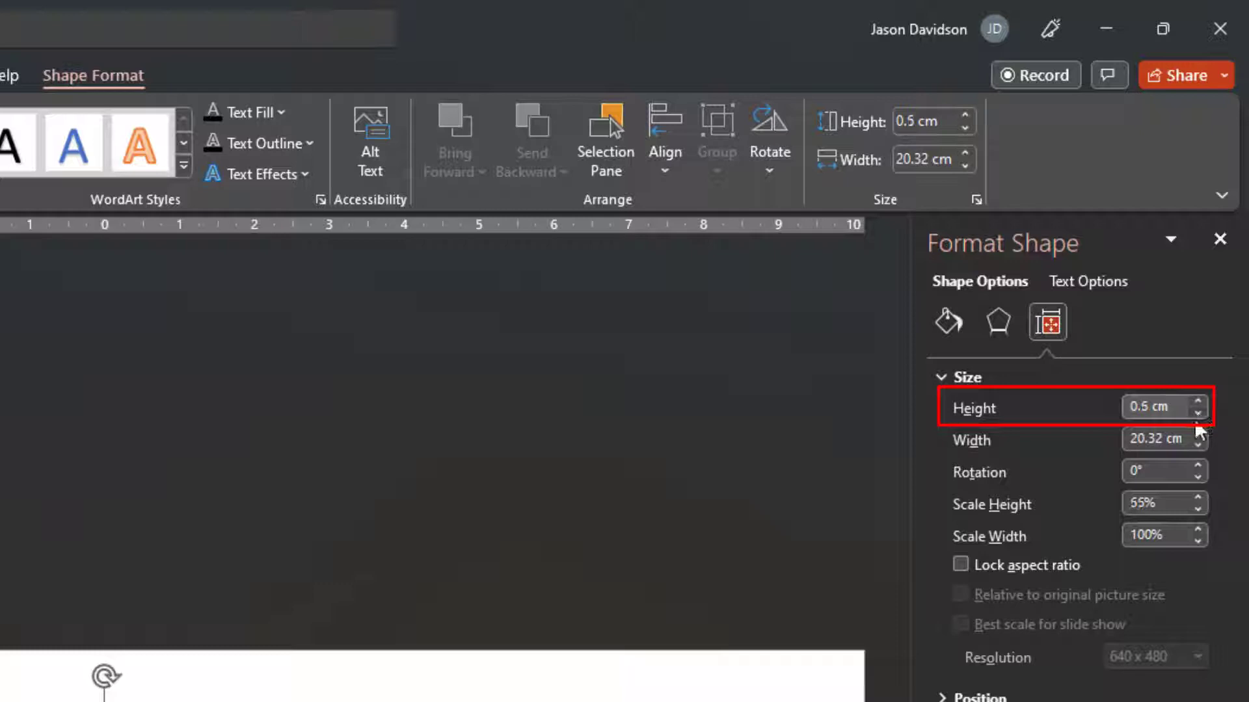
{"action": "triple_click", "coordinate": [1155, 407]}
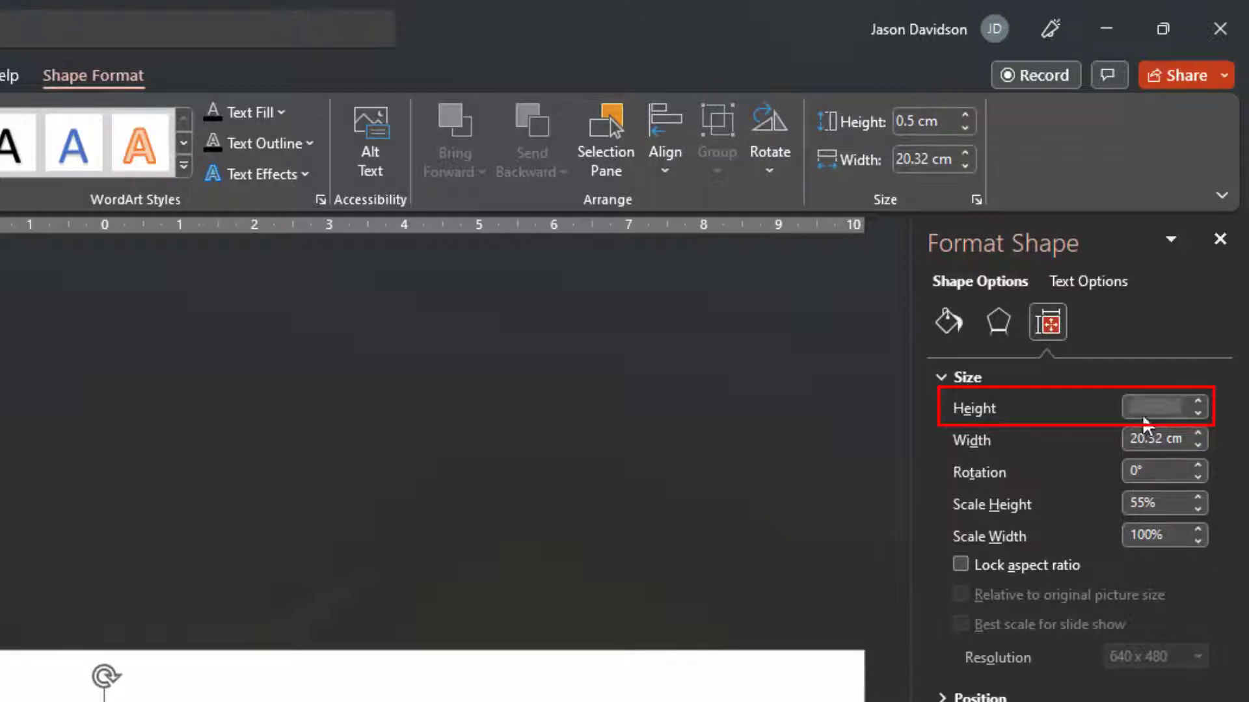
{"action": "left_click", "coordinate": [1155, 408]}
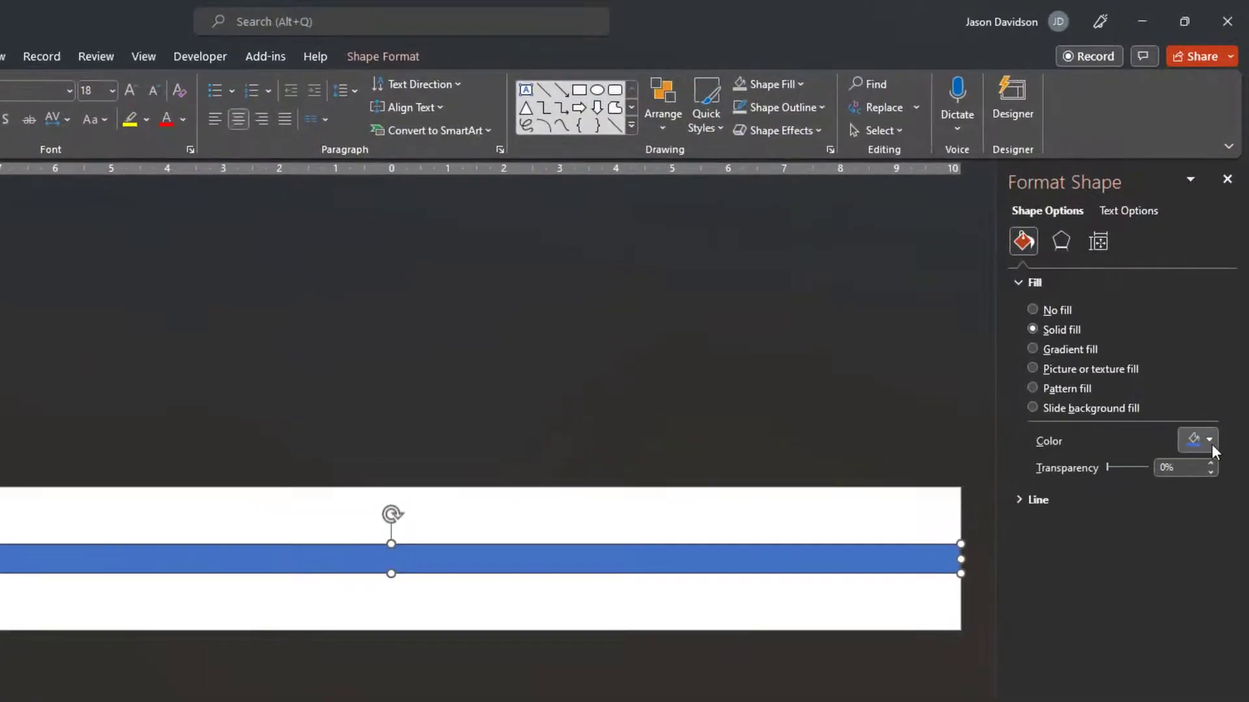
Fill the bar light grey #CCCCCC and remove its outline.
{"action": "left_click", "coordinate": [1205, 440]}
{"action": "type", "text": "#CCCCCC"}
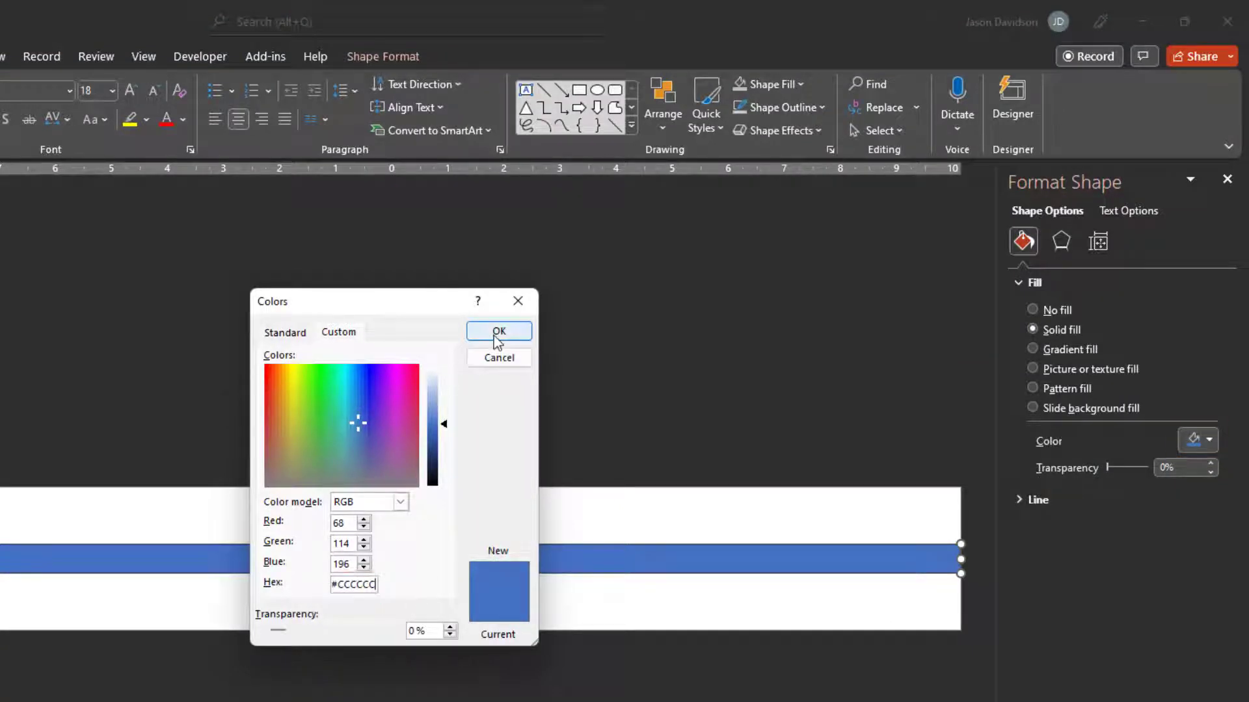
{"action": "left_click", "coordinate": [497, 331]}
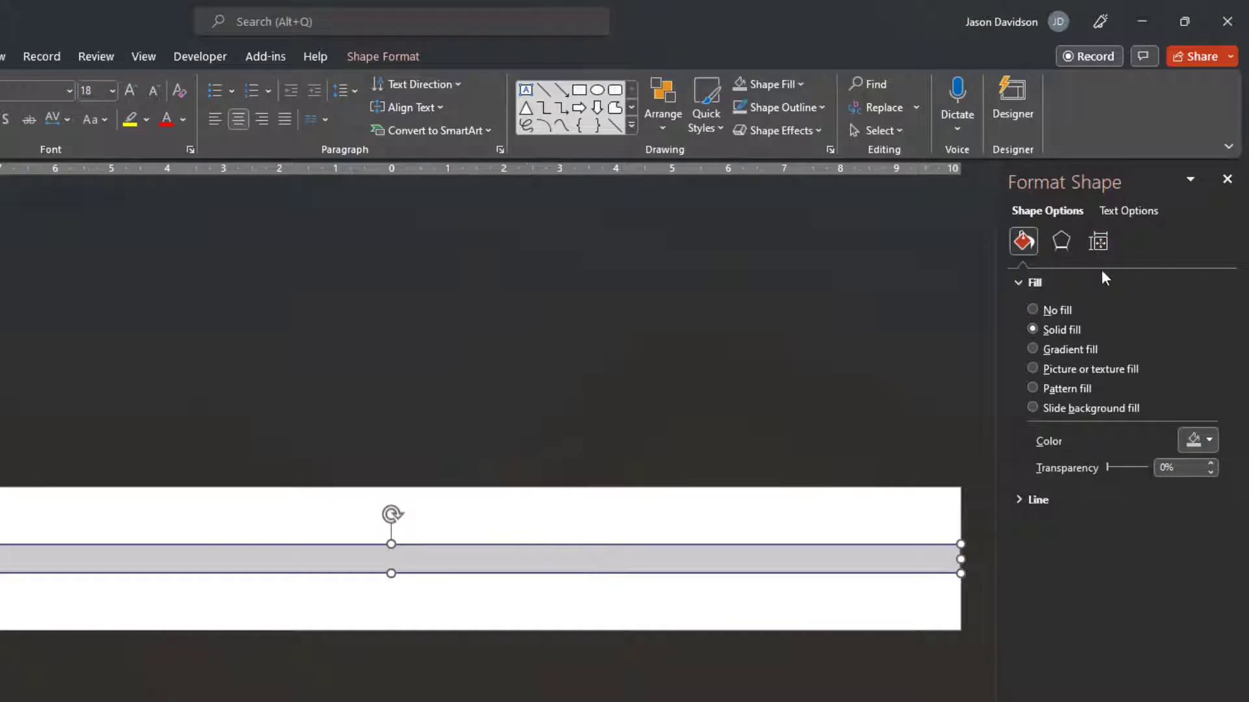
{"action": "left_click", "coordinate": [1038, 500]}
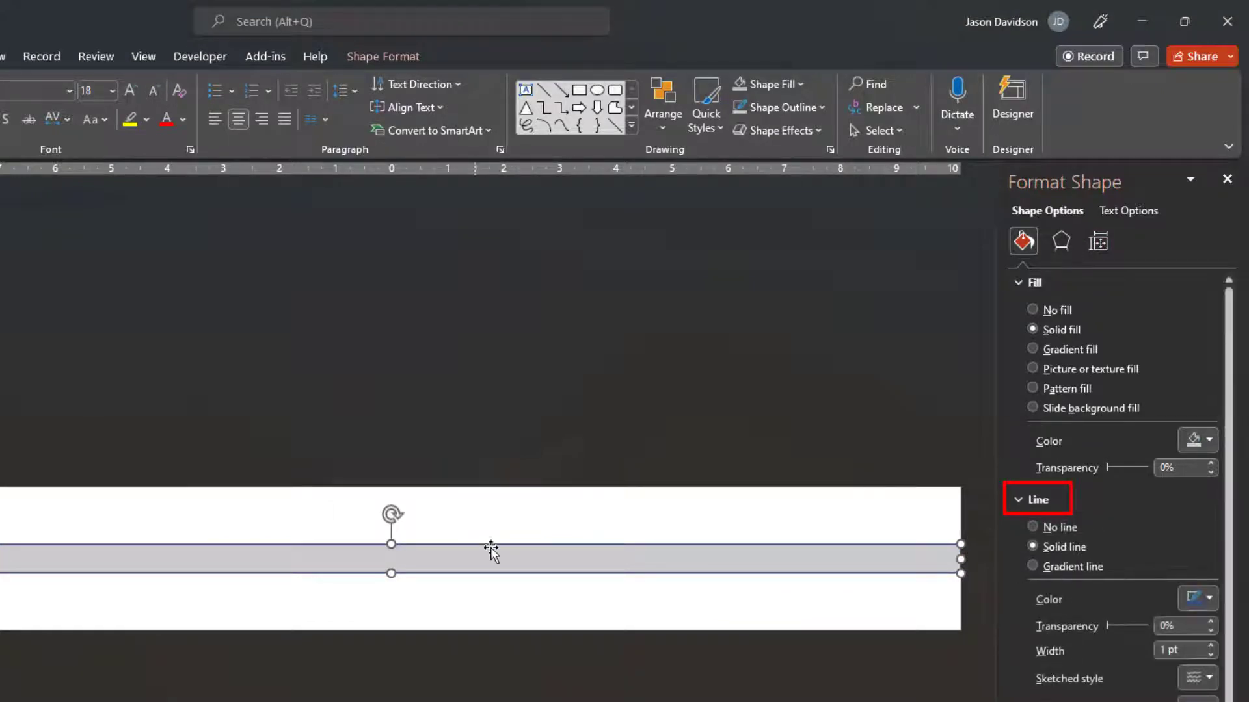
{"action": "left_click", "coordinate": [1033, 527]}
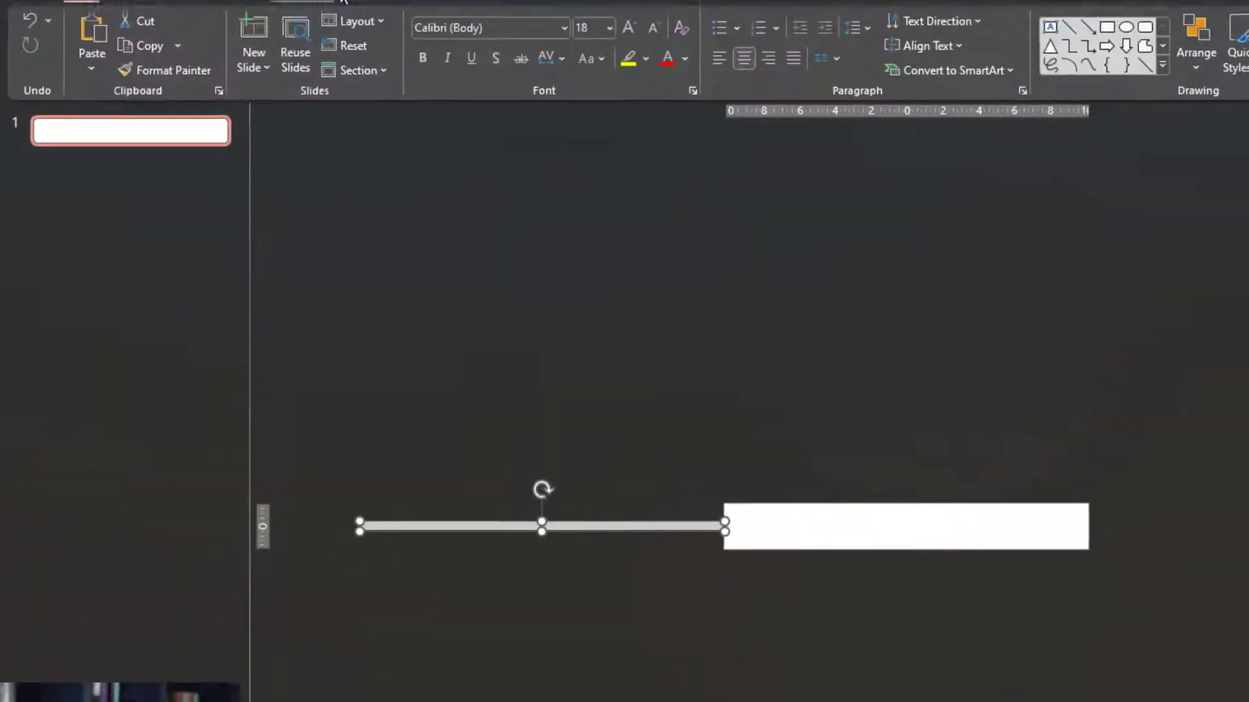
Show the full gallery of animation effects for the grey bar.
{"action": "left_click", "coordinate": [375, 58]}
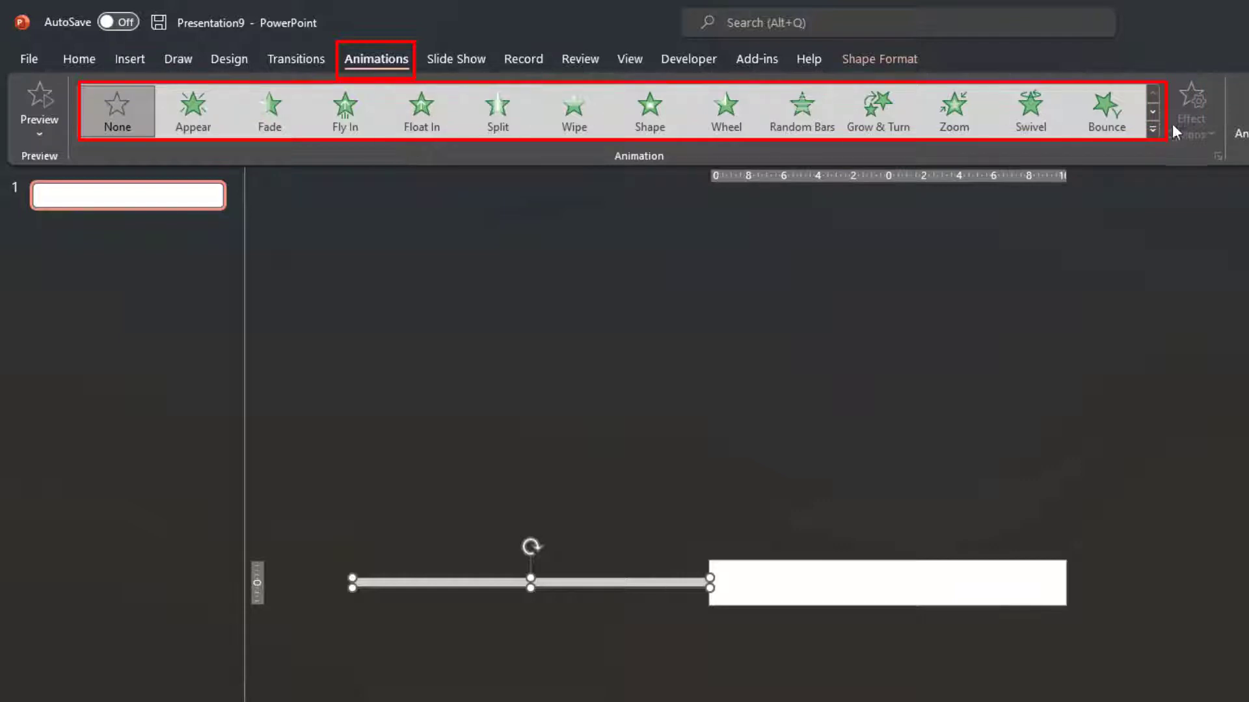
{"action": "left_click", "coordinate": [1151, 130]}
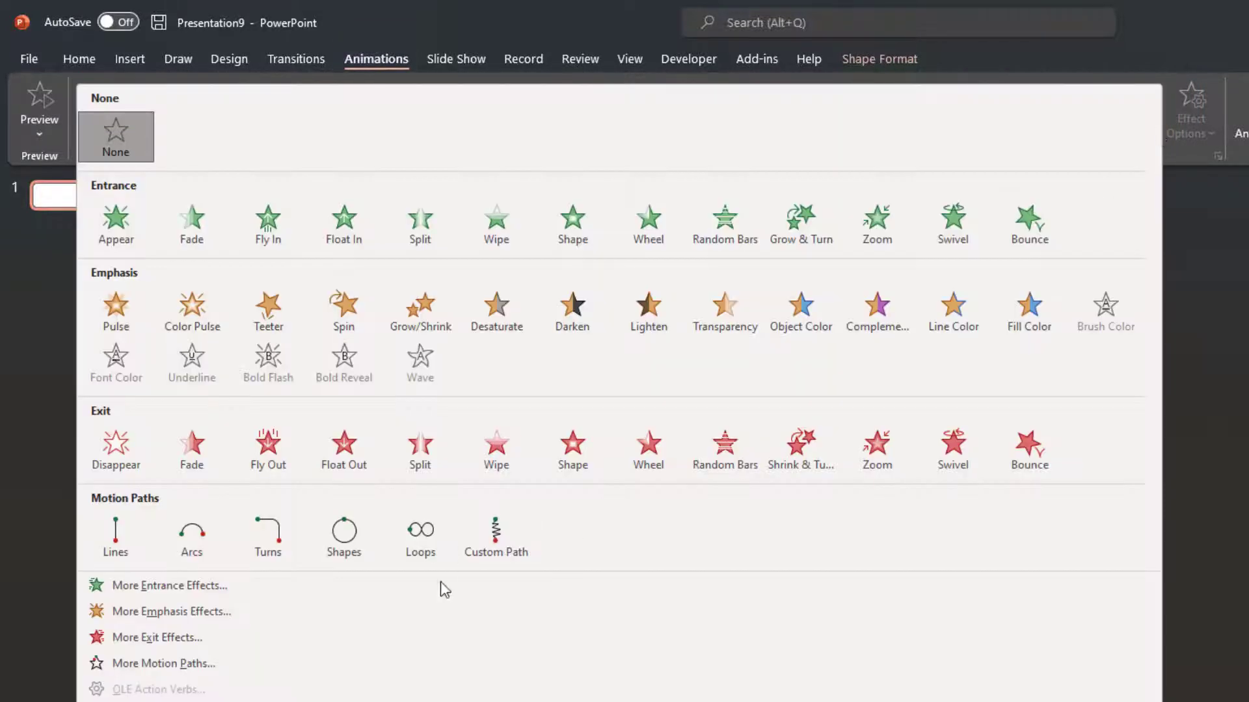
{"action": "mouse_move", "coordinate": [114, 533]}
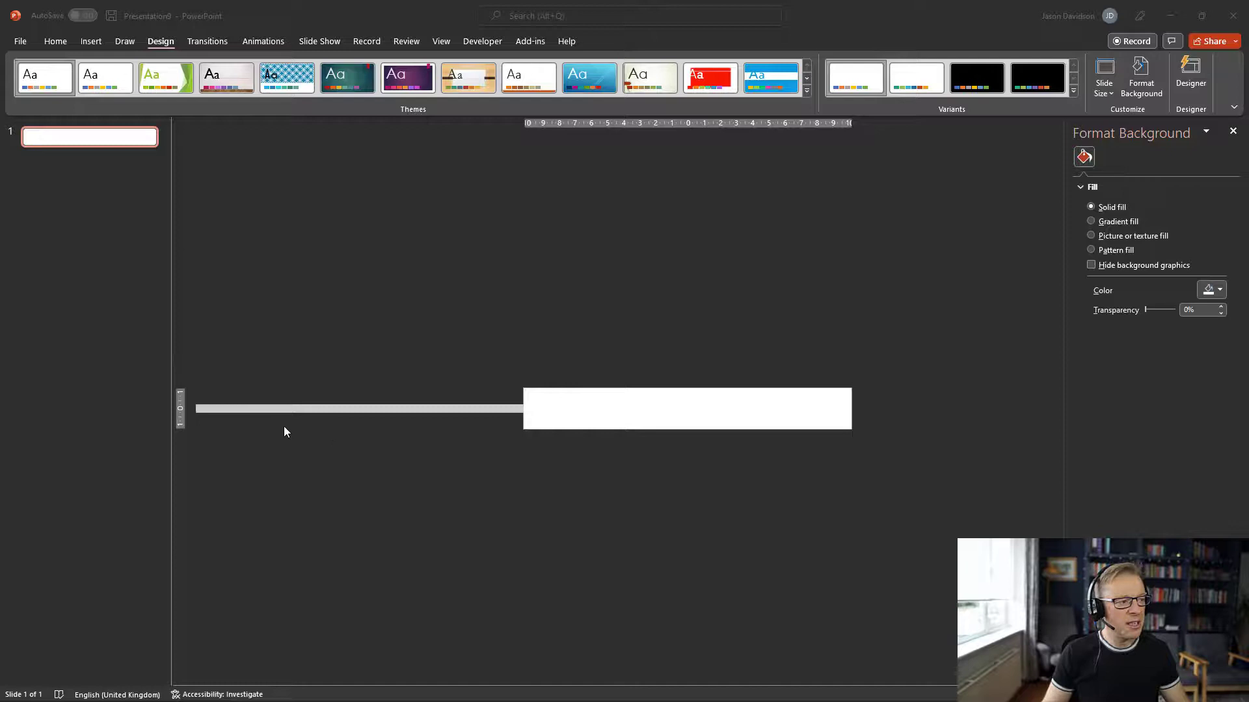
{"action": "mouse_move", "coordinate": [524, 393]}
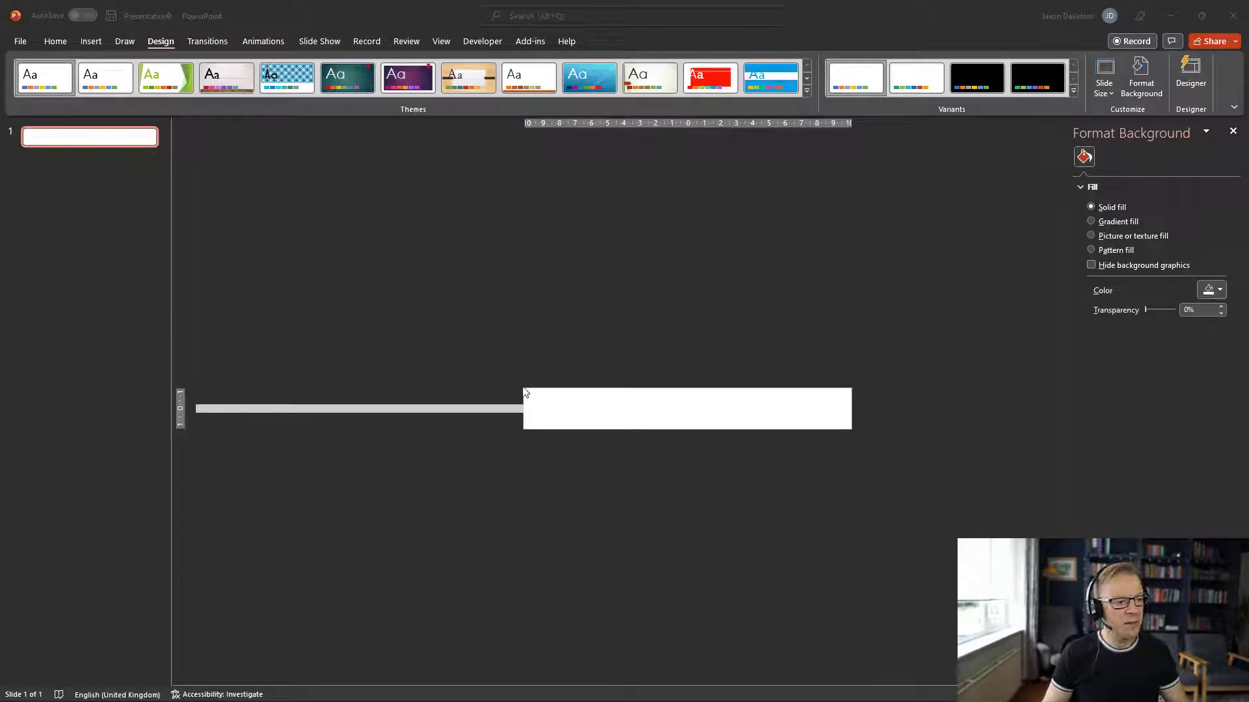
{"action": "mouse_move", "coordinate": [865, 443]}
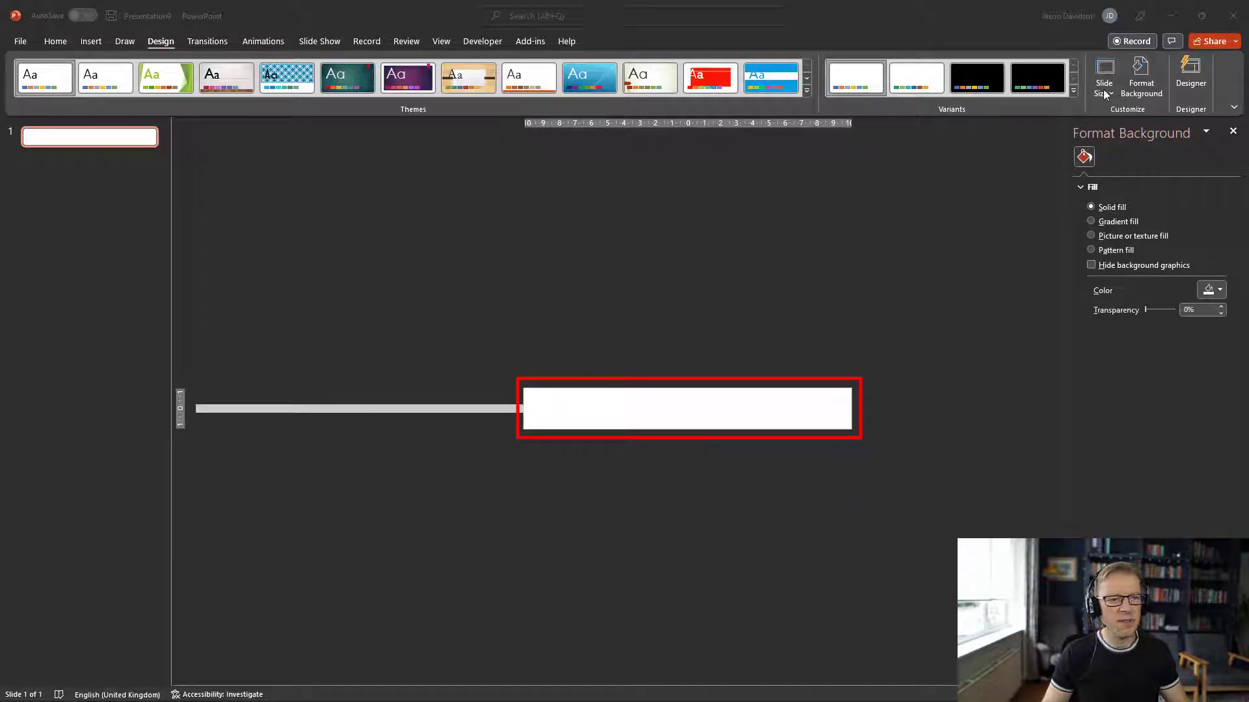
{"action": "left_click", "coordinate": [1103, 75]}
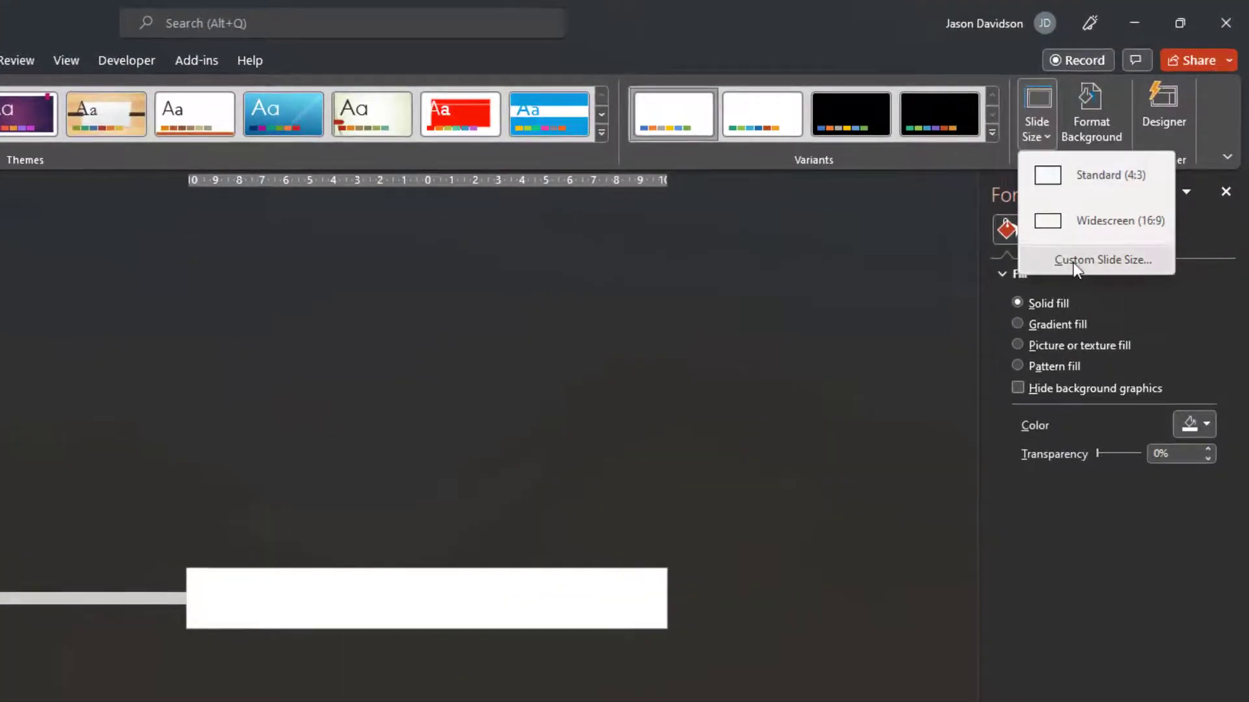
{"action": "left_click", "coordinate": [1102, 259]}
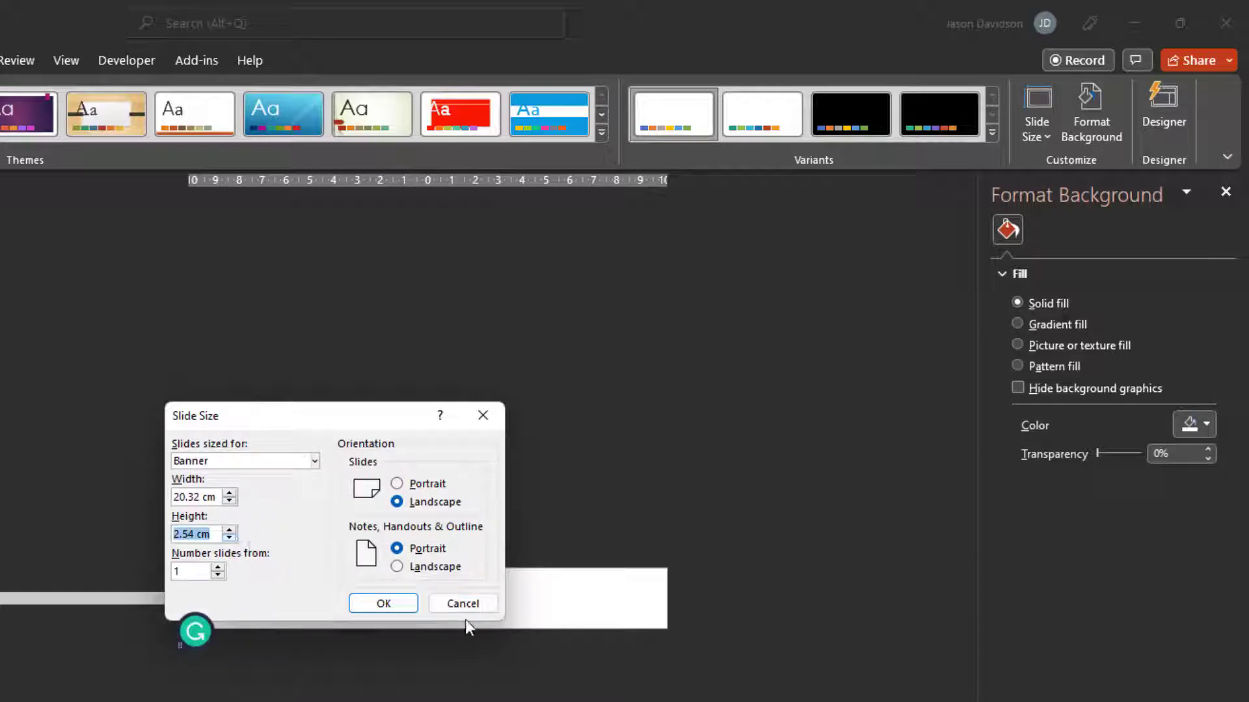
{"action": "left_click", "coordinate": [383, 603]}
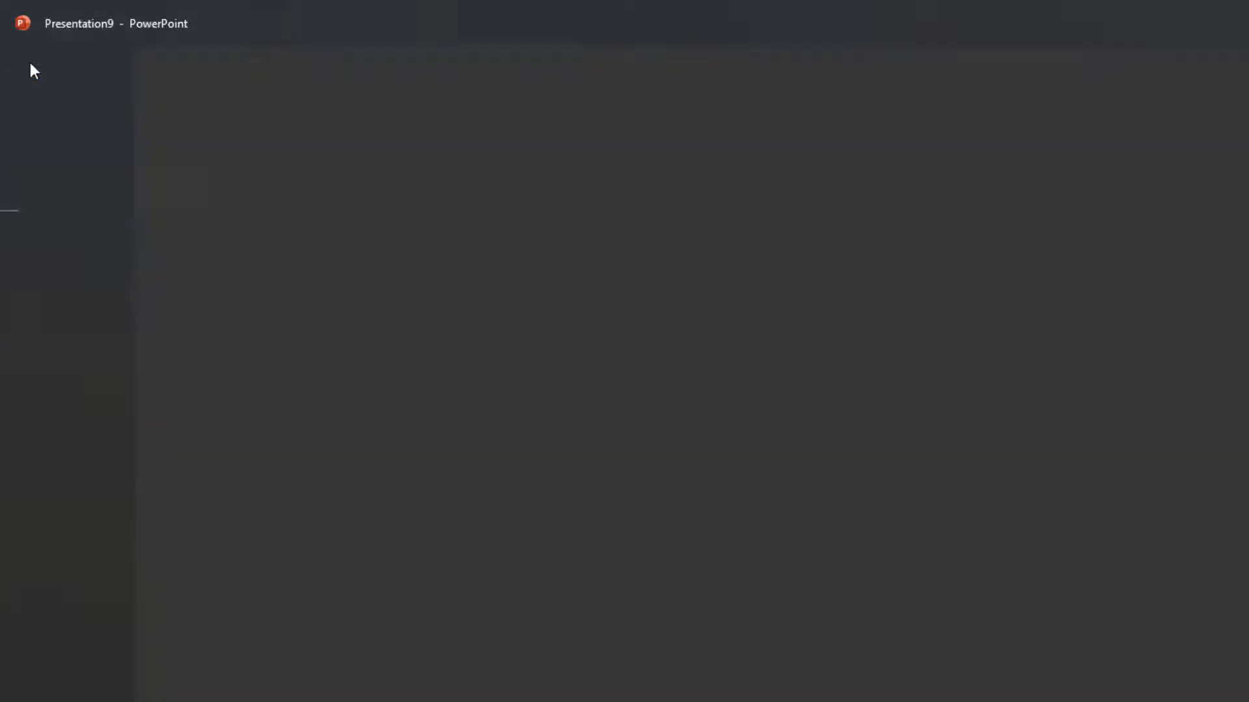
Set up a Large animated GIF export with a transparent background.
{"action": "left_click", "coordinate": [56, 428]}
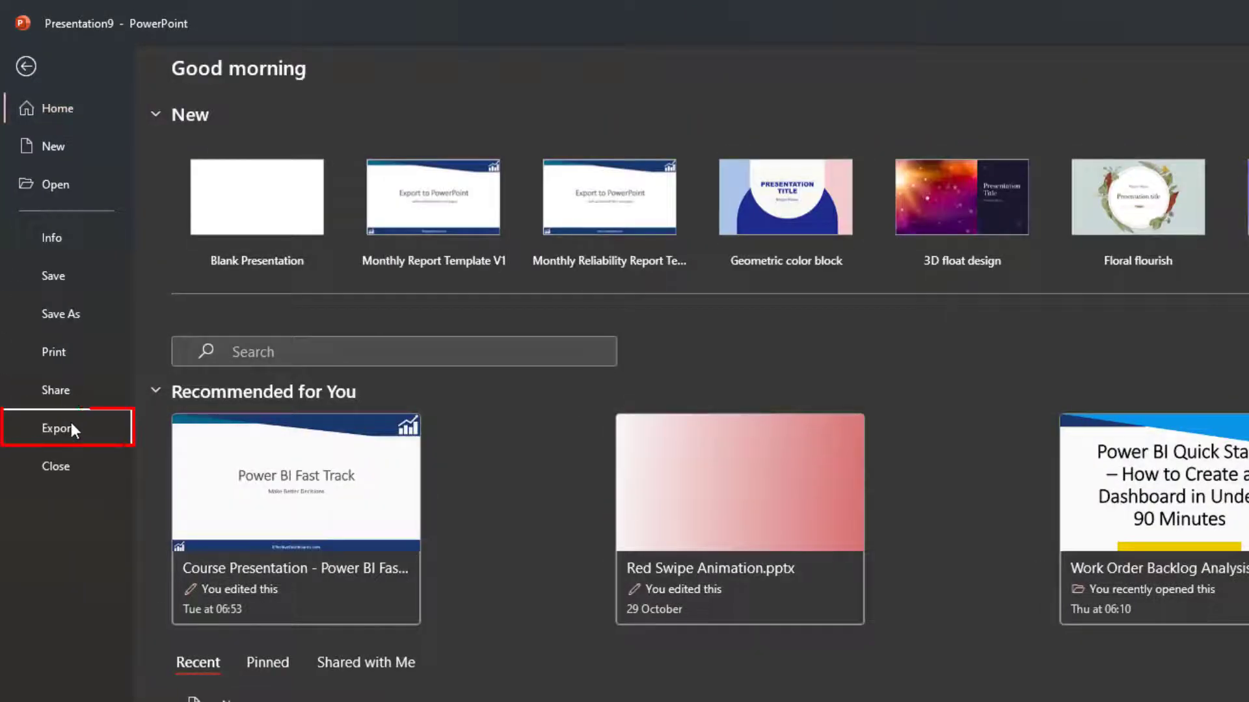
{"action": "left_click", "coordinate": [57, 428]}
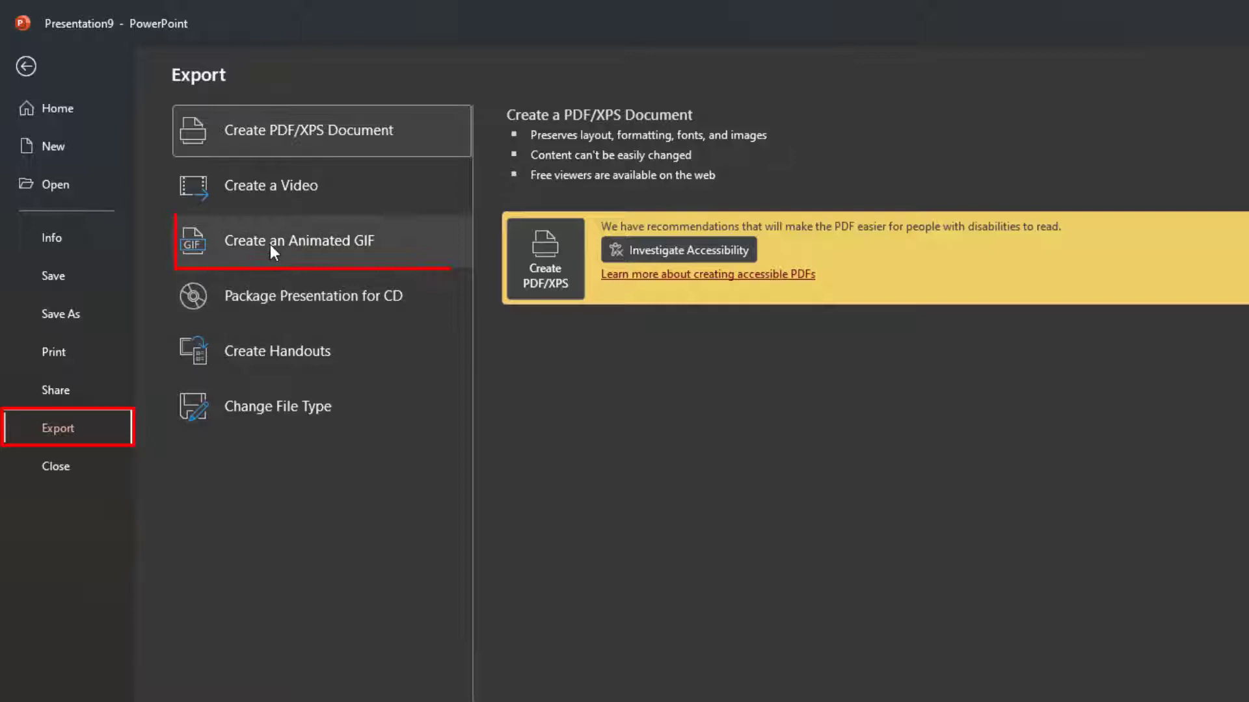
{"action": "left_click", "coordinate": [298, 240]}
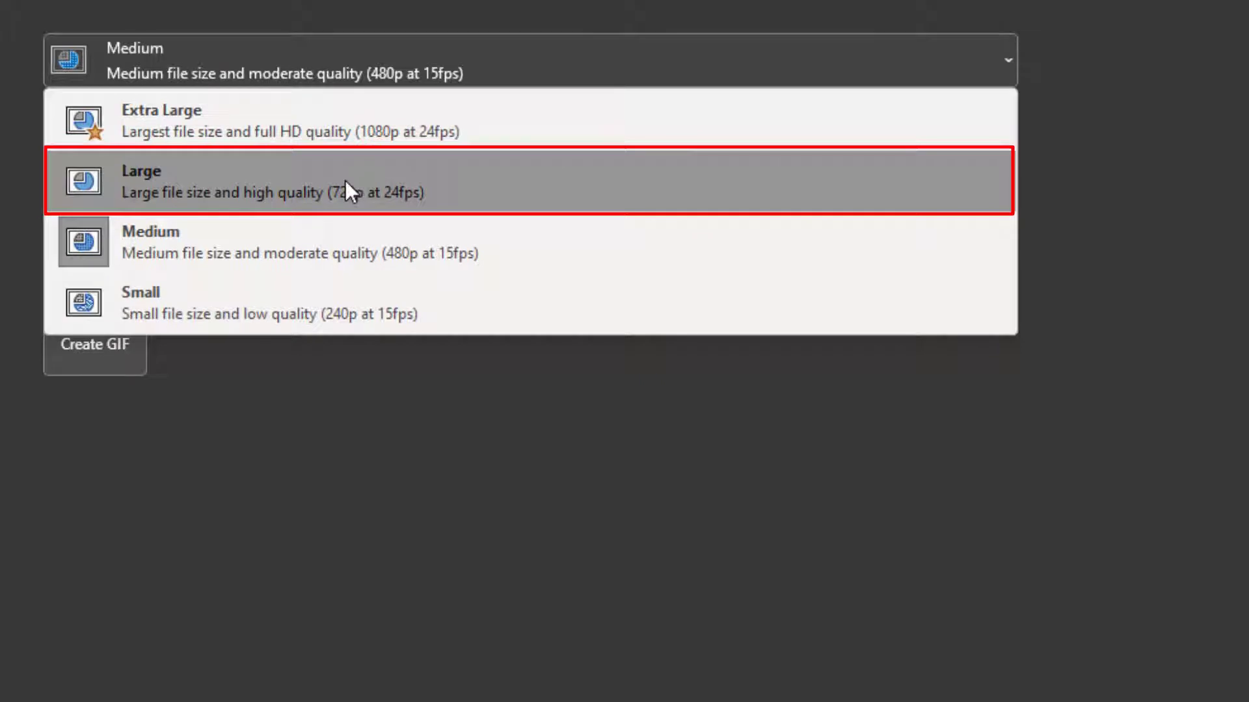
{"action": "left_click", "coordinate": [319, 181]}
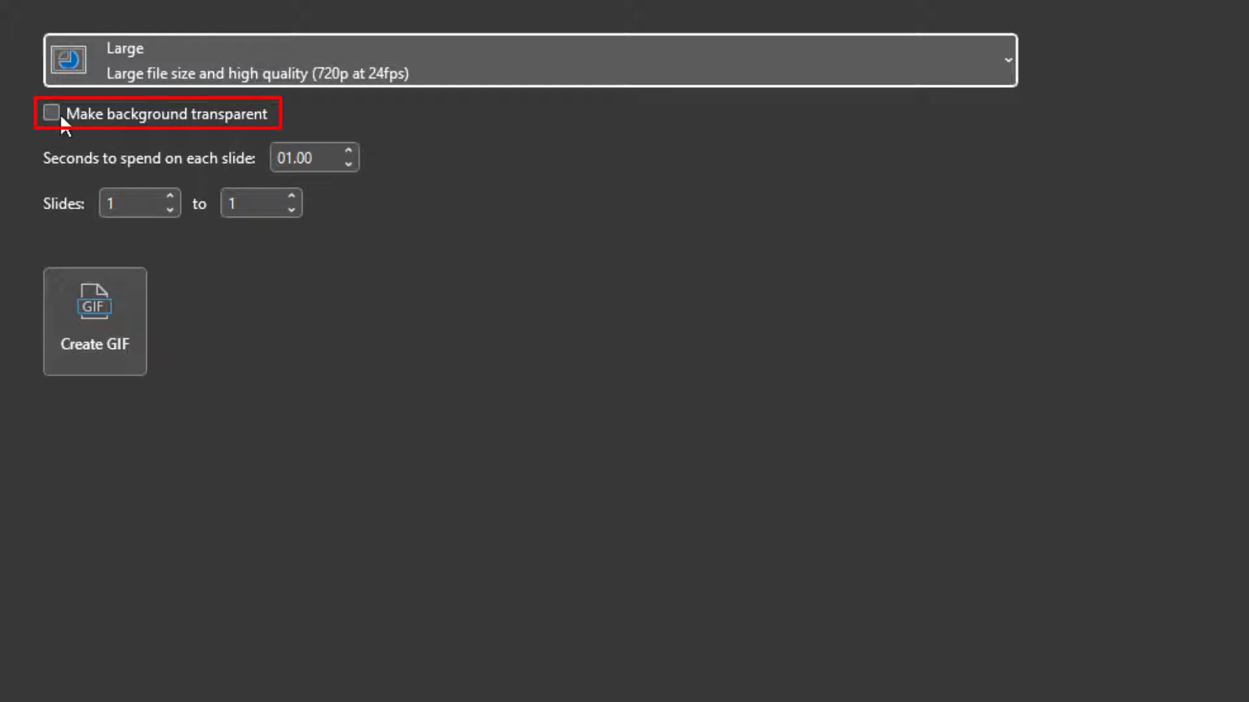
{"action": "left_click", "coordinate": [51, 114]}
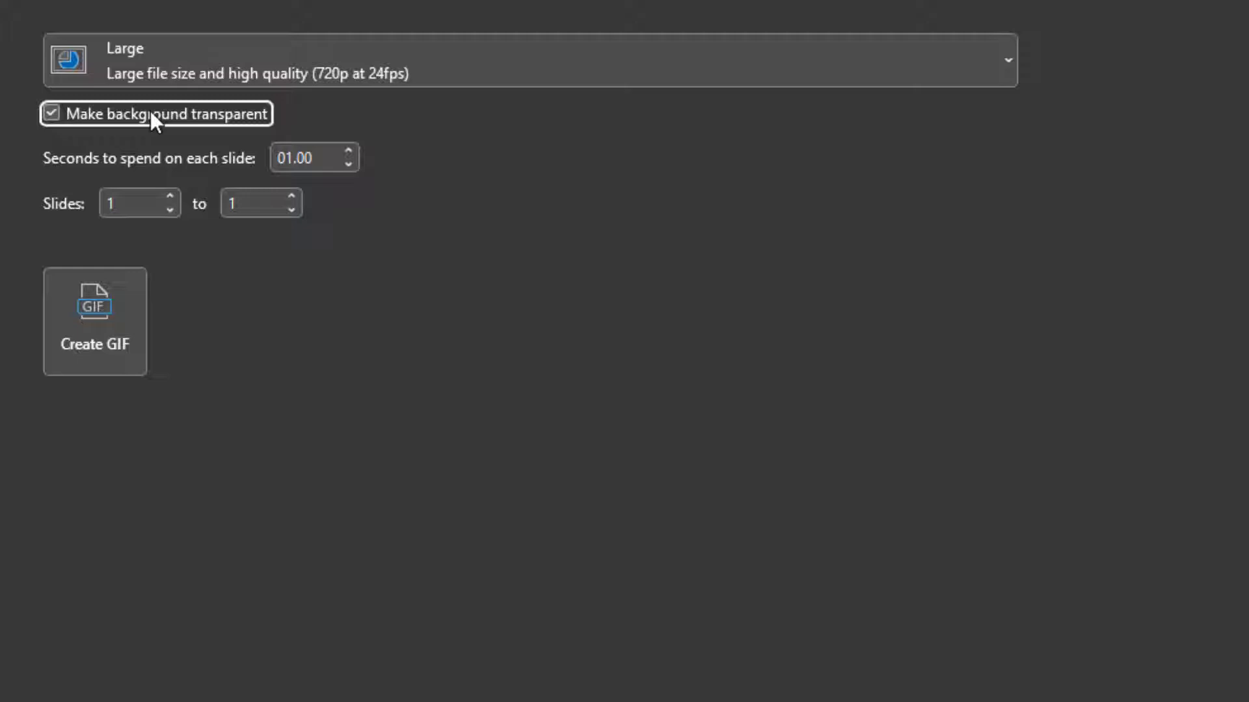
{"action": "mouse_move", "coordinate": [111, 181]}
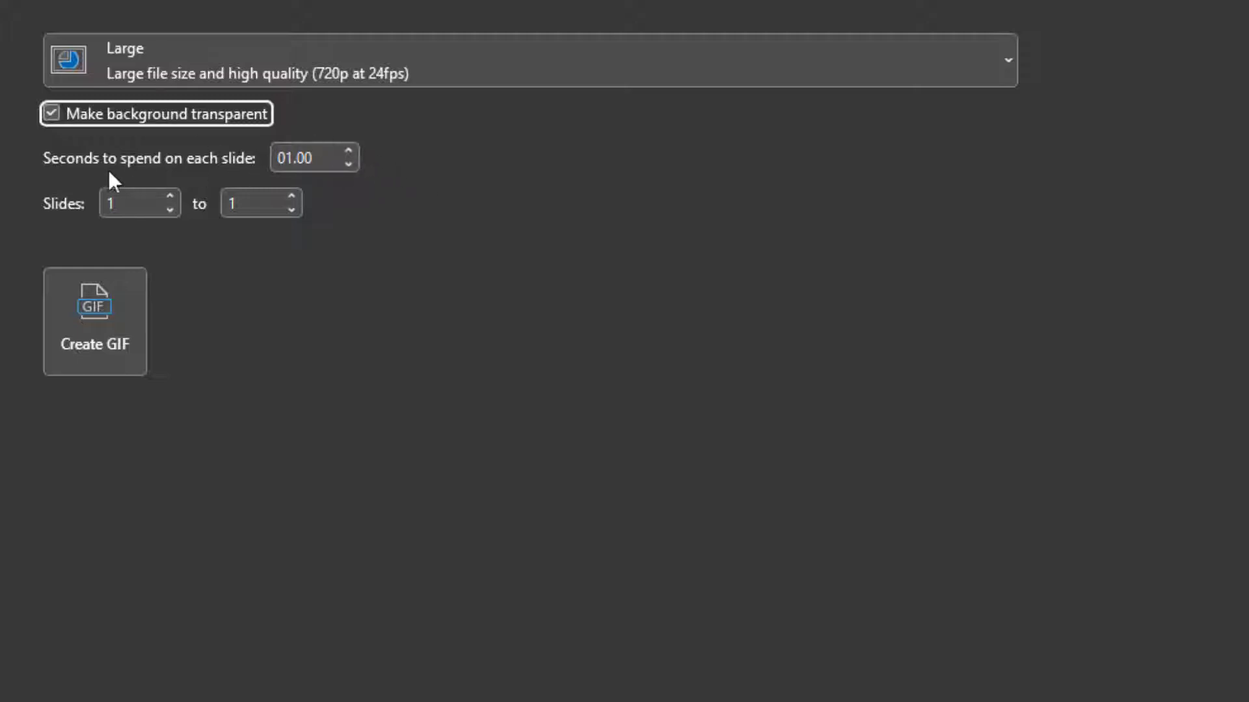
{"action": "mouse_move", "coordinate": [129, 229]}
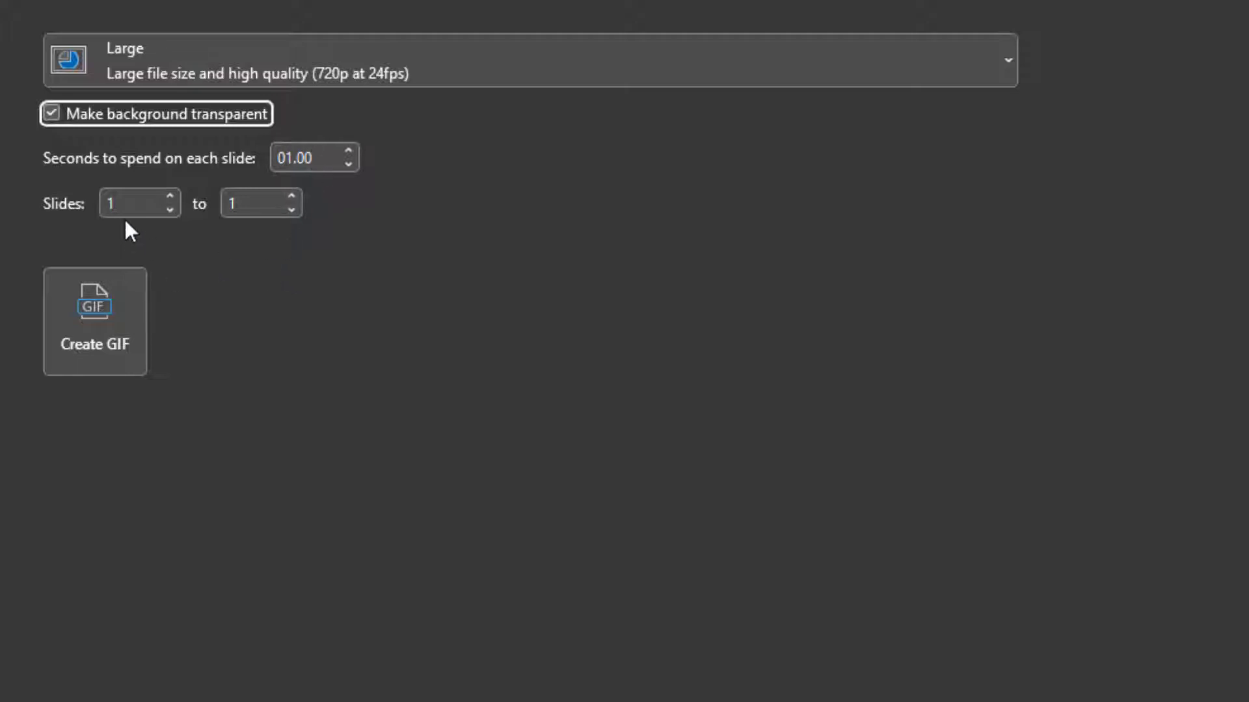
{"action": "mouse_move", "coordinate": [99, 329]}
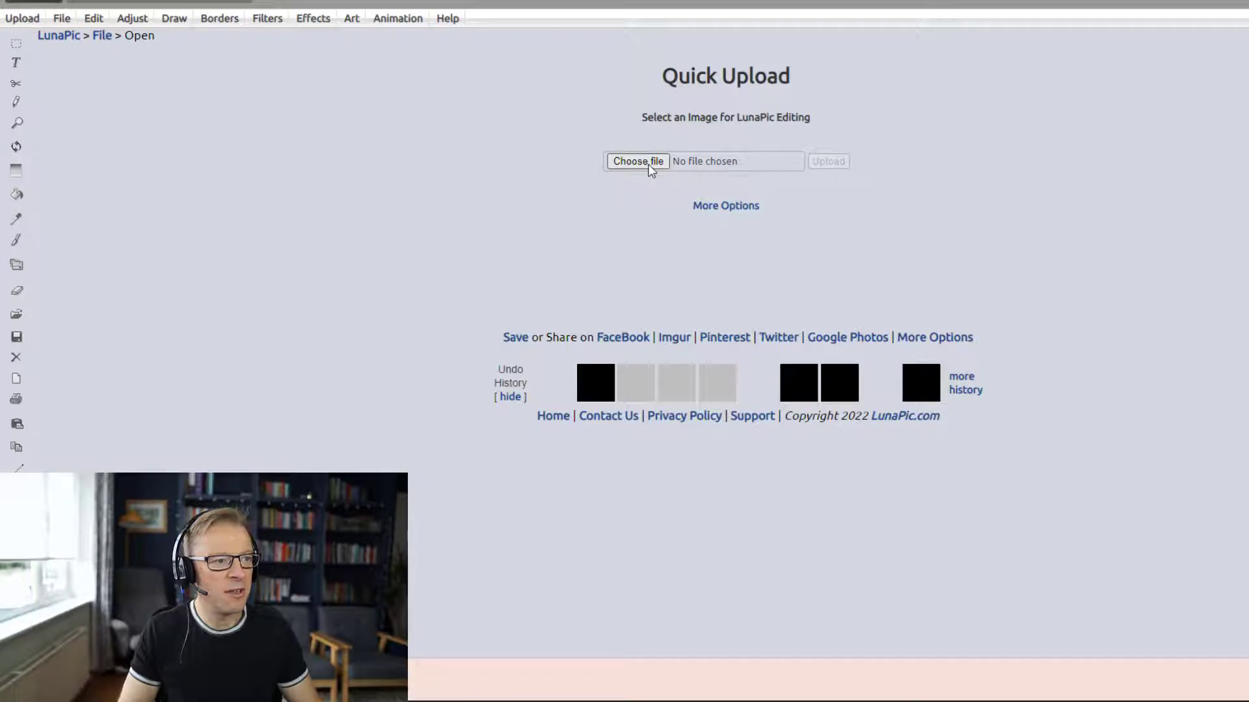
Upload the exported grey-bar GIF into LunaPic.
{"action": "left_click", "coordinate": [636, 161]}
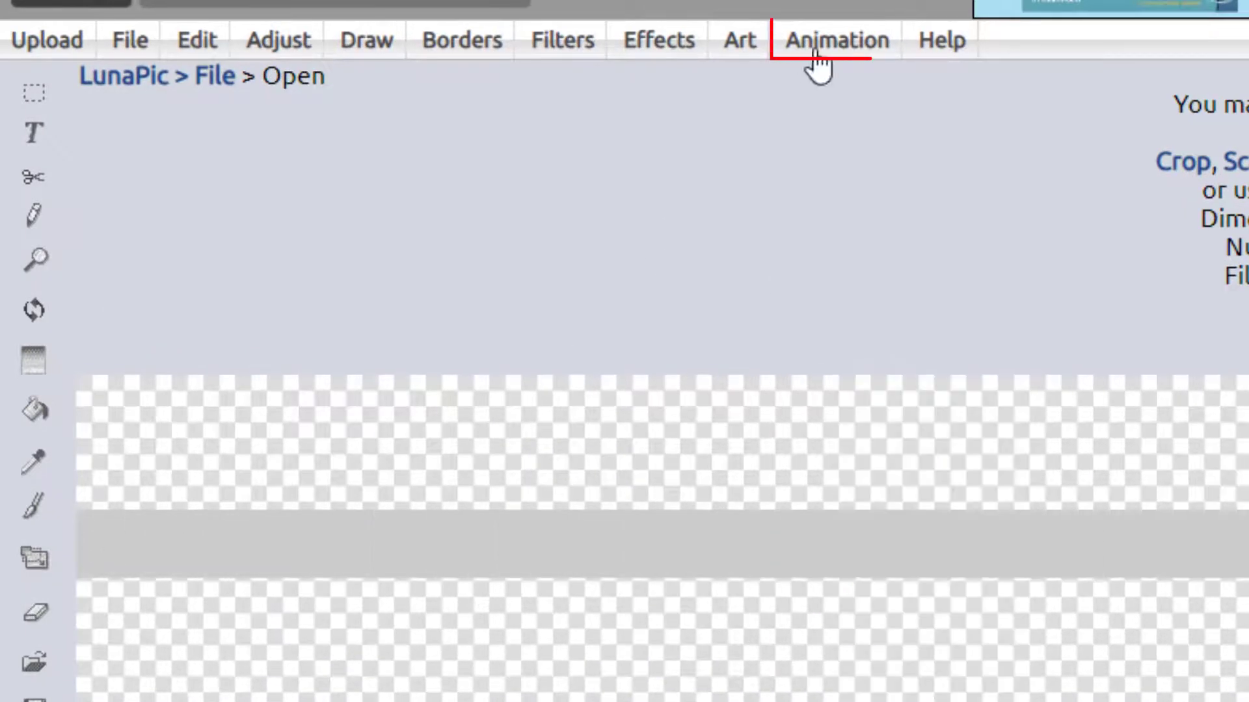
Open Edit Gif Animation and set the speed to Super Fast (10 ms).
{"action": "left_click", "coordinate": [835, 40]}
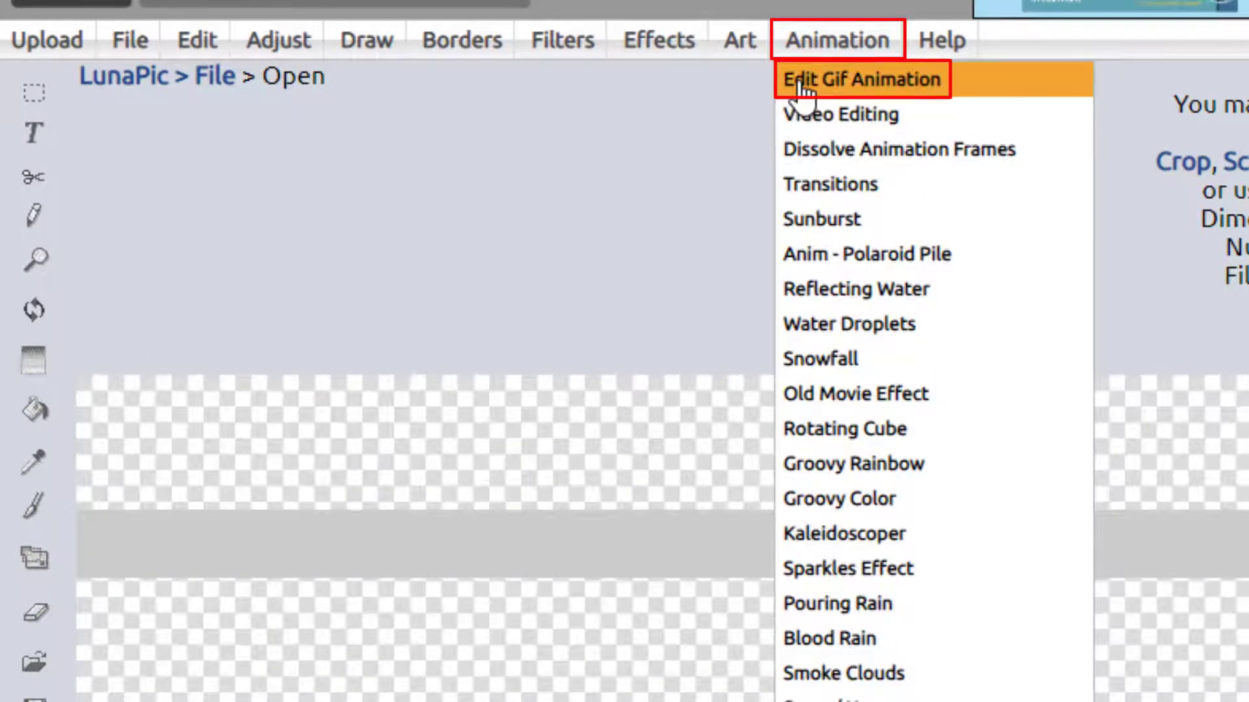
{"action": "mouse_move", "coordinate": [892, 111]}
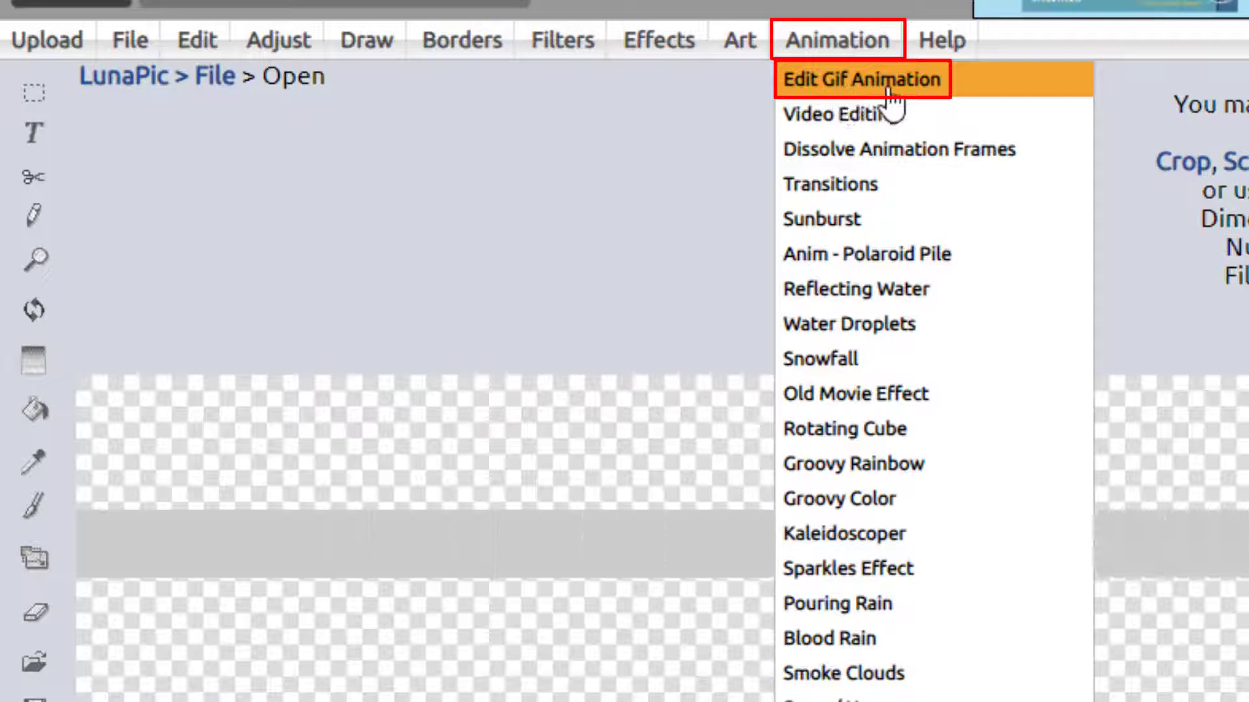
{"action": "left_click", "coordinate": [860, 79]}
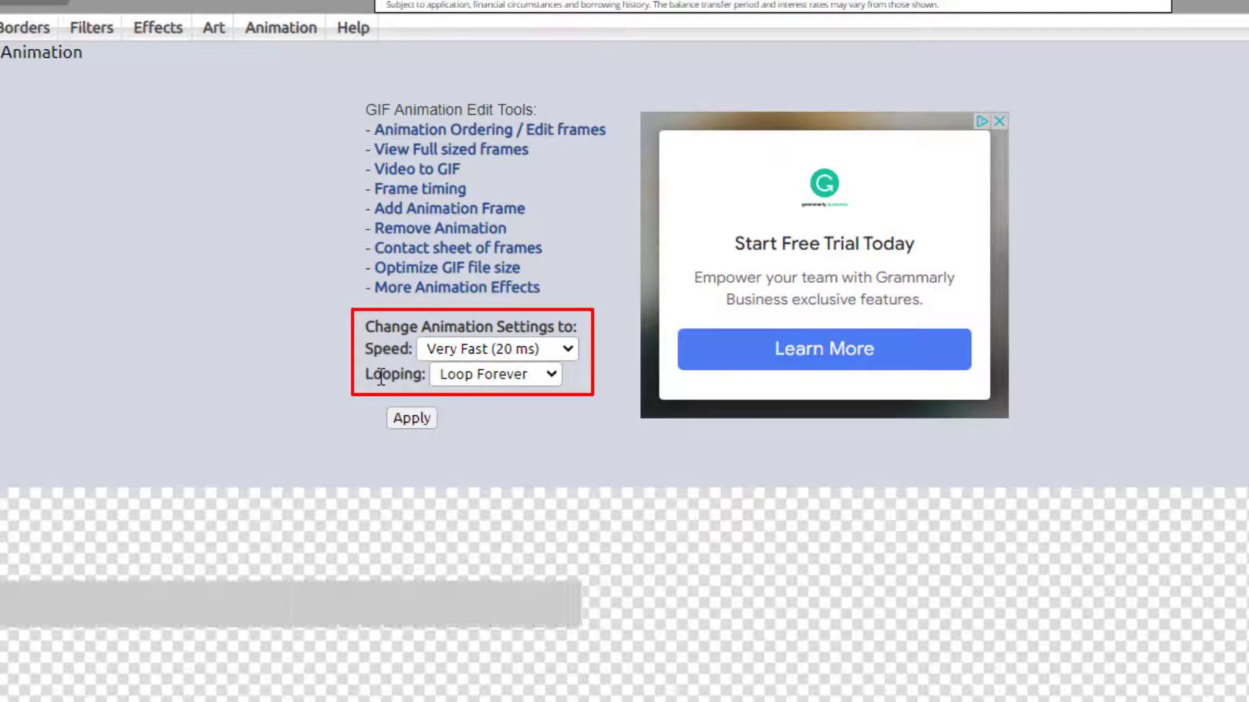
{"action": "mouse_move", "coordinate": [547, 357]}
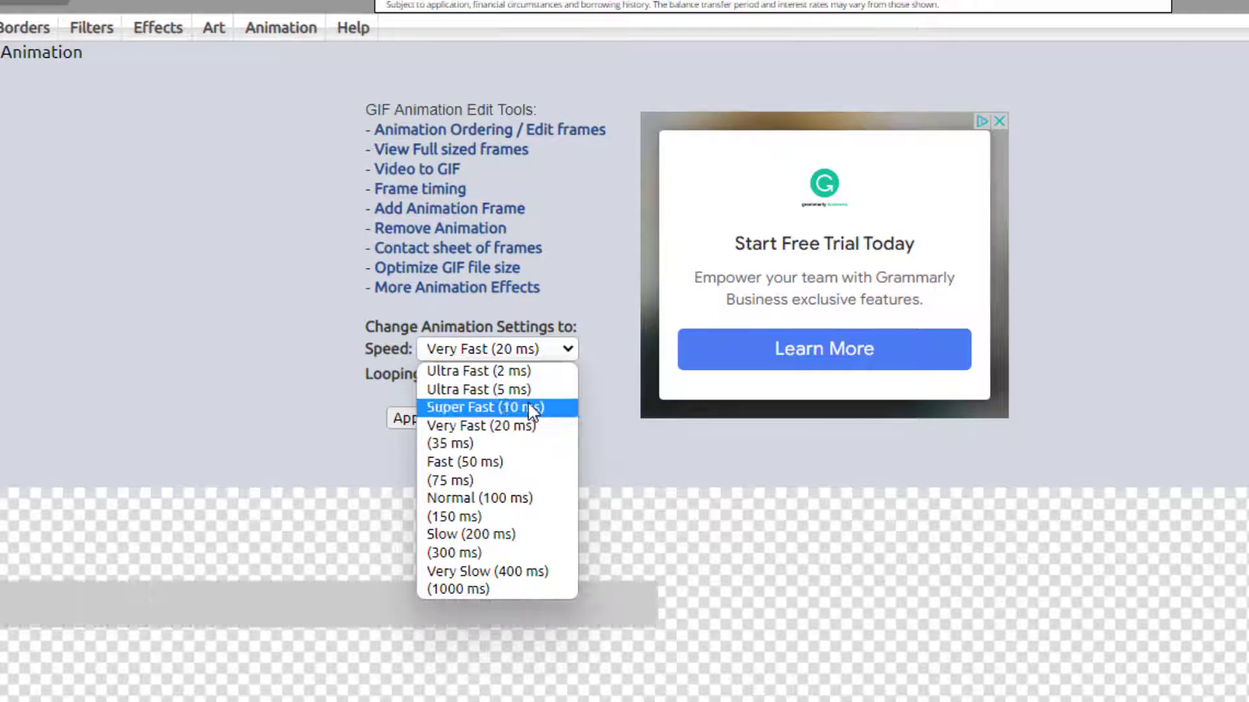
{"action": "left_click", "coordinate": [486, 407]}
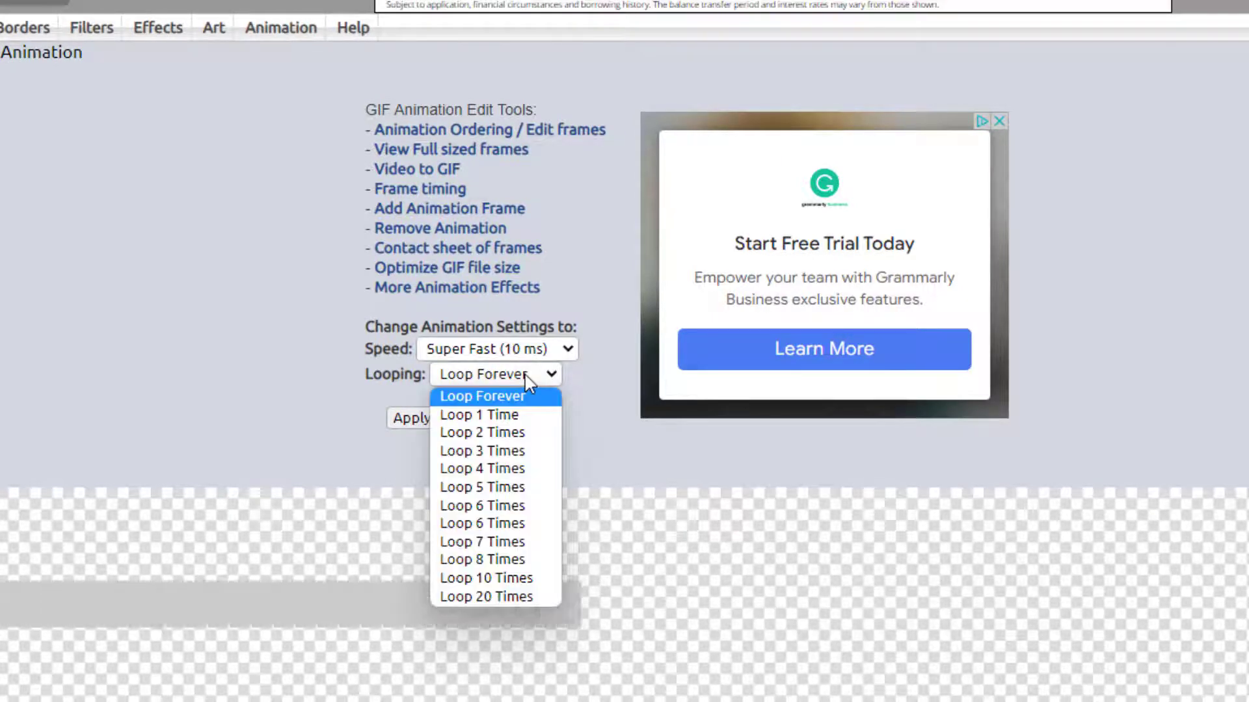
{"action": "mouse_move", "coordinate": [479, 414]}
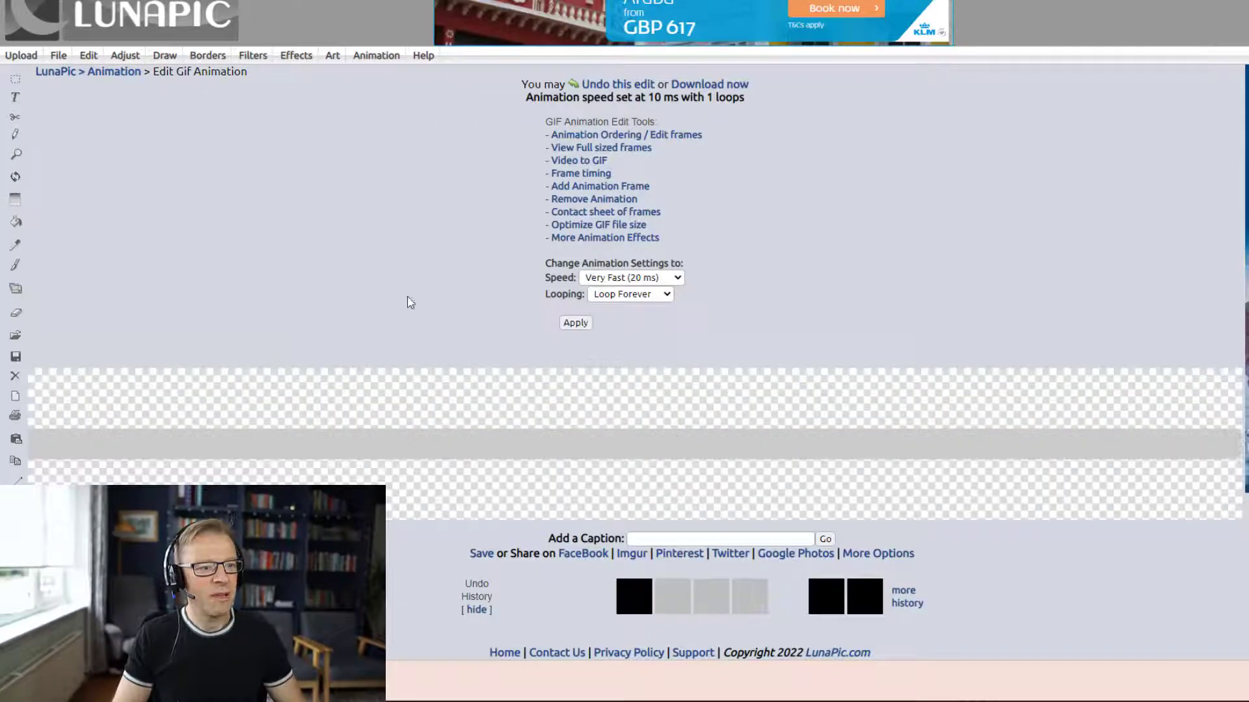
Set the GIF speed to Ultra Fast (5 ms) with Loop 1 Time.
{"action": "left_click", "coordinate": [631, 277]}
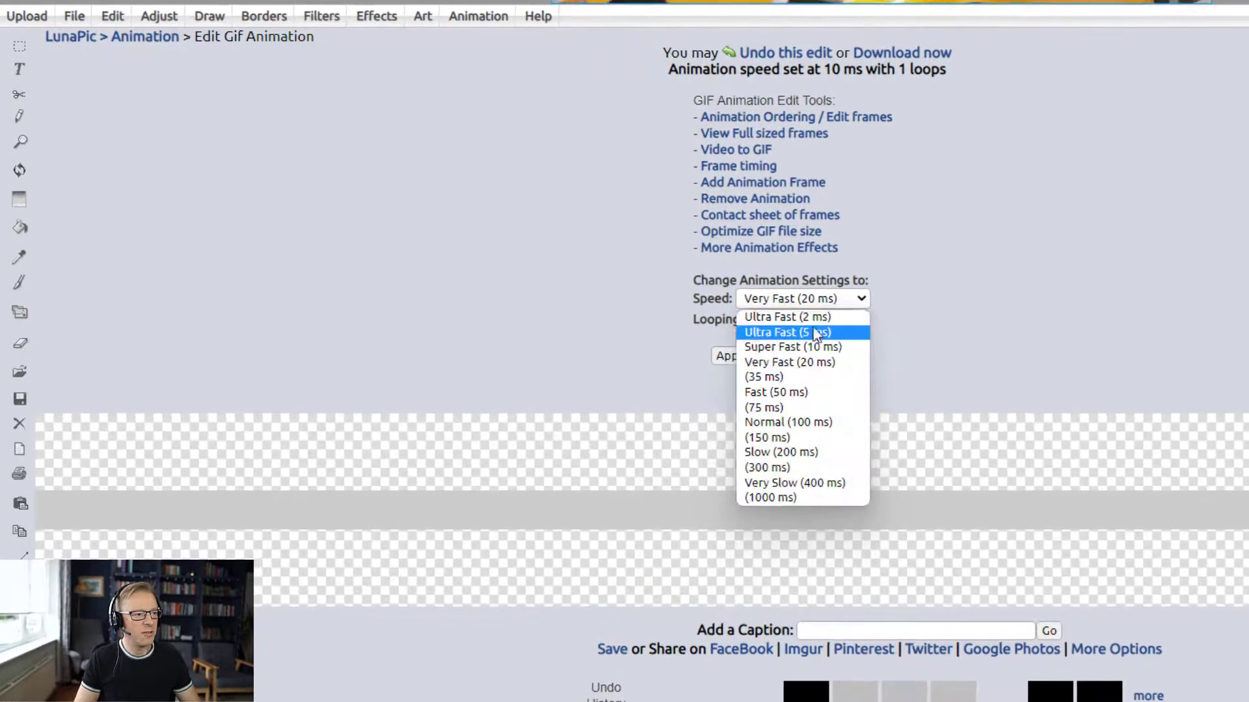
{"action": "left_click", "coordinate": [788, 332]}
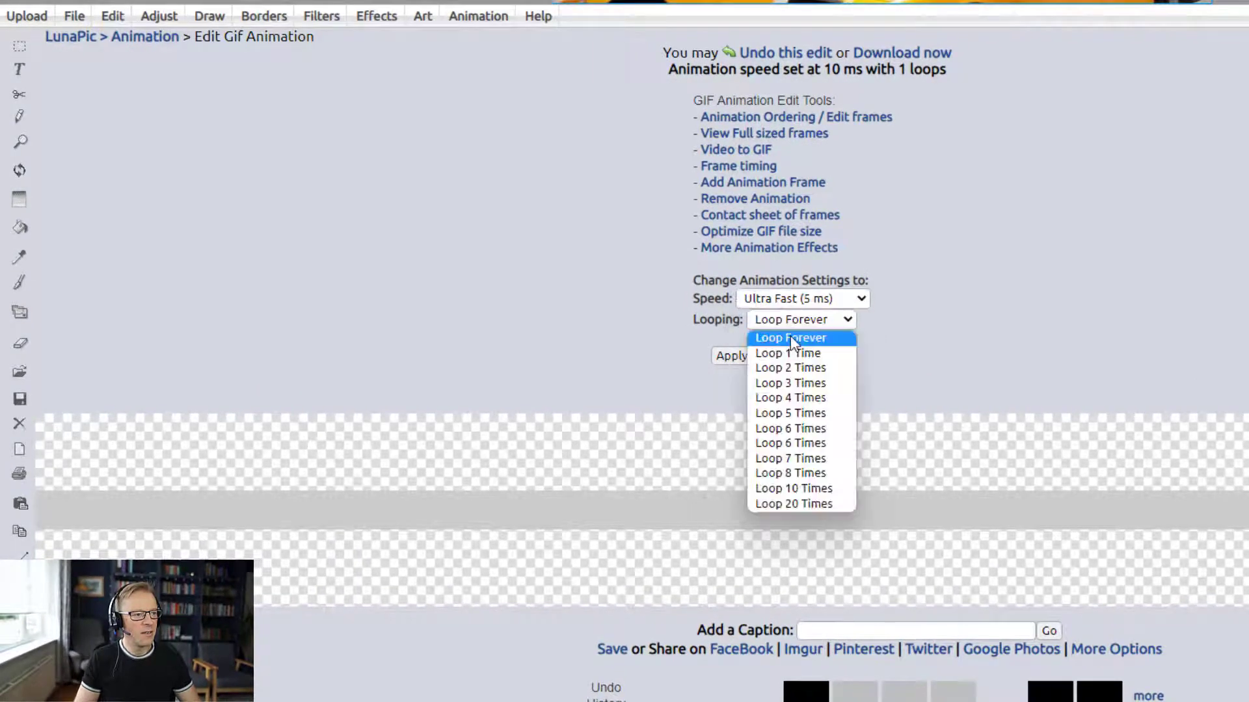
{"action": "left_click", "coordinate": [789, 338]}
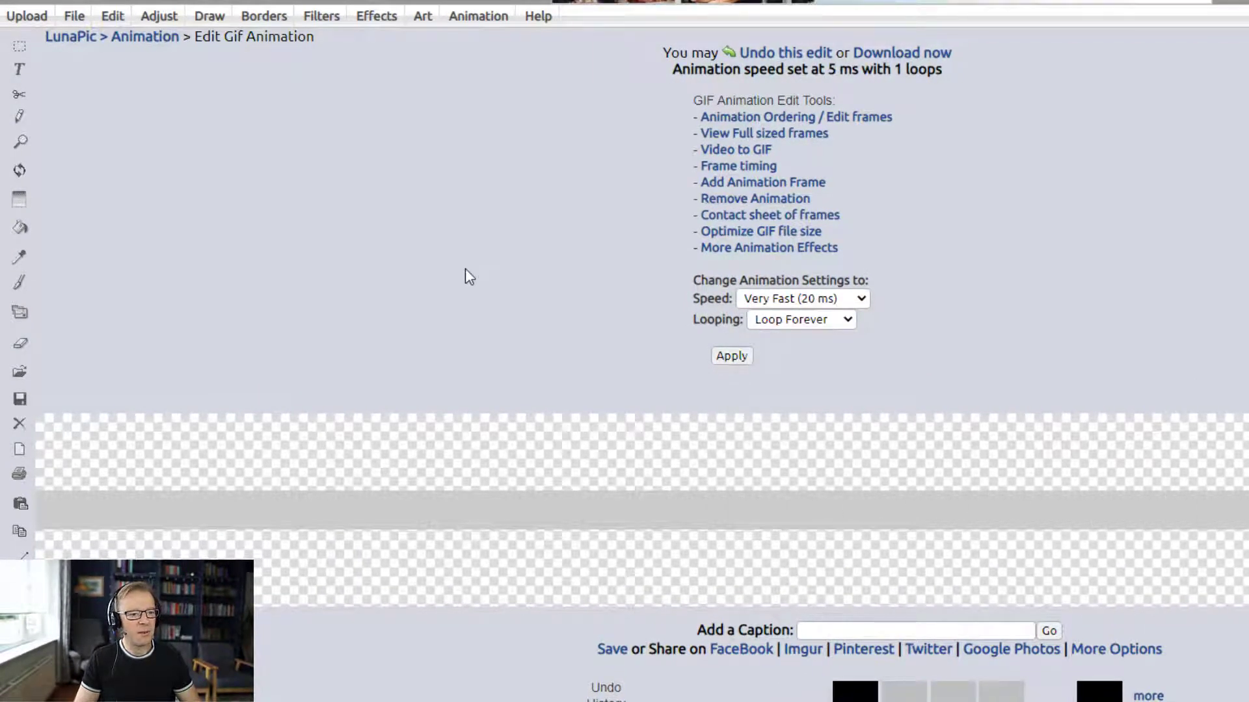
{"action": "mouse_move", "coordinate": [684, 376]}
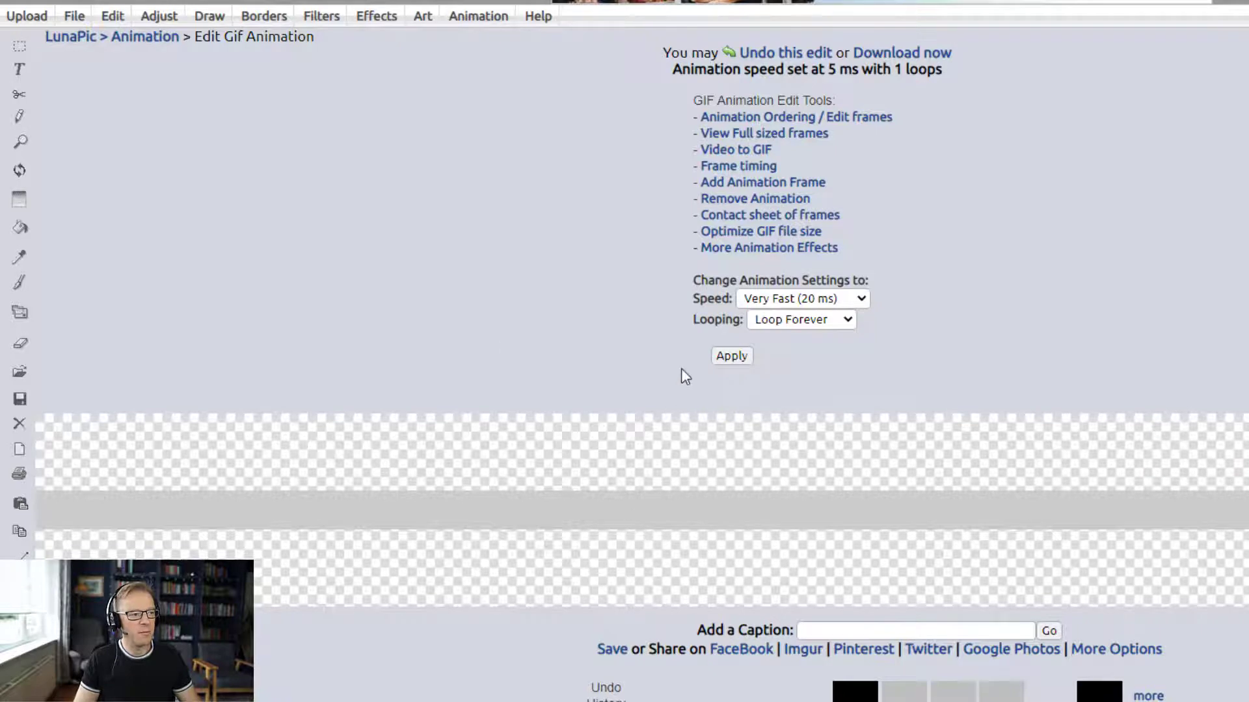
{"action": "mouse_move", "coordinate": [677, 86]}
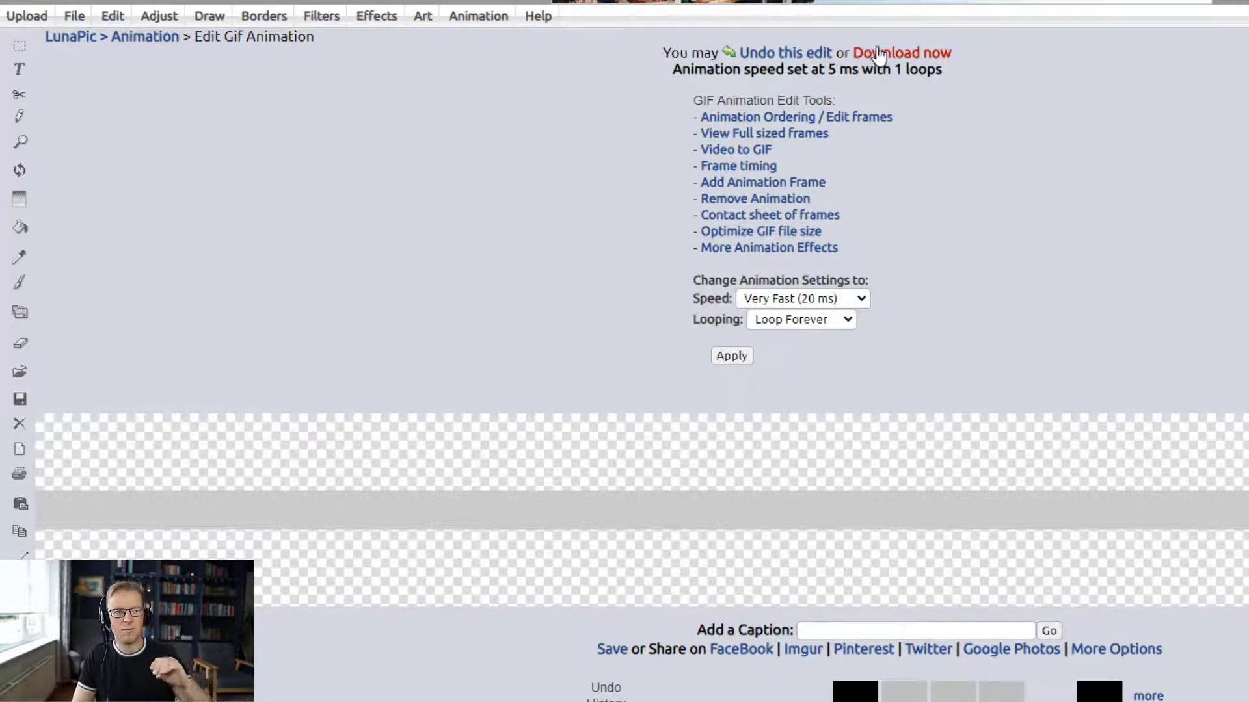
{"action": "mouse_move", "coordinate": [620, 271]}
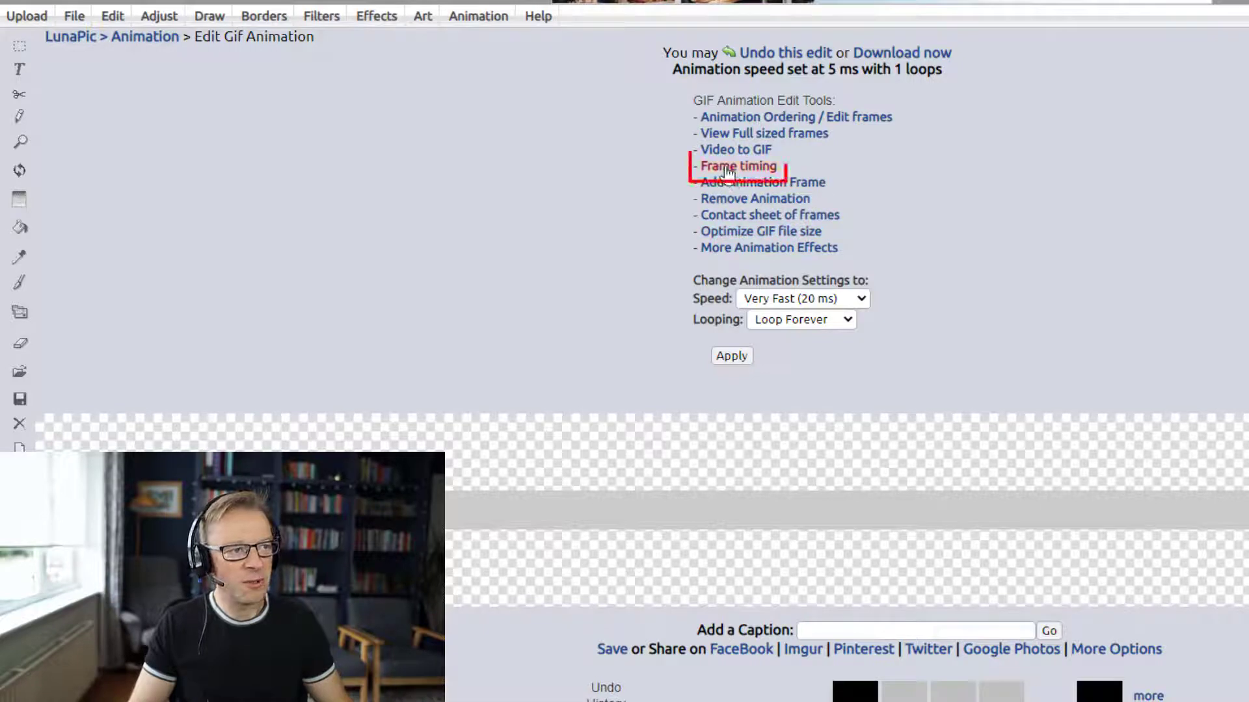
In Frame timing, set 120 after frame 0 and 1 loop, then apply.
{"action": "left_click", "coordinate": [737, 166]}
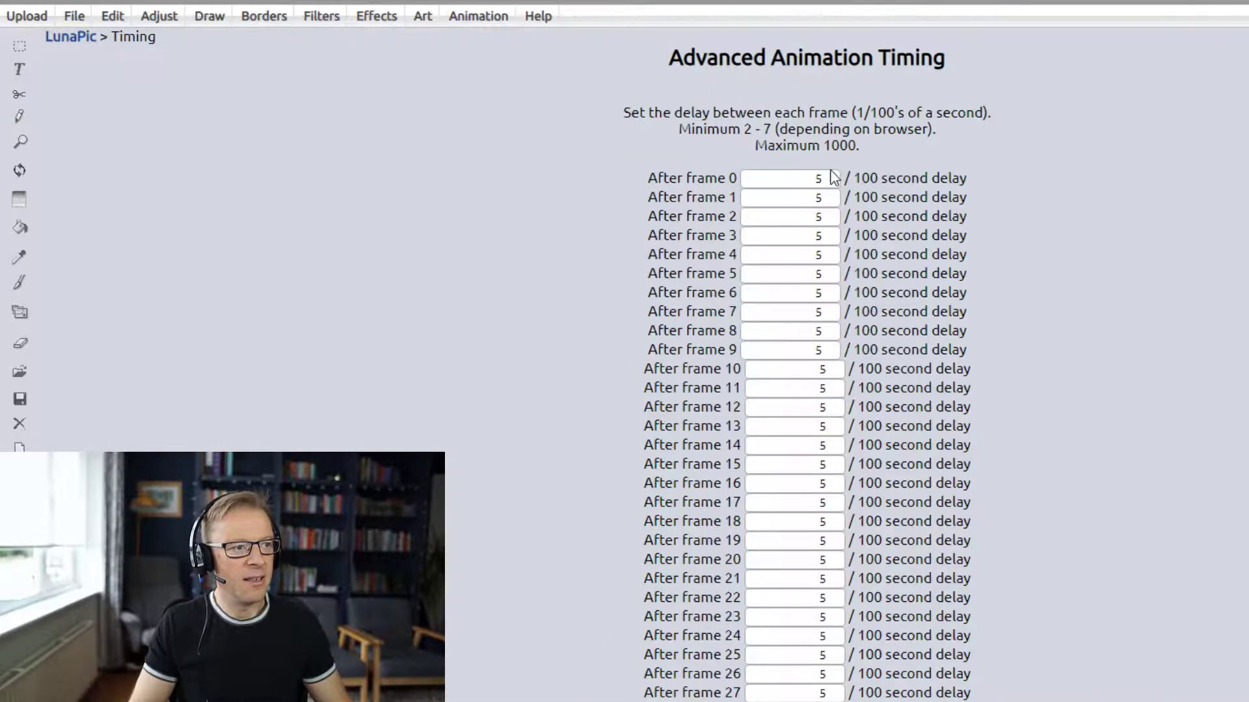
{"action": "mouse_move", "coordinate": [820, 312]}
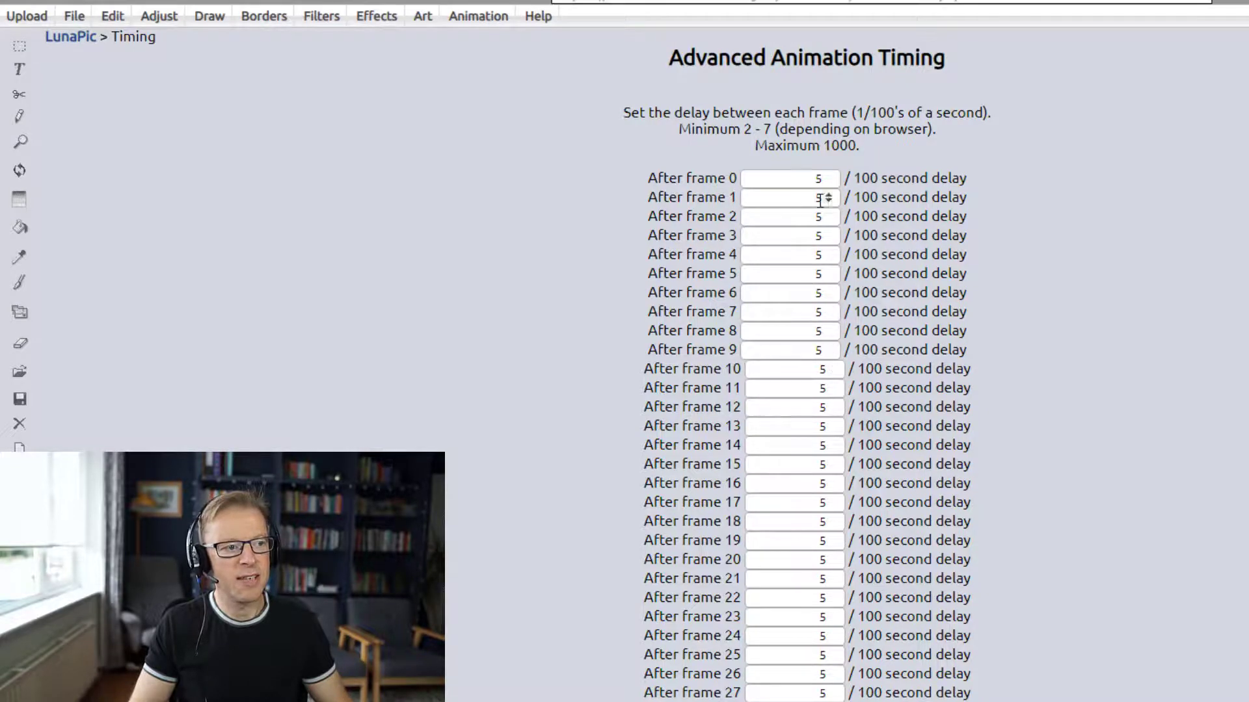
{"action": "left_click", "coordinate": [788, 178]}
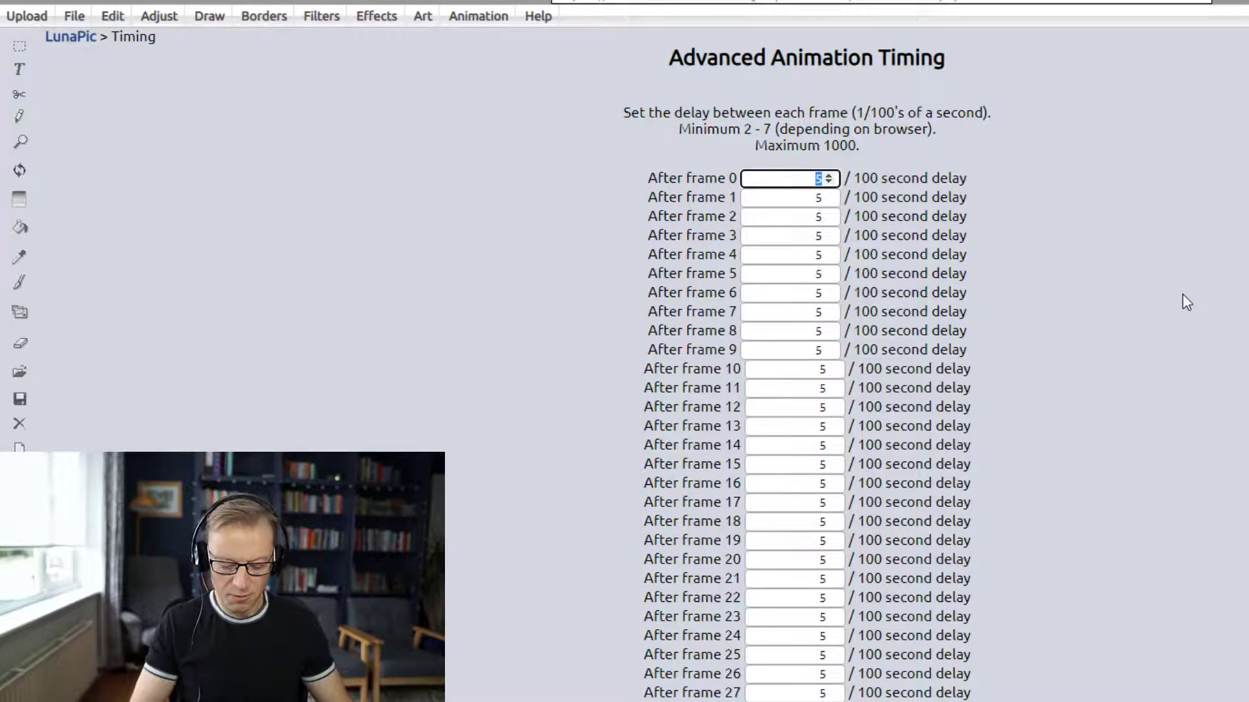
{"action": "type", "text": "100"}
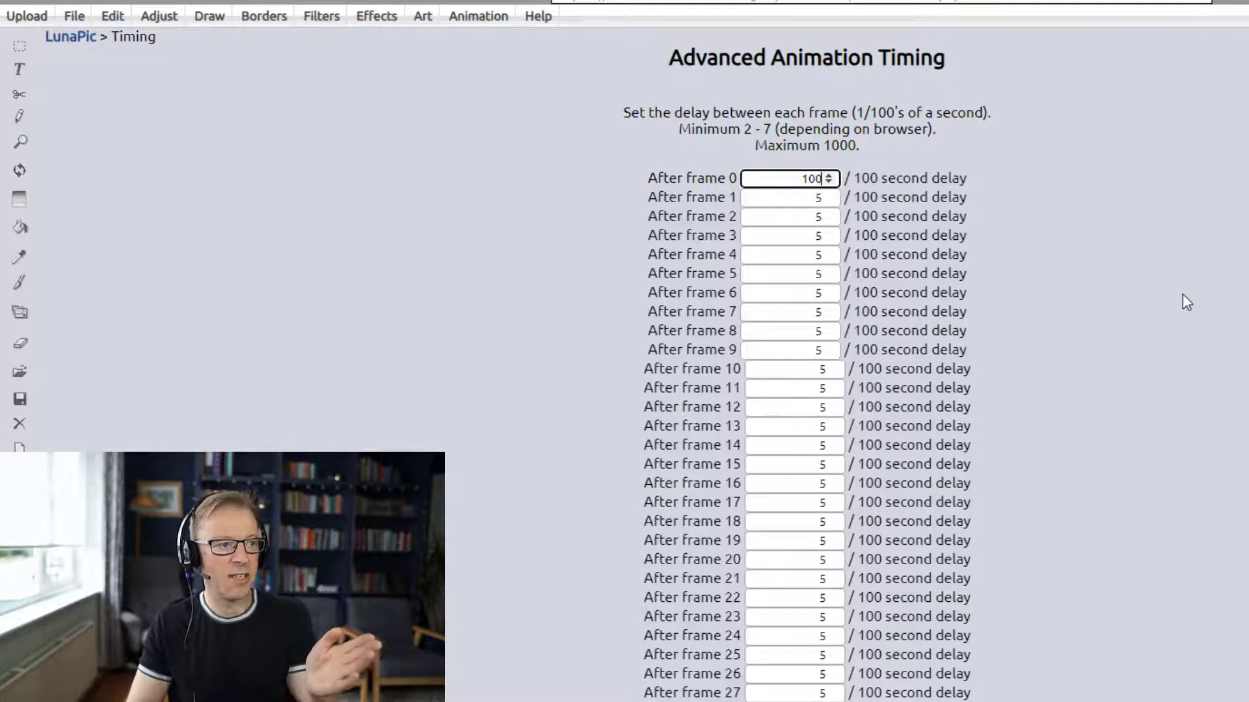
{"action": "type", "text": "1"}
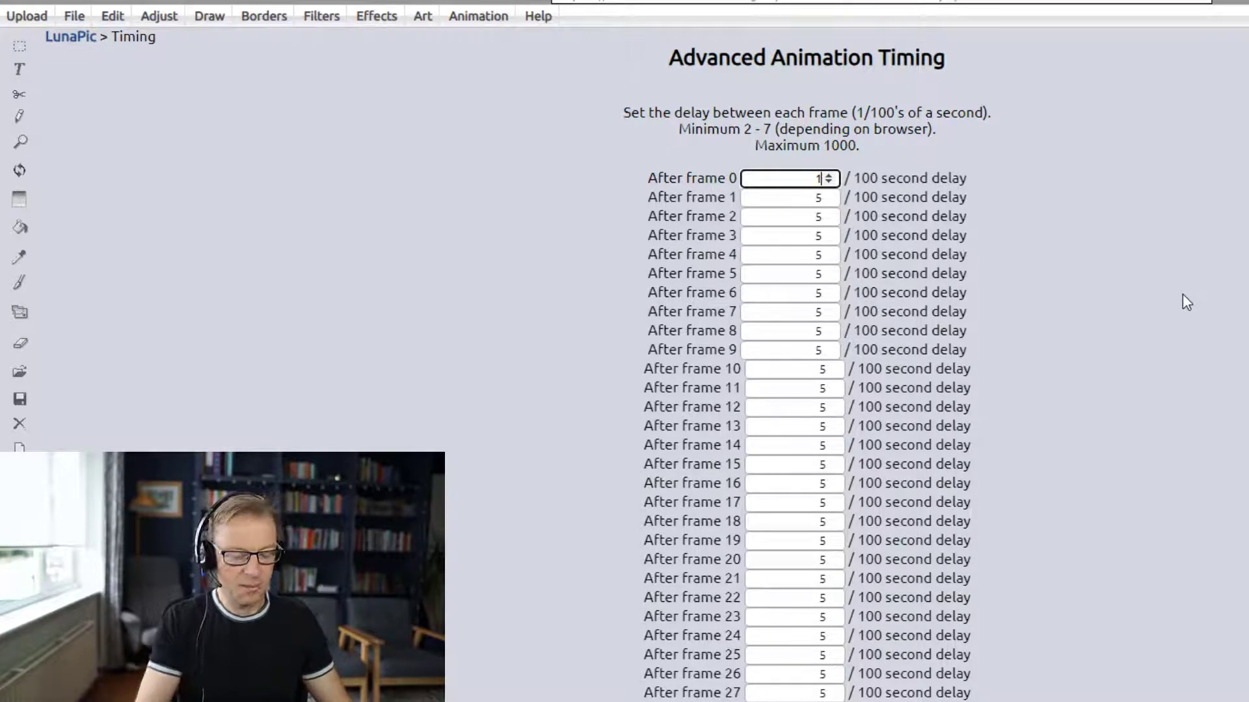
{"action": "type", "text": "120"}
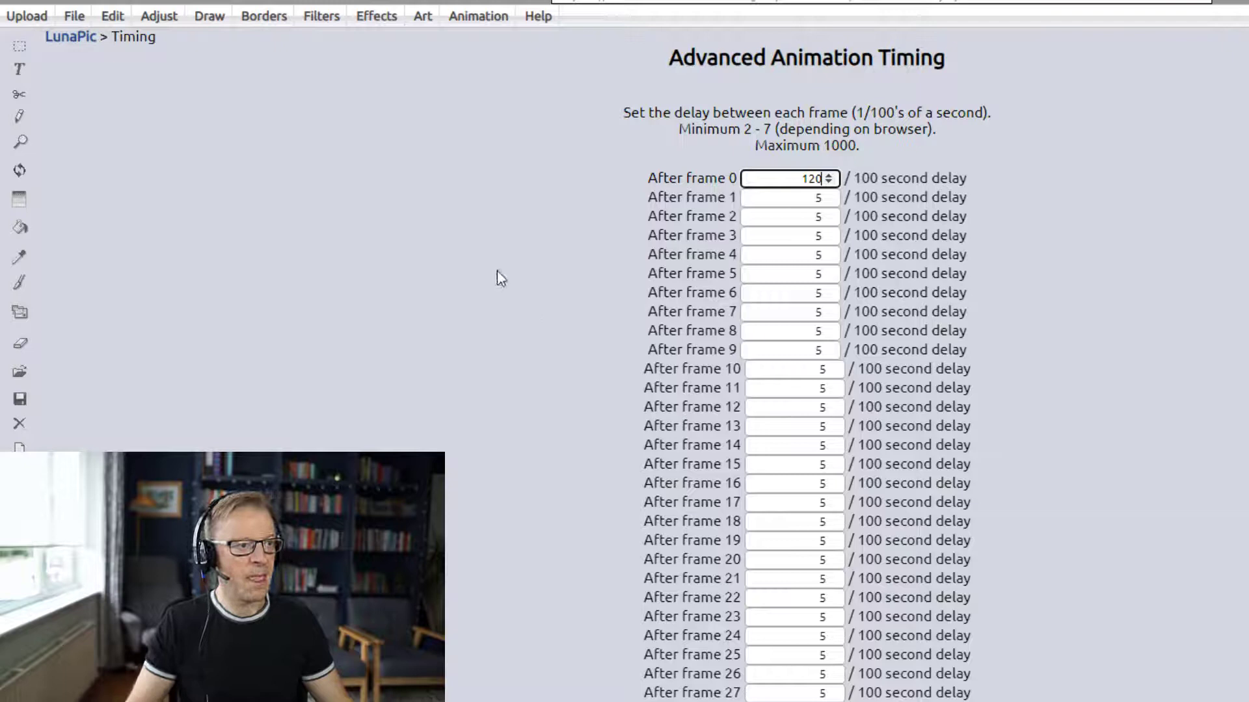
{"action": "scroll", "scroll_direction": "down", "scroll_amount": 3}
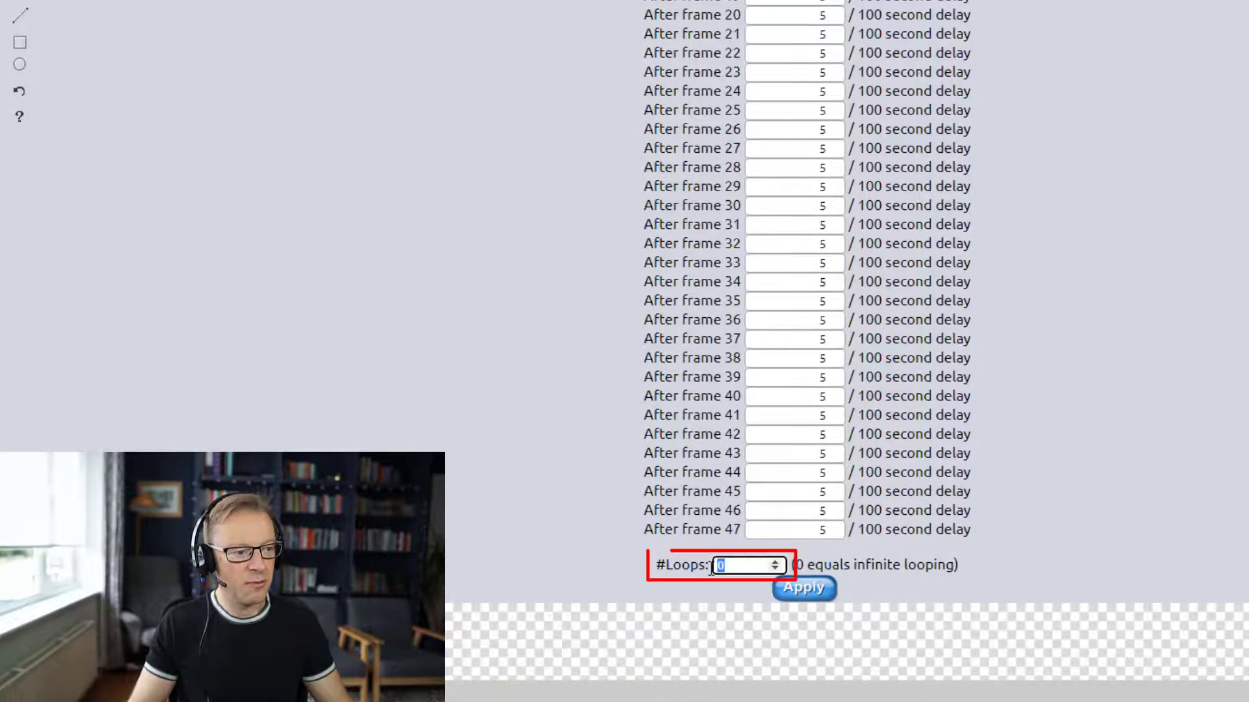
{"action": "type", "text": "1"}
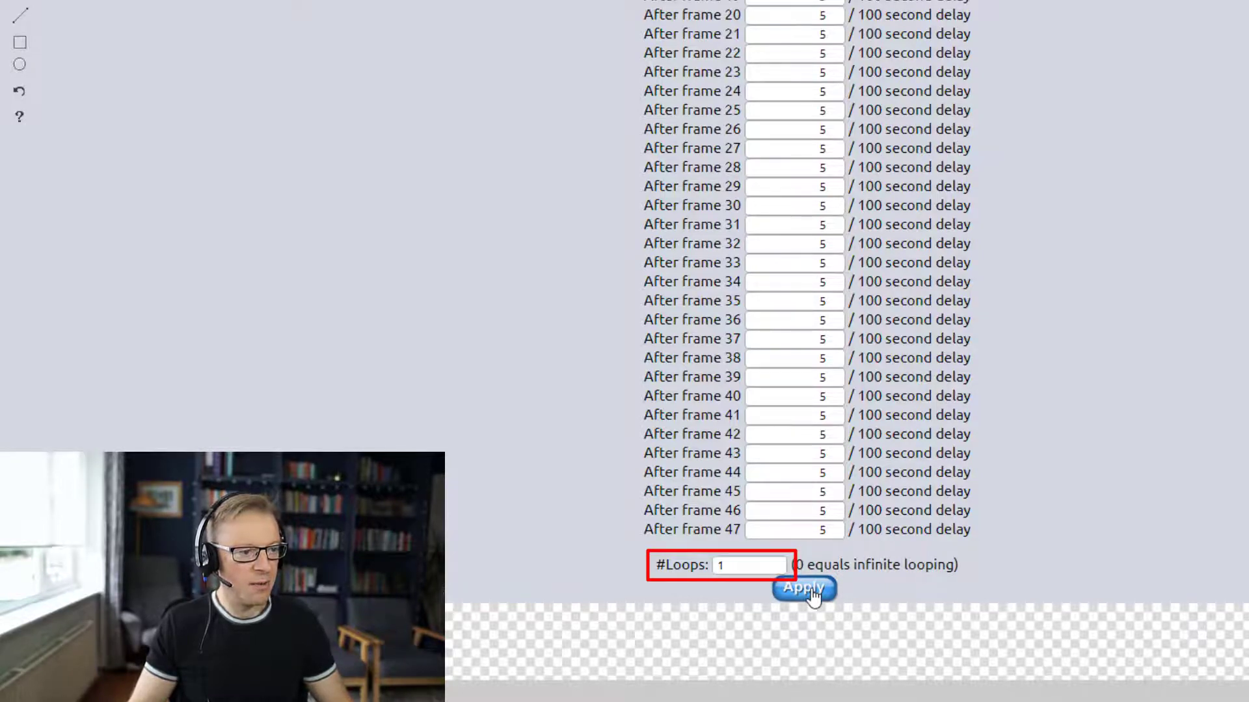
{"action": "left_click", "coordinate": [804, 589]}
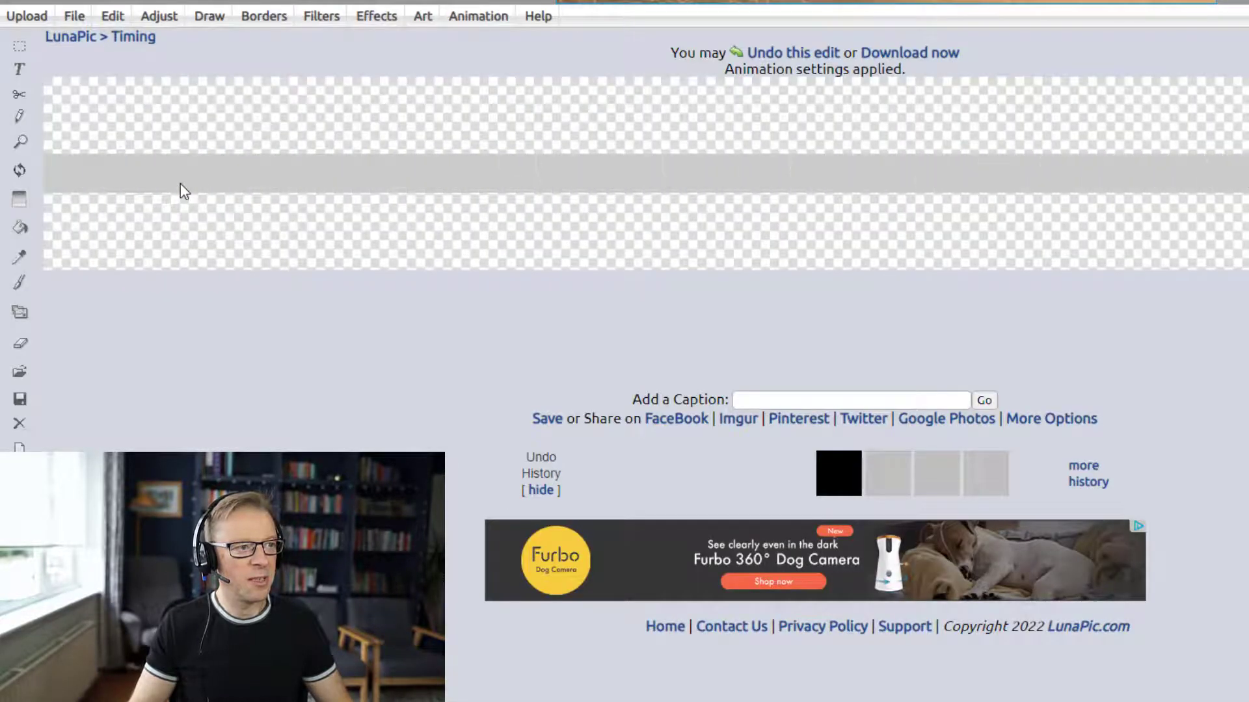
{"action": "mouse_move", "coordinate": [851, 88]}
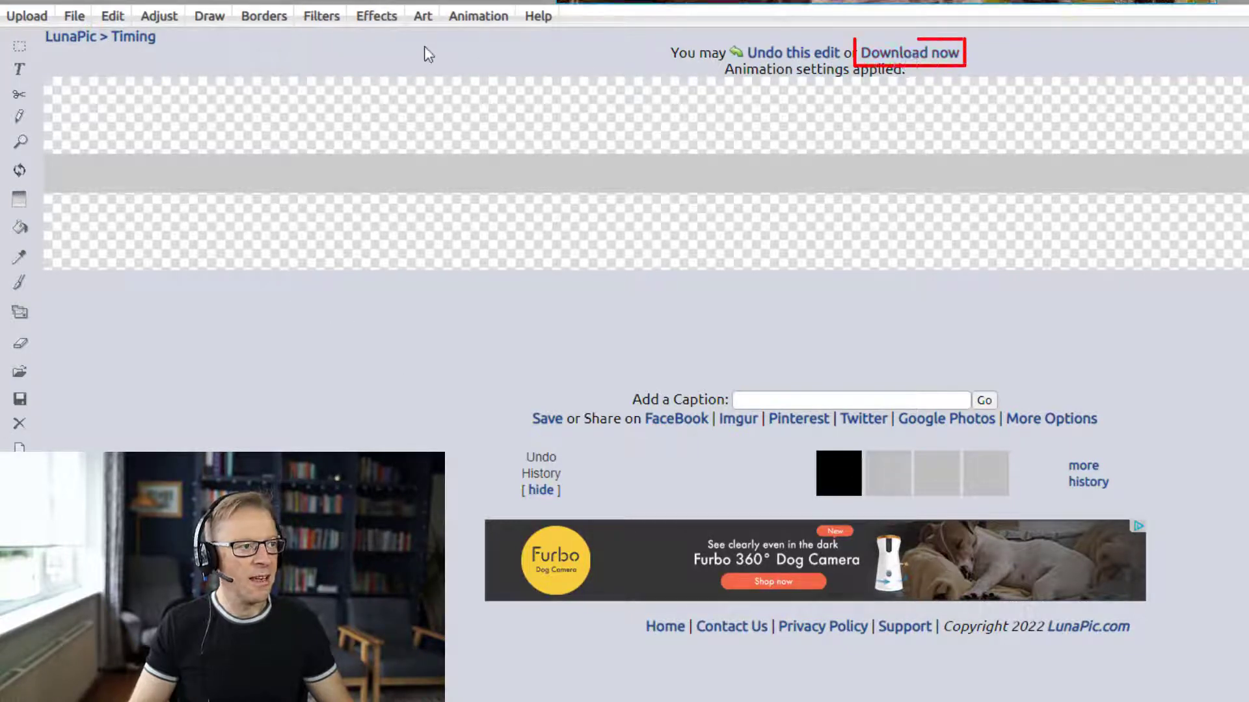
{"action": "left_click", "coordinate": [476, 15]}
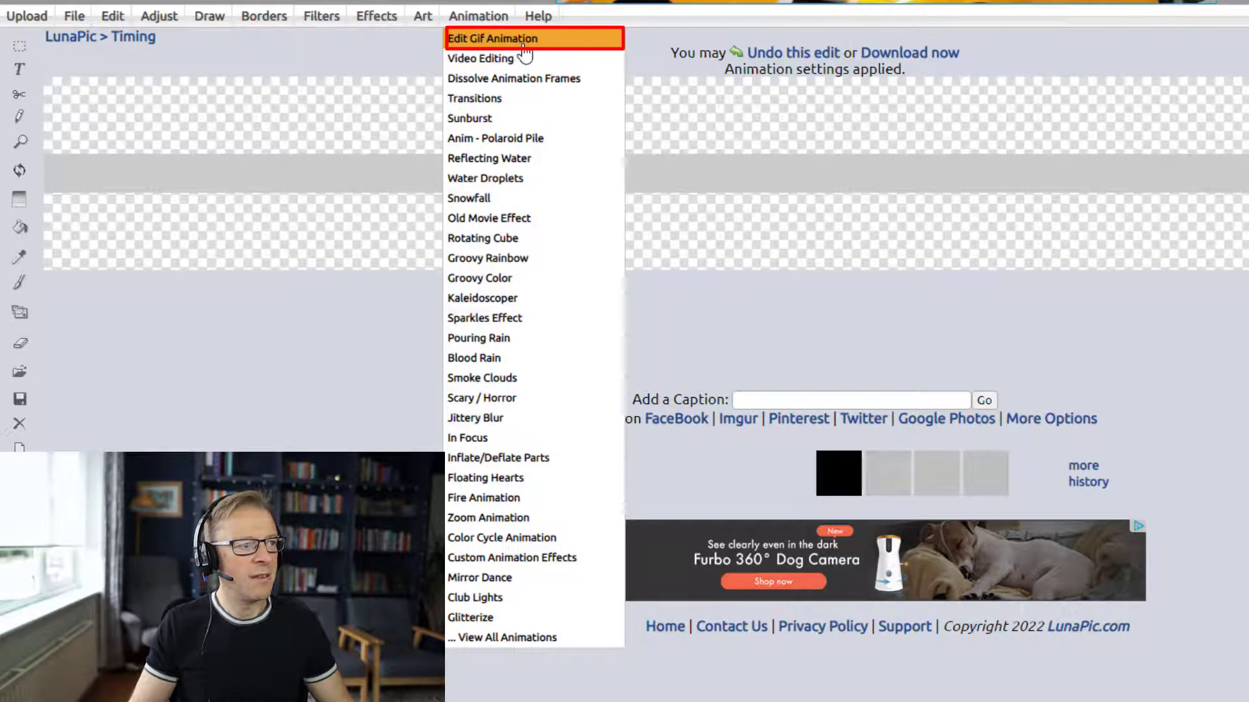
{"action": "left_click", "coordinate": [494, 38]}
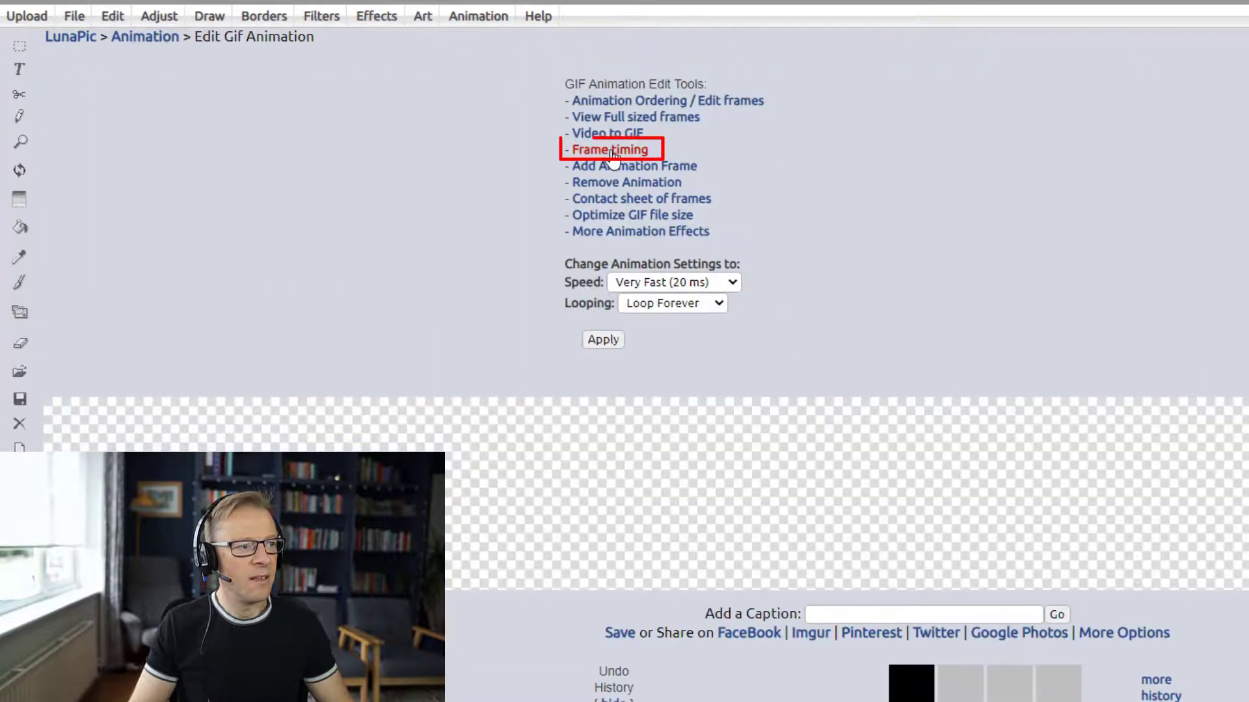
{"action": "left_click", "coordinate": [610, 149]}
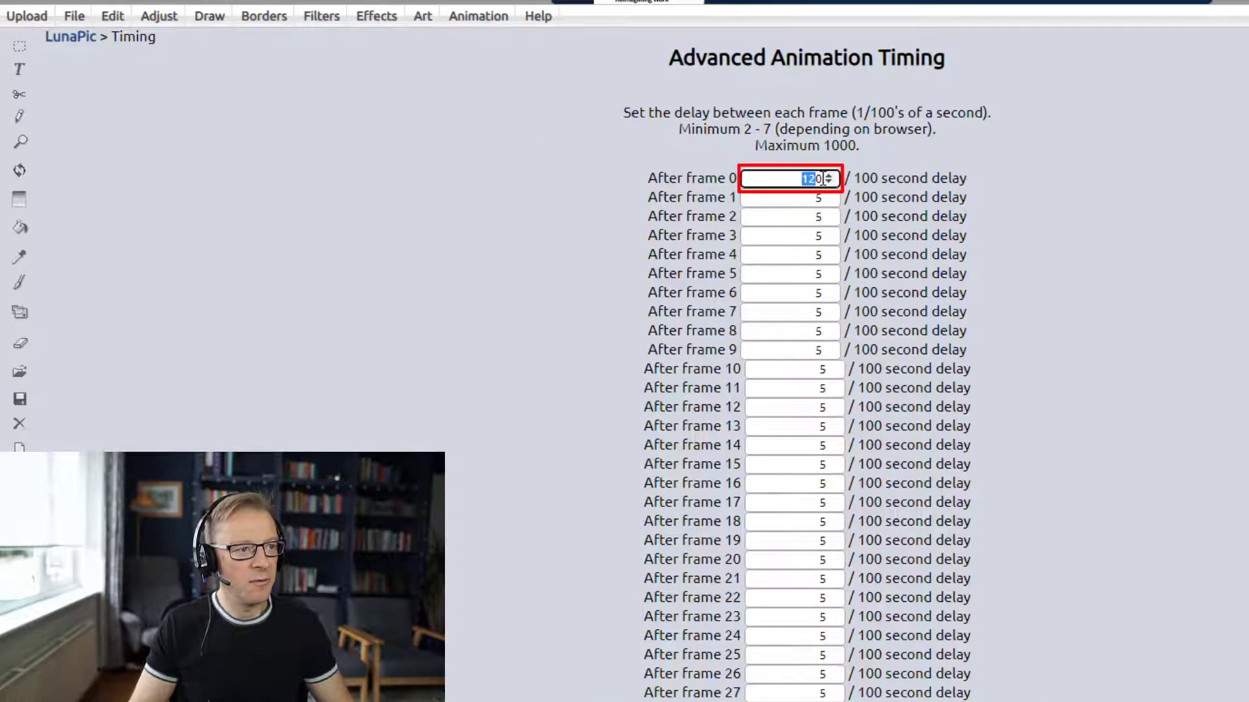
{"action": "scroll", "scroll_direction": "down", "scroll_amount": 3}
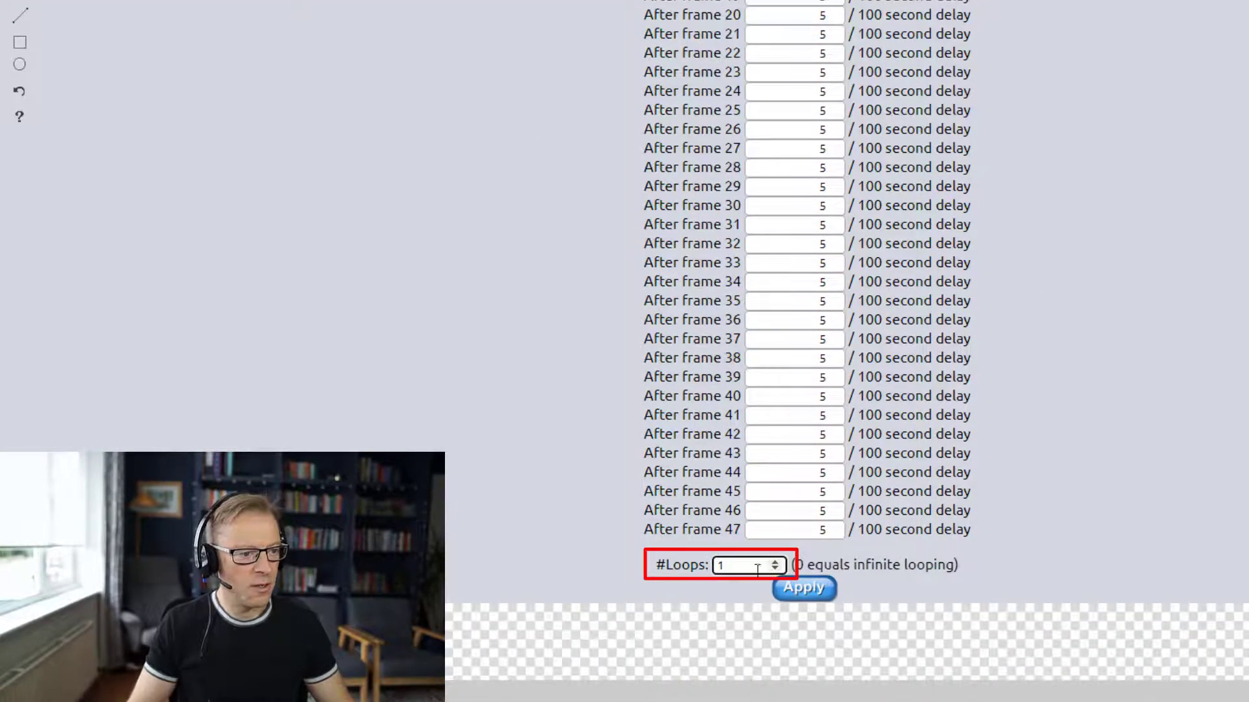
{"action": "left_click", "coordinate": [803, 589]}
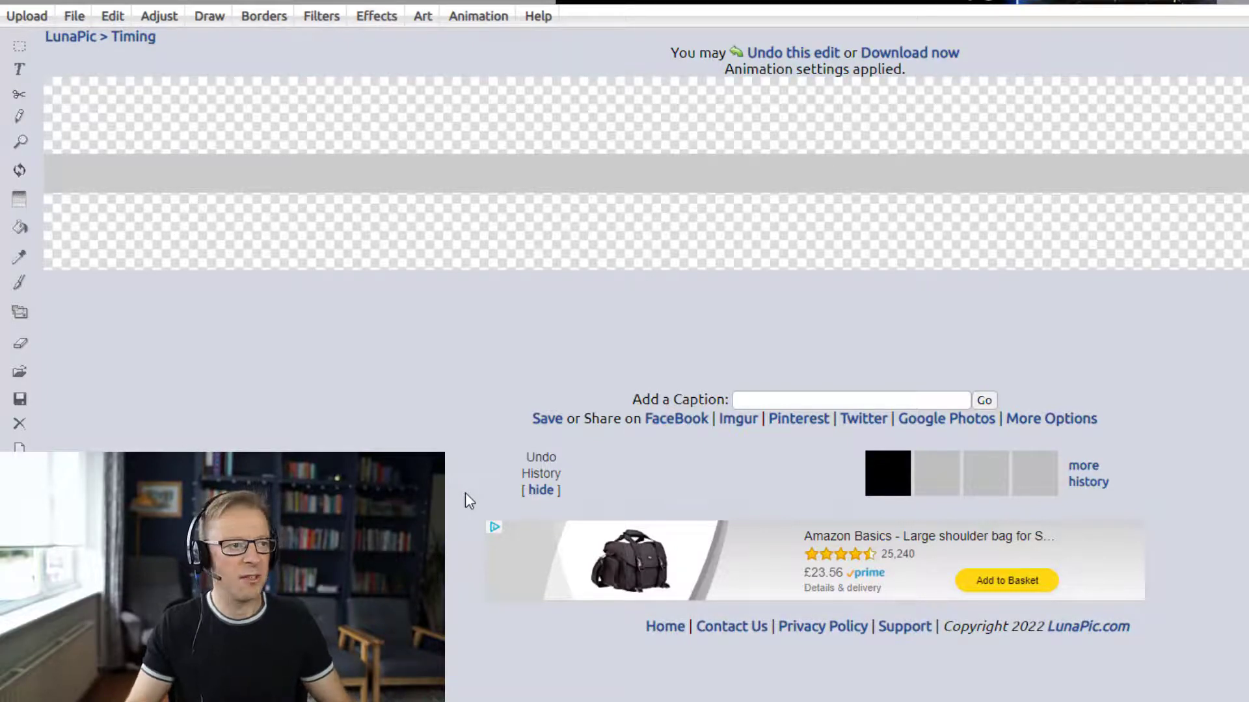
{"action": "mouse_move", "coordinate": [908, 52]}
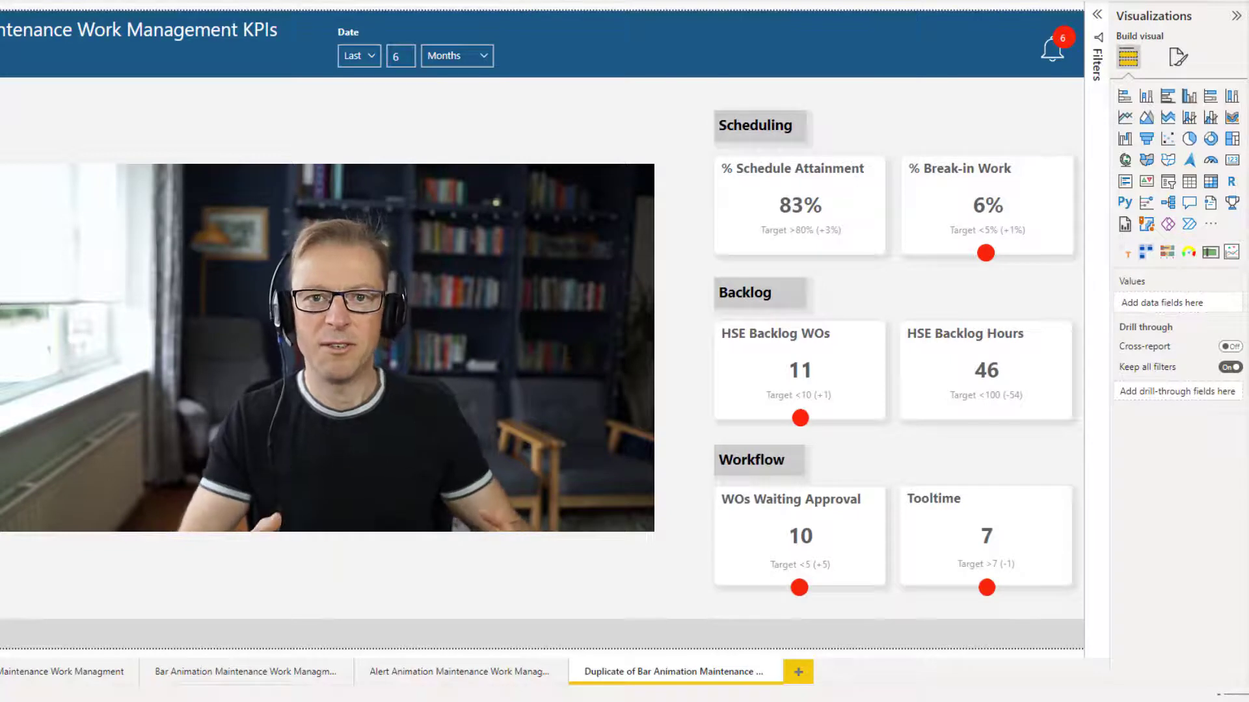
{"action": "mouse_move", "coordinate": [1125, 116]}
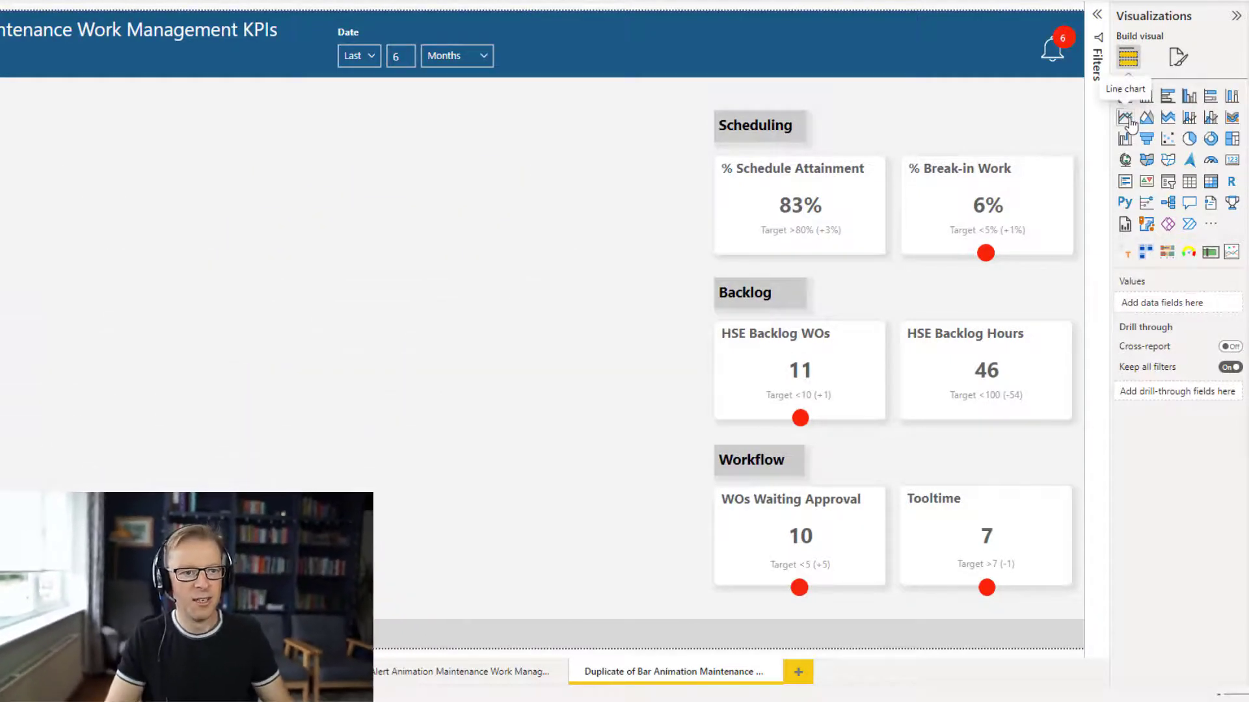
Add a line chart visual and expand the KPI Thresholds table to place KPI on it.
{"action": "left_click", "coordinate": [1125, 117]}
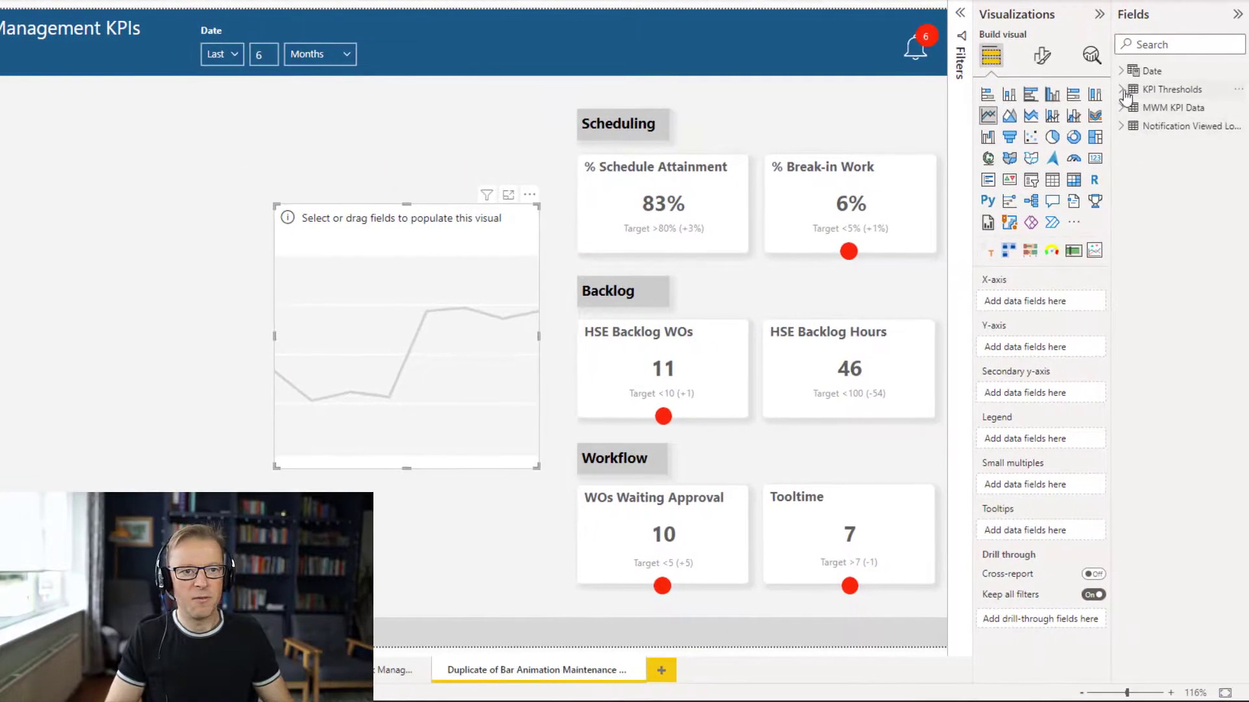
{"action": "left_click", "coordinate": [1123, 89]}
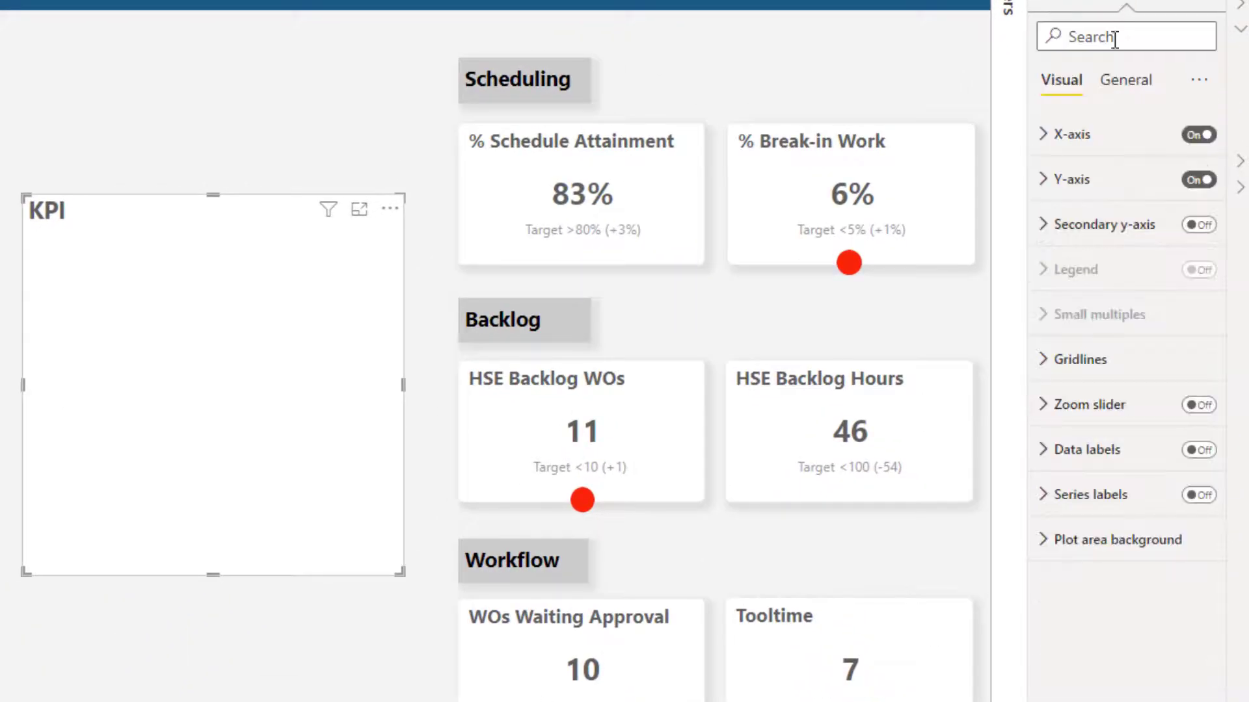
Turn off the line chart's X-axis, Y-axis and Y-axis title.
{"action": "left_click", "coordinate": [1198, 134]}
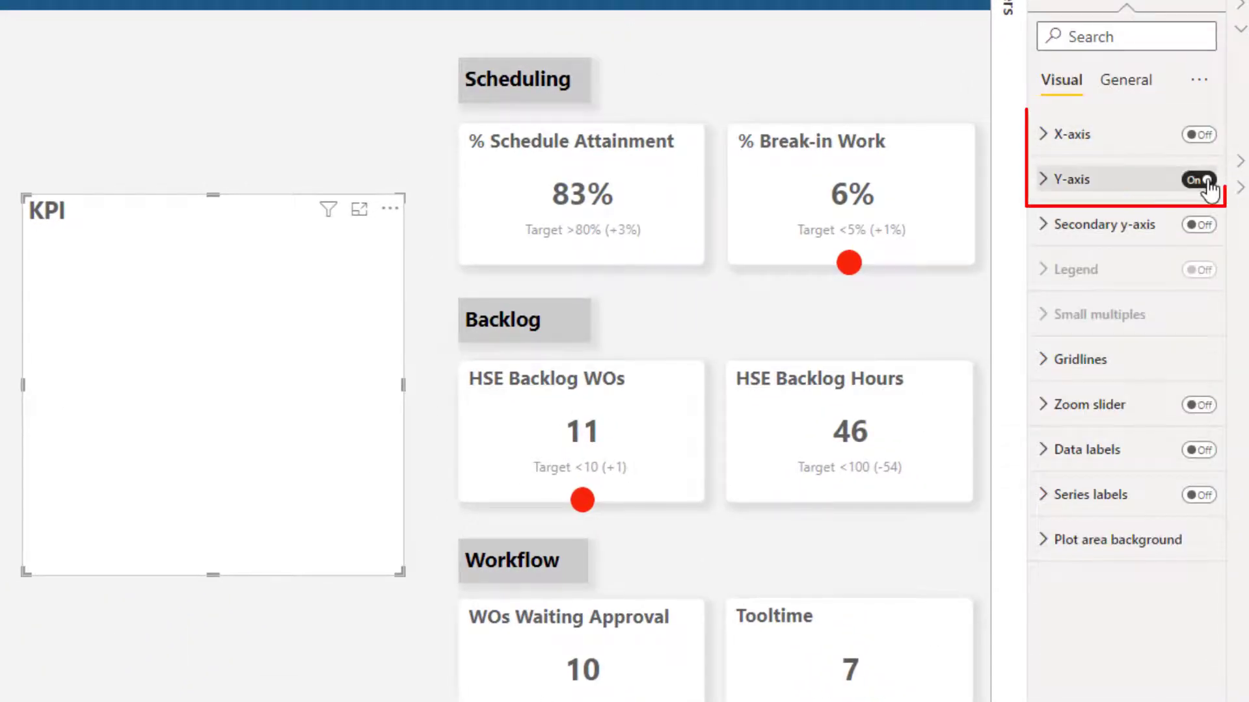
{"action": "left_click", "coordinate": [1070, 134]}
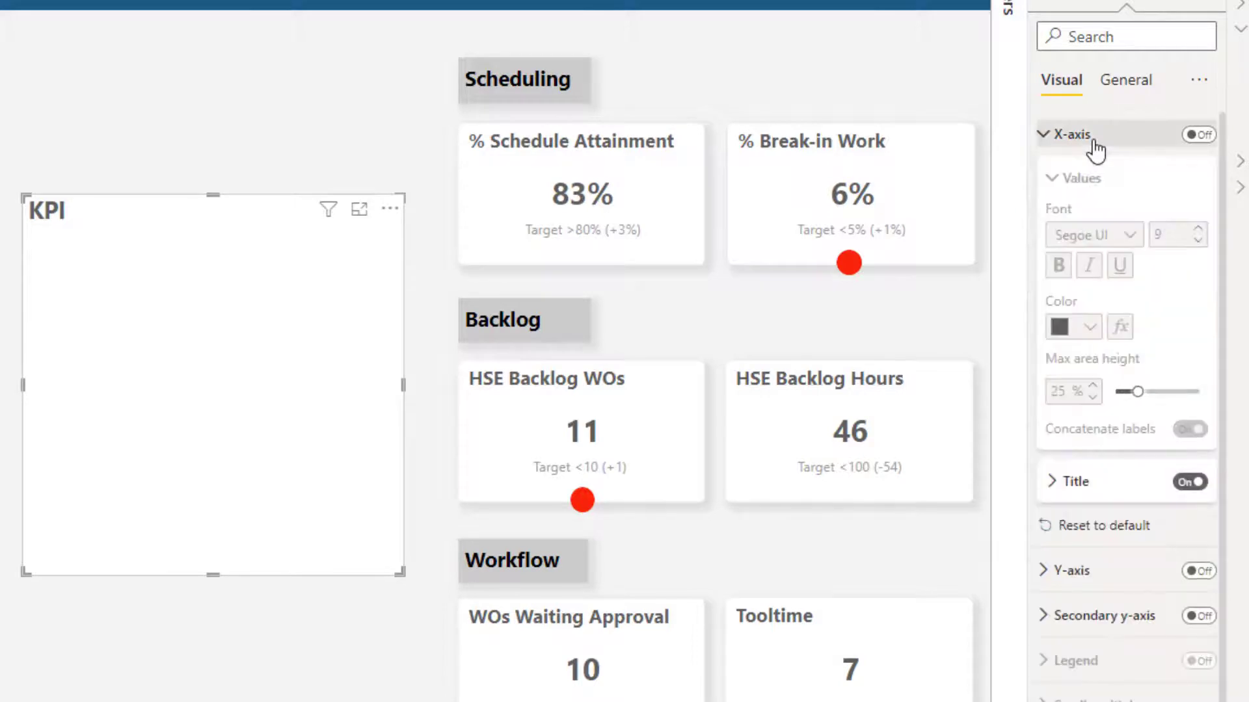
{"action": "left_click", "coordinate": [1189, 481]}
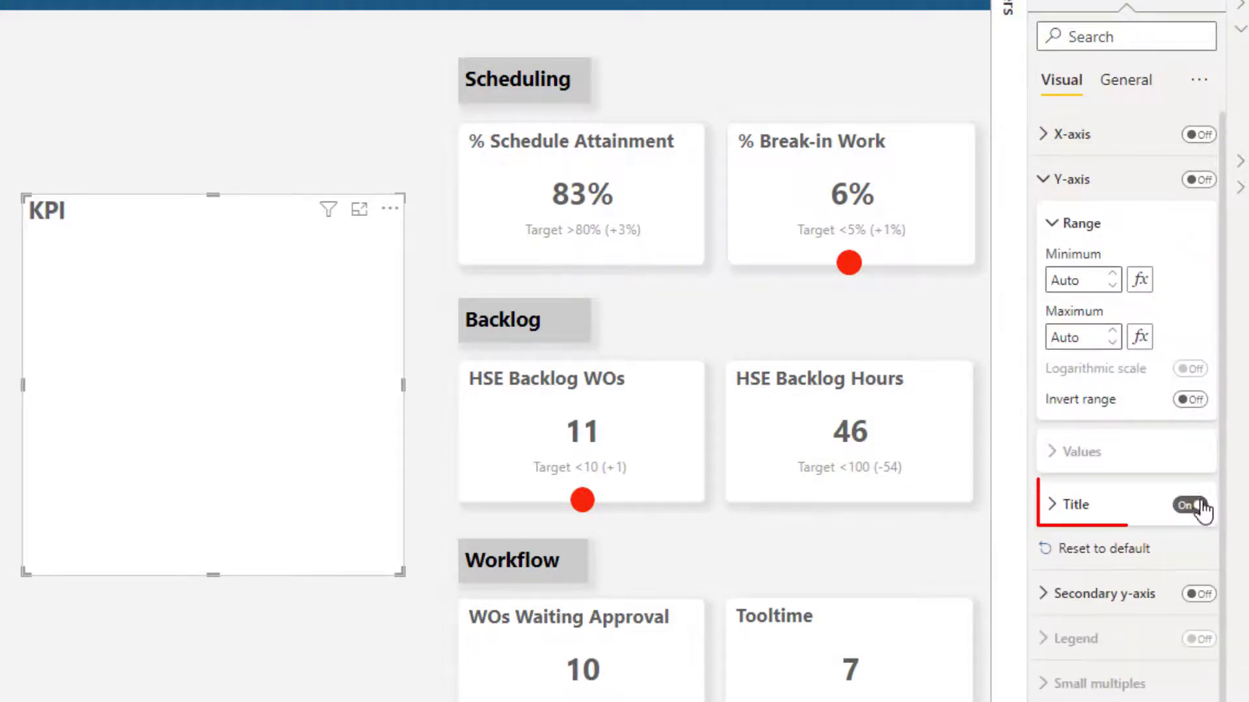
{"action": "left_click", "coordinate": [1071, 179]}
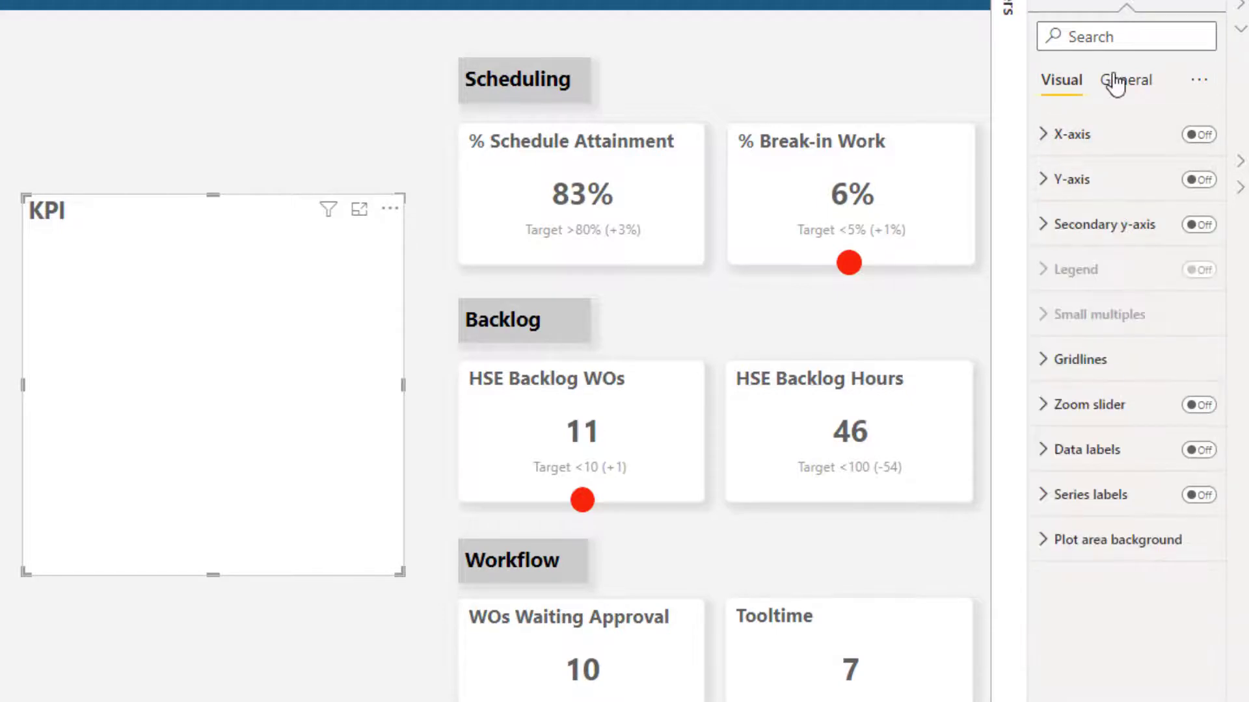
In General settings, hide the KPI title and remove the white Effects background.
{"action": "left_click", "coordinate": [1125, 79]}
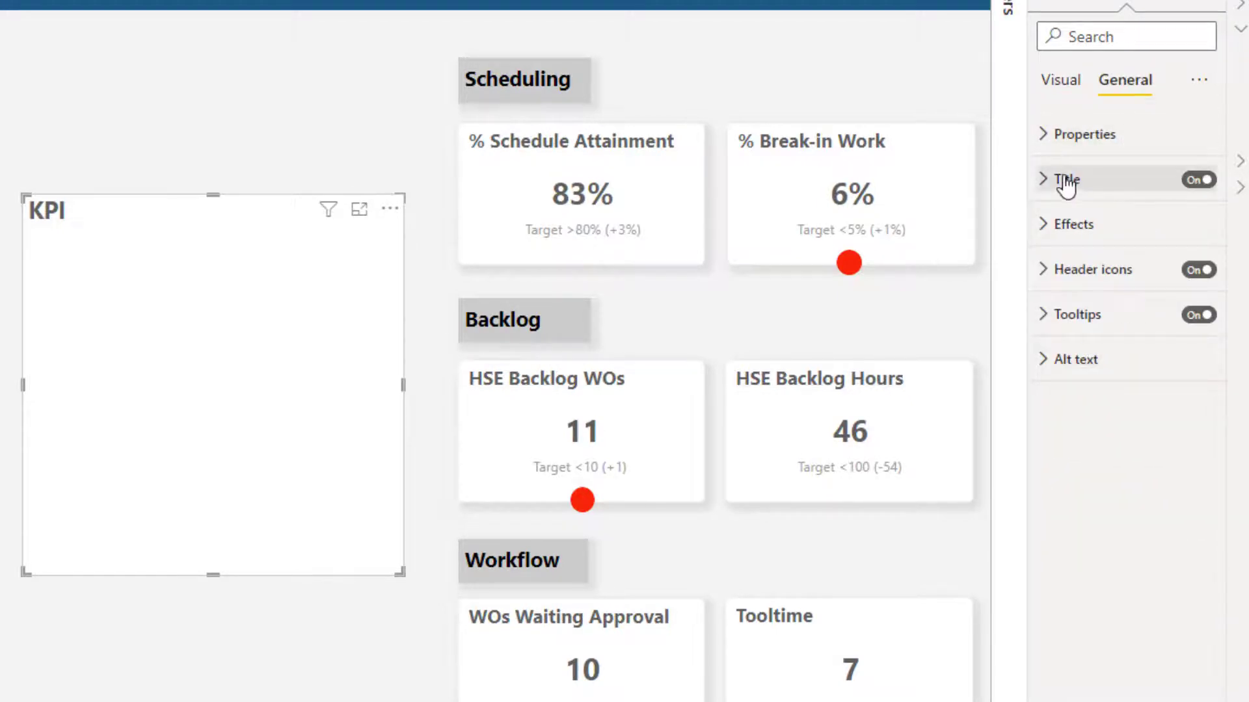
{"action": "left_click", "coordinate": [1197, 178]}
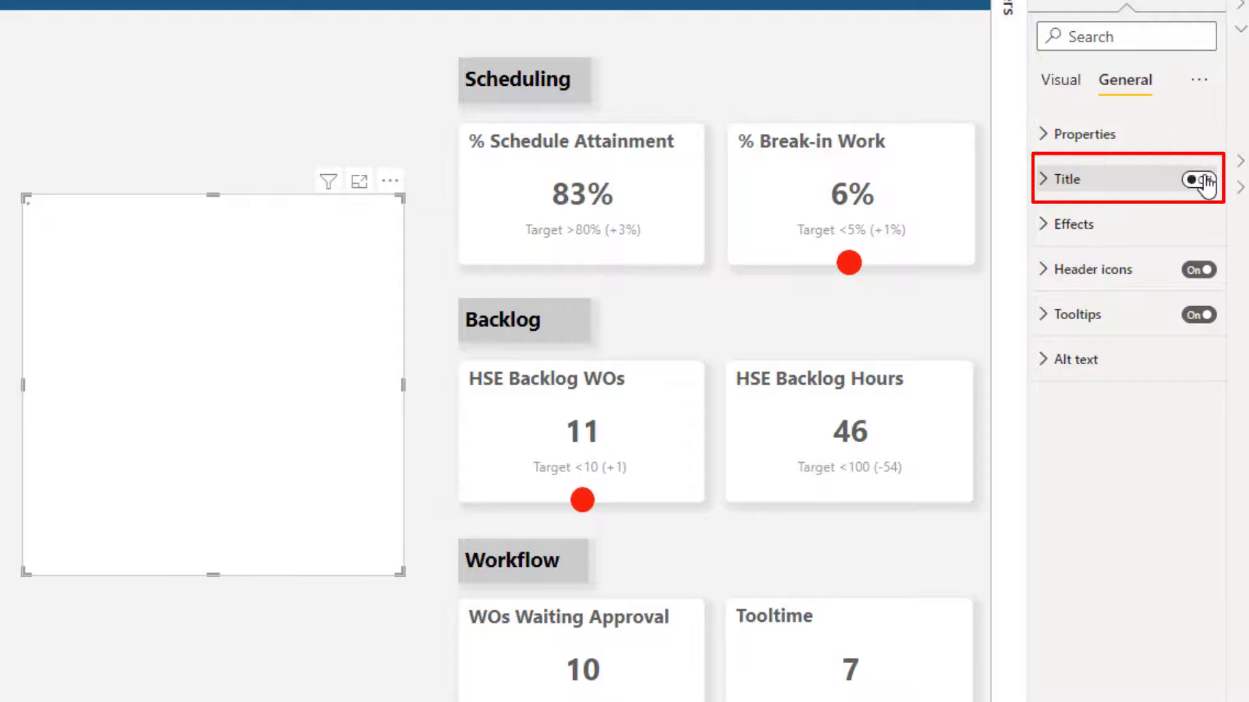
{"action": "left_click", "coordinate": [1070, 223]}
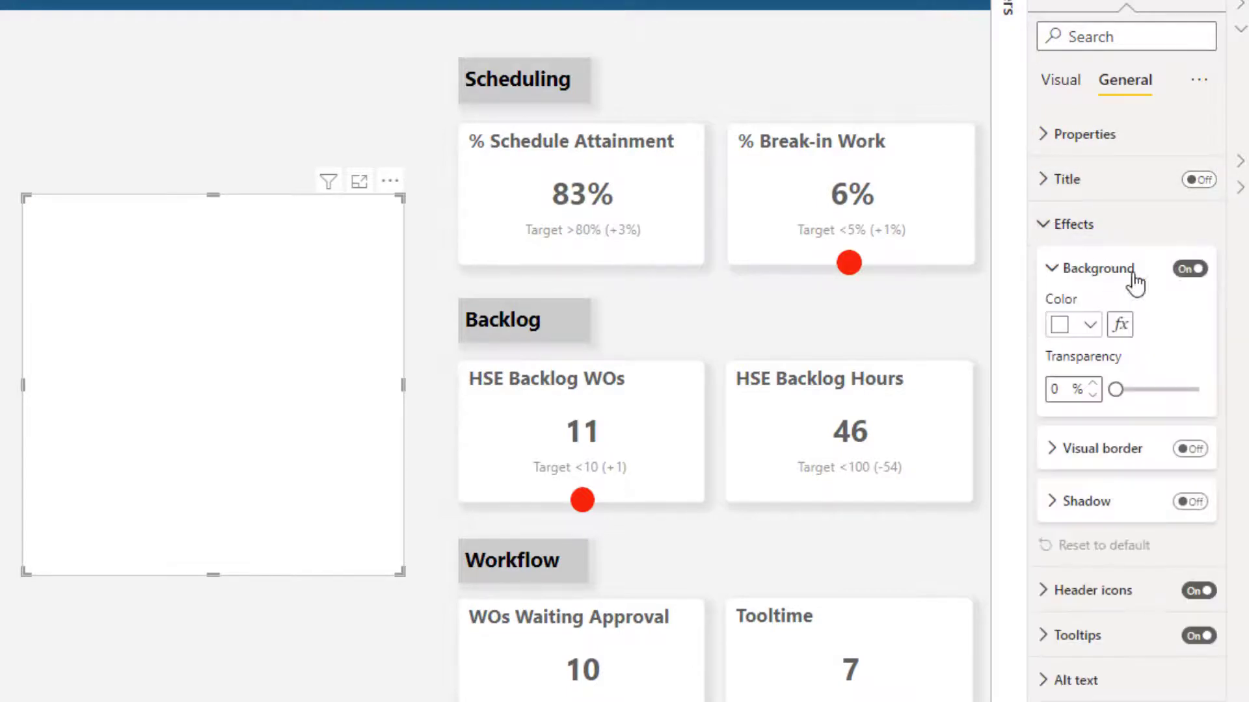
{"action": "left_click", "coordinate": [1189, 269]}
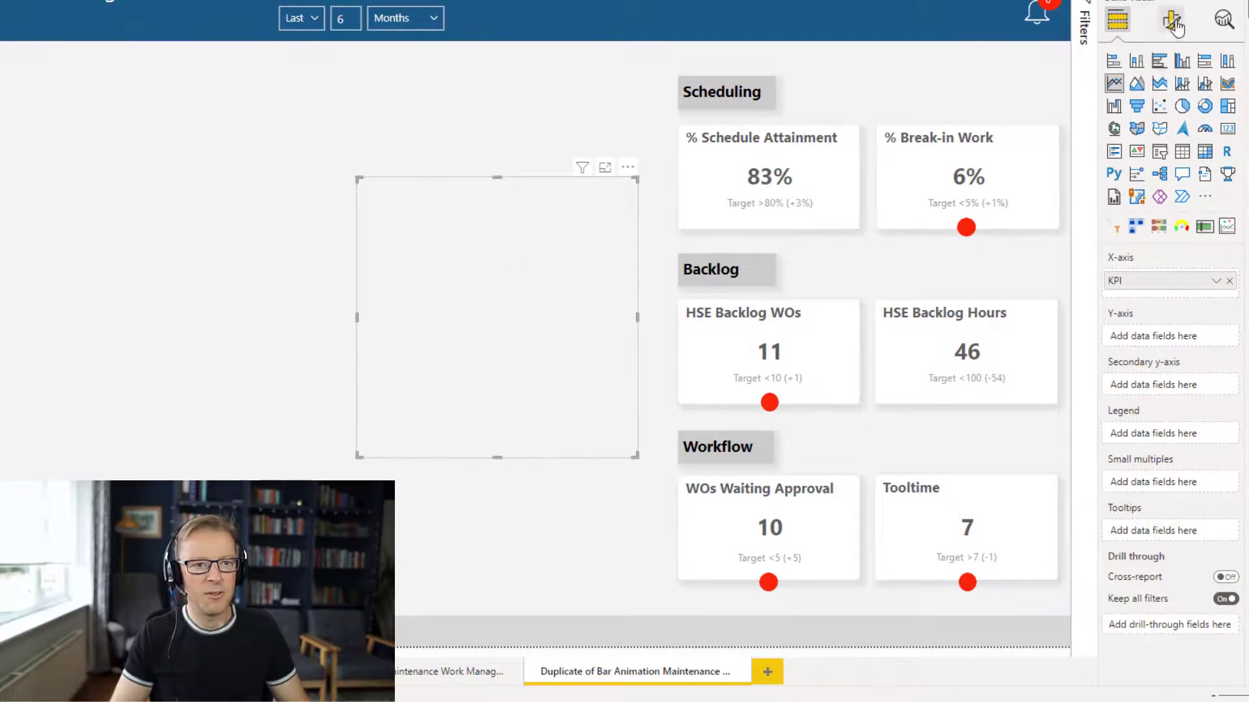
Set the chart's plot area background to the grey bar GIF.
{"action": "left_click", "coordinate": [1171, 20]}
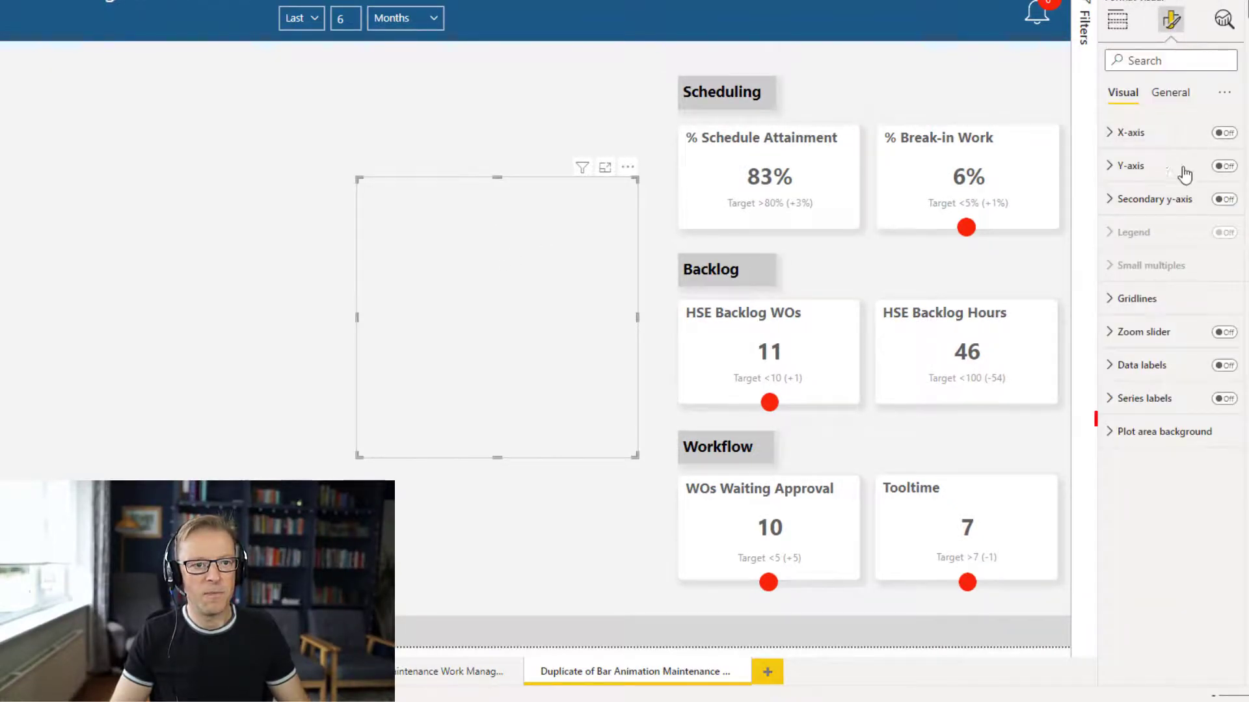
{"action": "mouse_move", "coordinate": [1163, 430]}
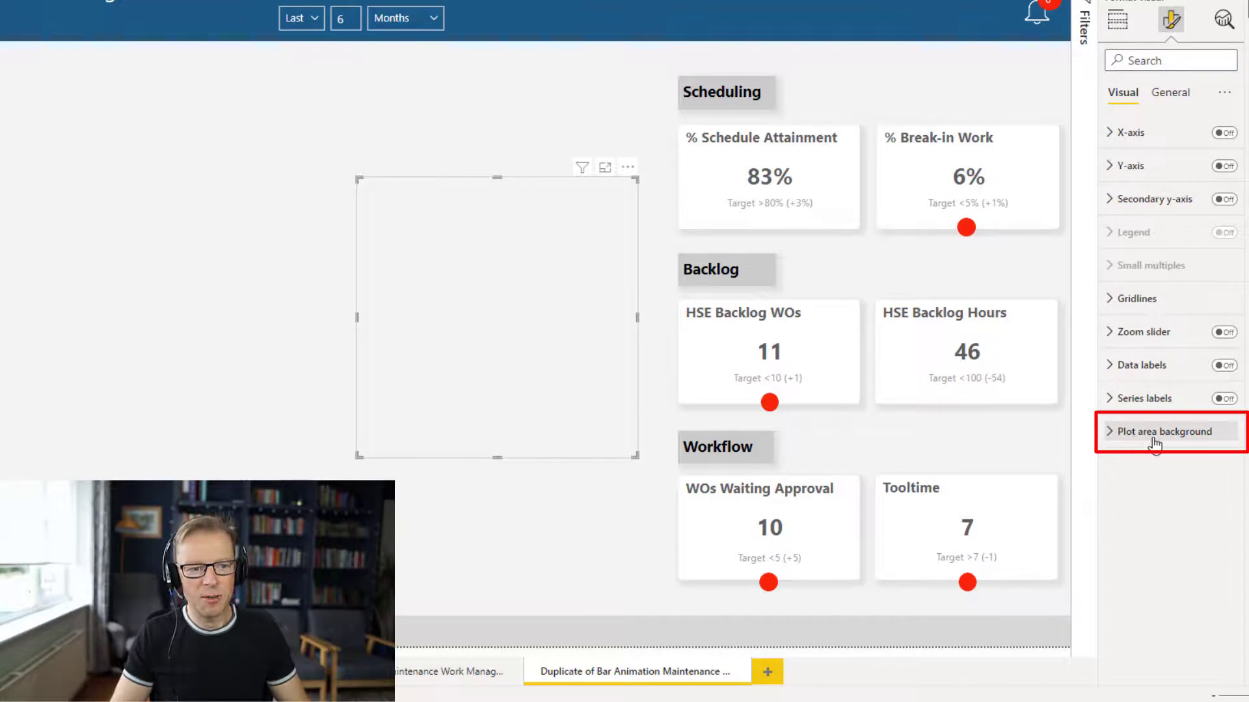
{"action": "left_click", "coordinate": [1164, 430]}
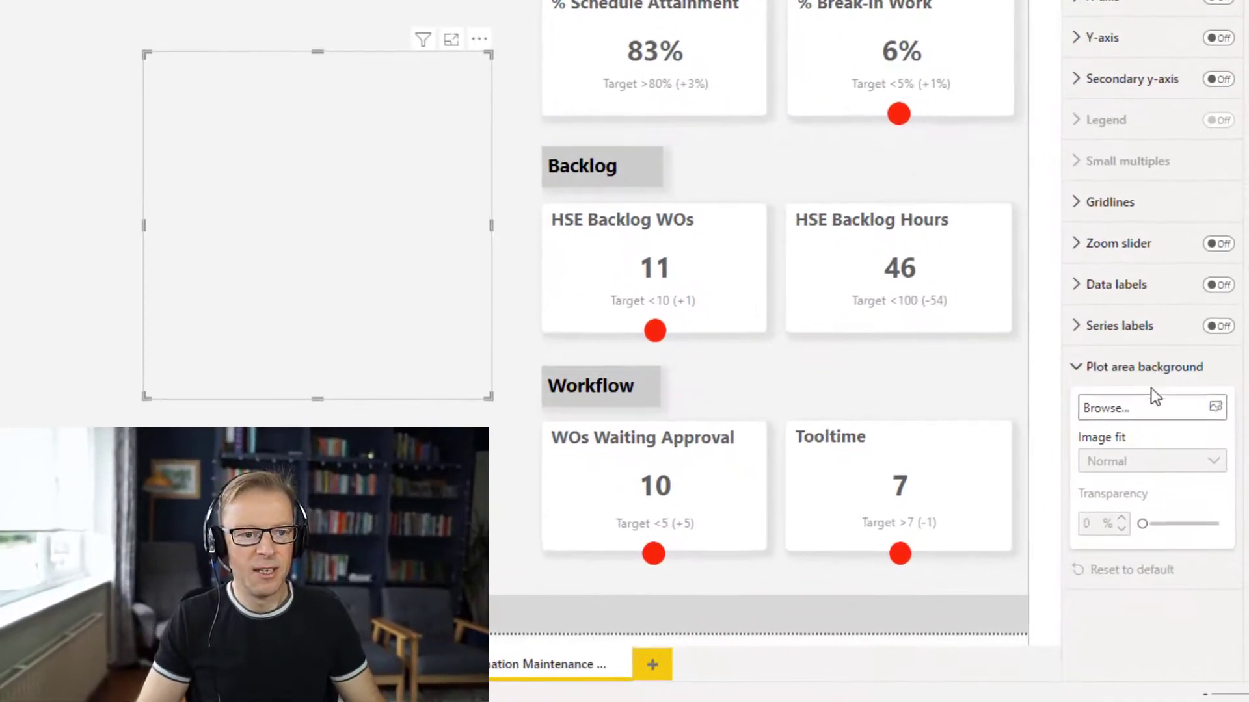
{"action": "left_click", "coordinate": [1149, 407]}
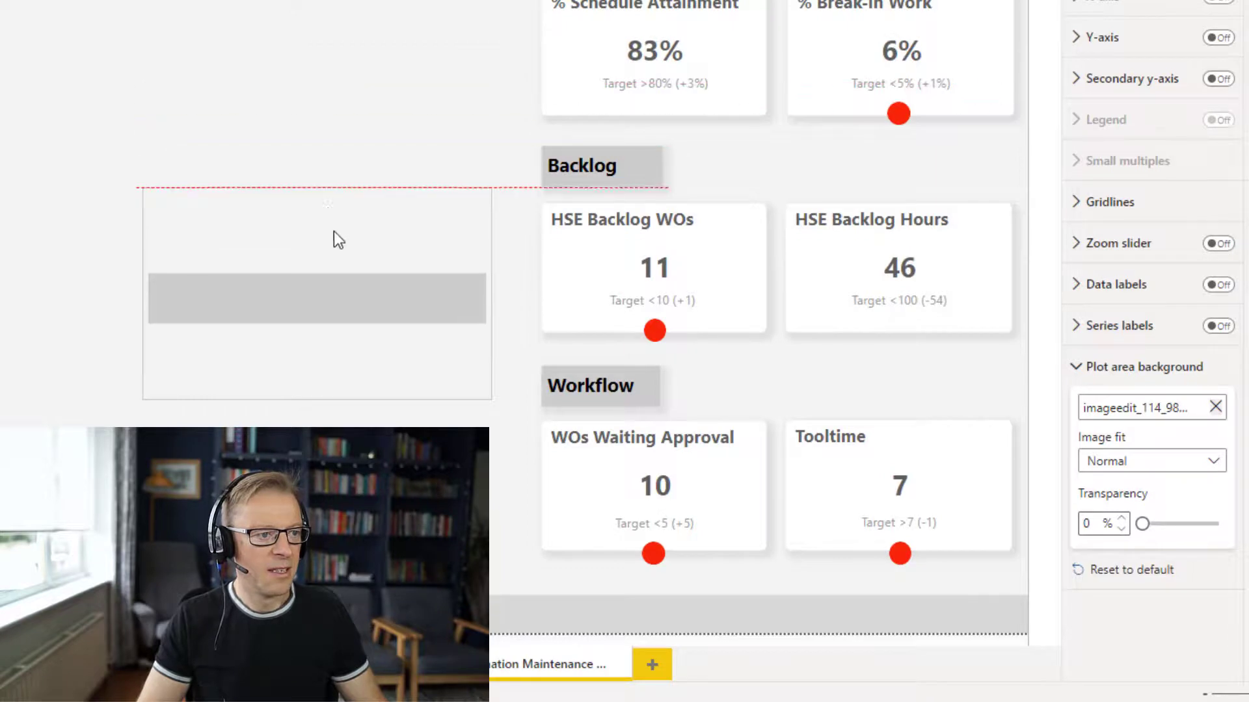
Shrink the visual to a thin strip and set the image fit to Fill.
{"action": "left_click_drag", "start_coordinate": [319, 238], "coordinate": [343, 335]}
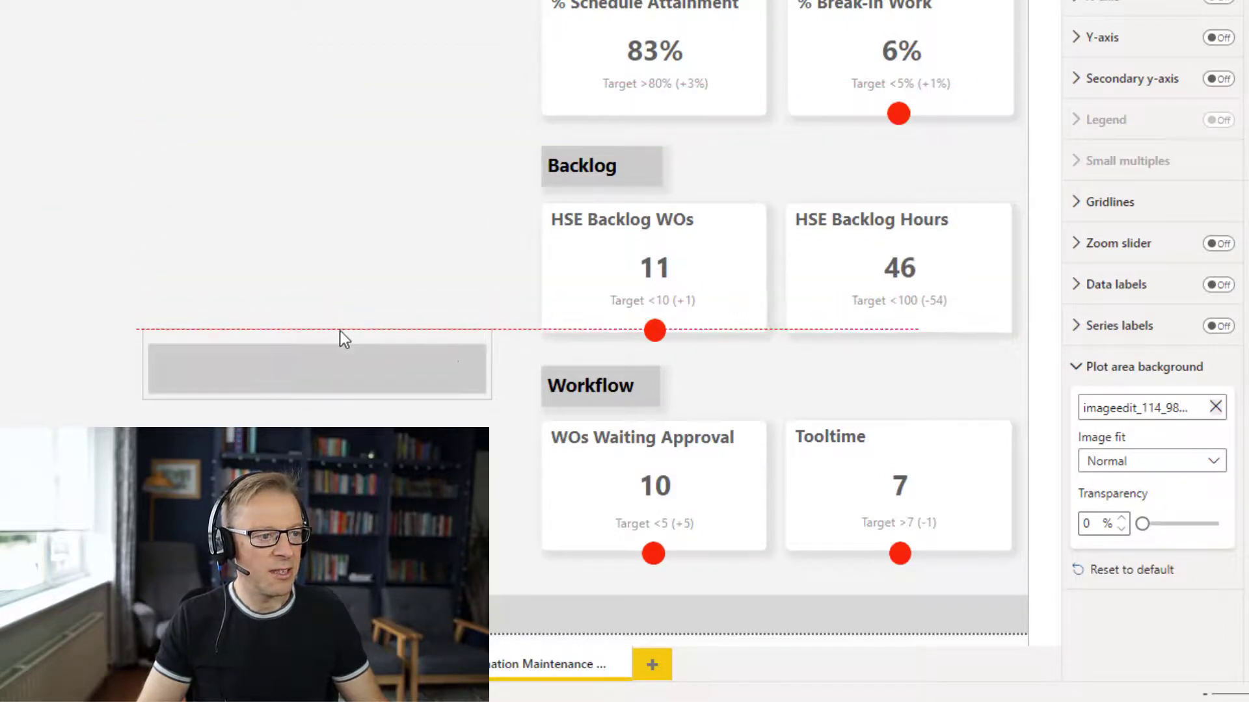
{"action": "left_click", "coordinate": [317, 350]}
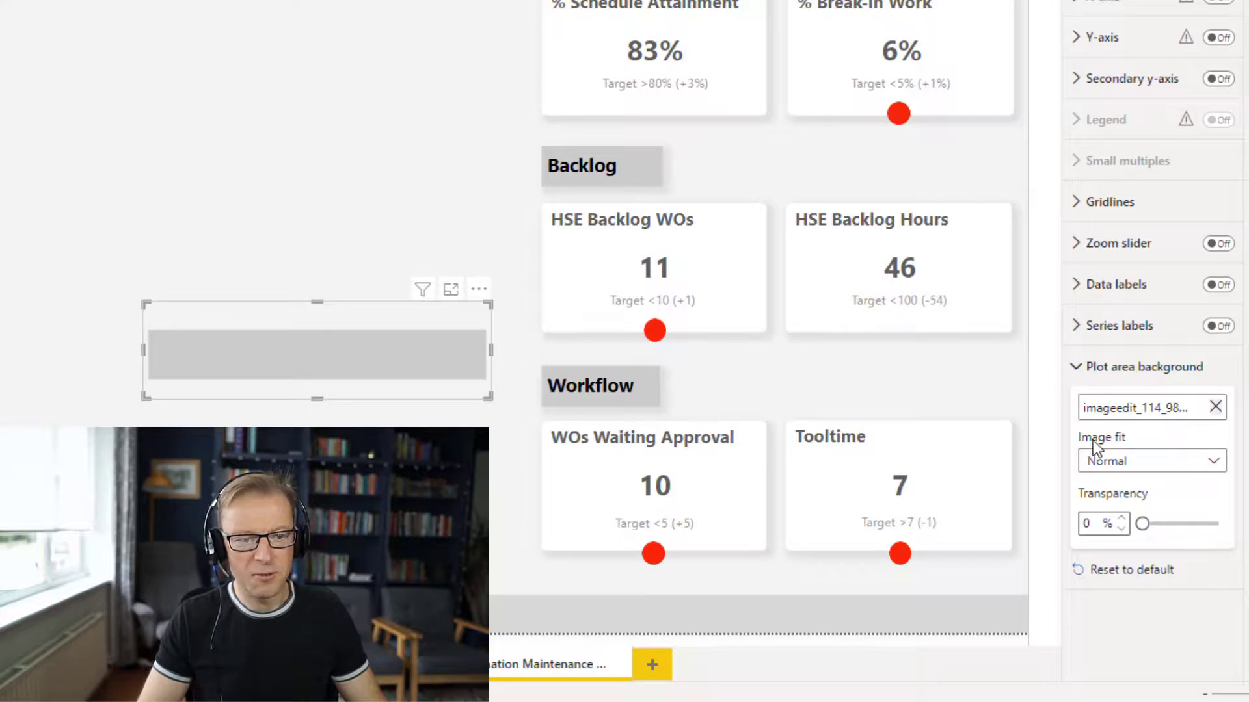
{"action": "left_click", "coordinate": [1149, 460]}
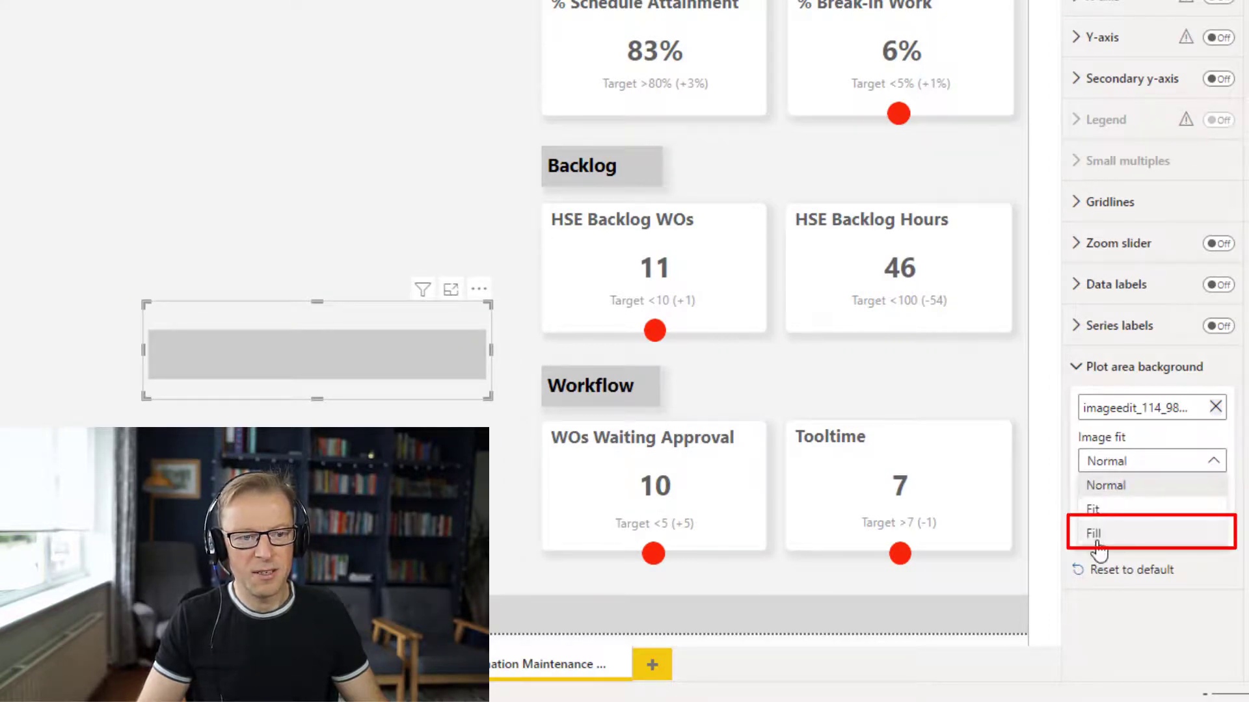
{"action": "left_click", "coordinate": [1092, 532]}
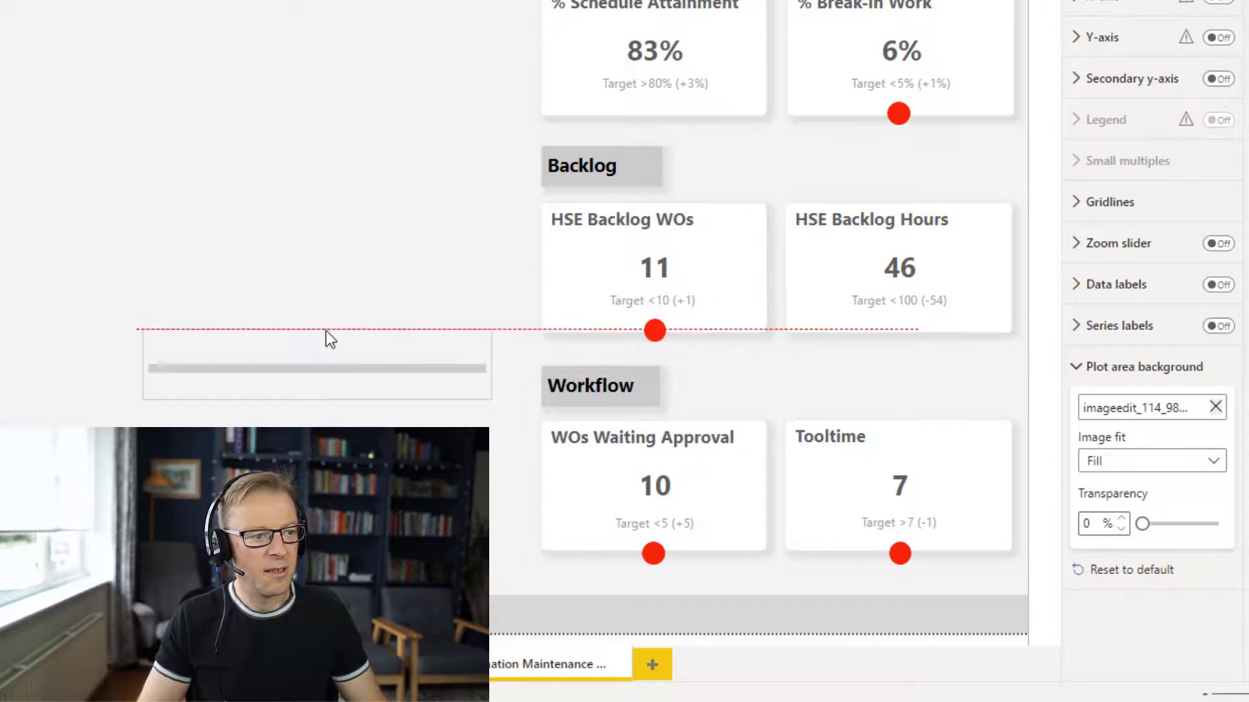
{"action": "left_click", "coordinate": [316, 366]}
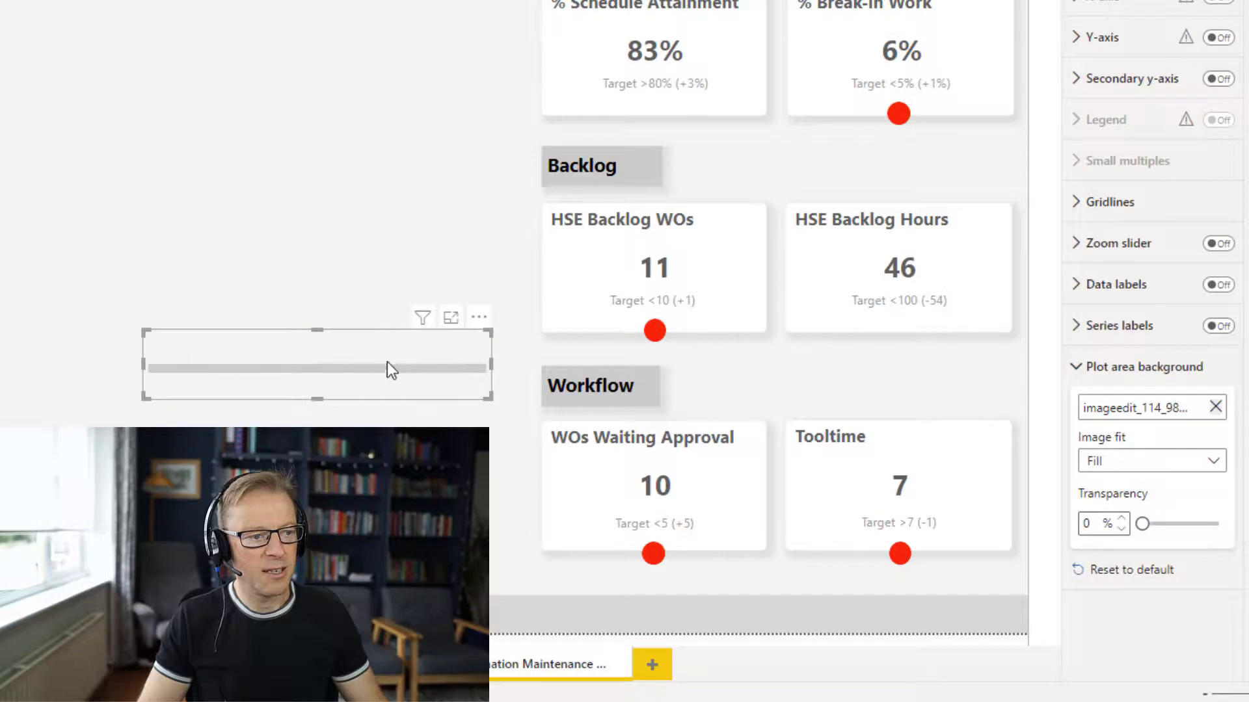
{"action": "mouse_move", "coordinate": [346, 362]}
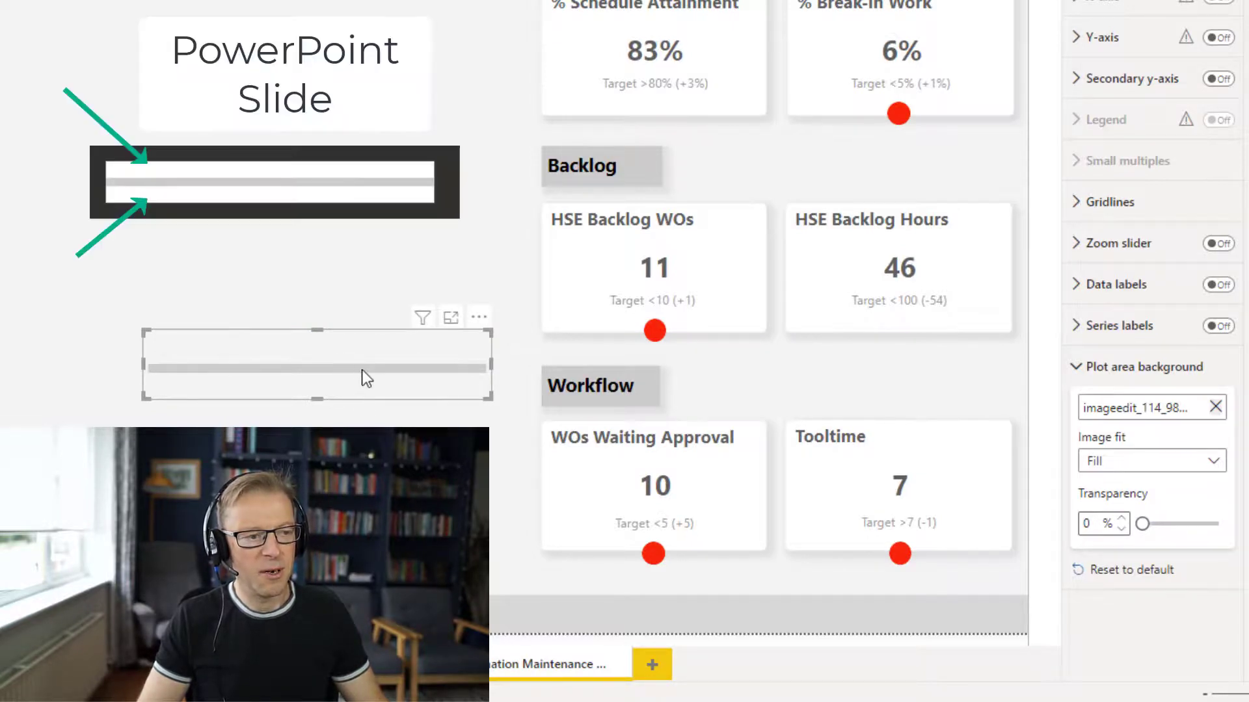
{"action": "mouse_move", "coordinate": [348, 362]}
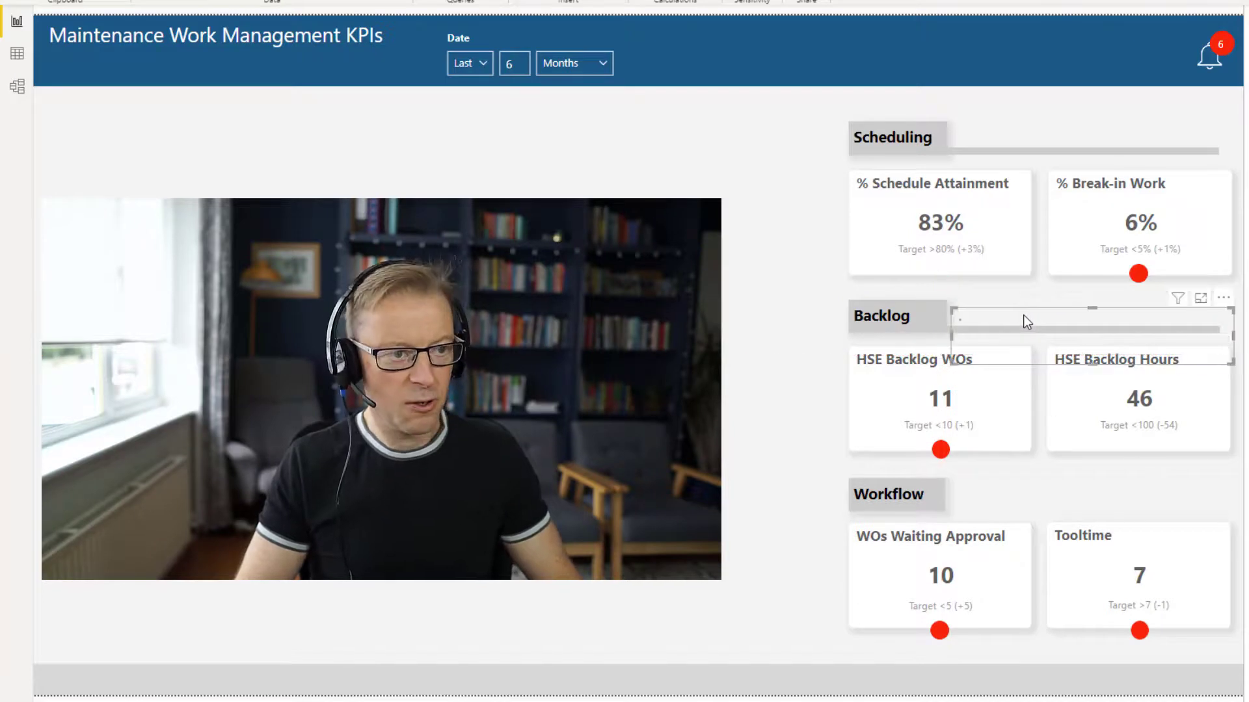
{"action": "mouse_move", "coordinate": [1045, 499]}
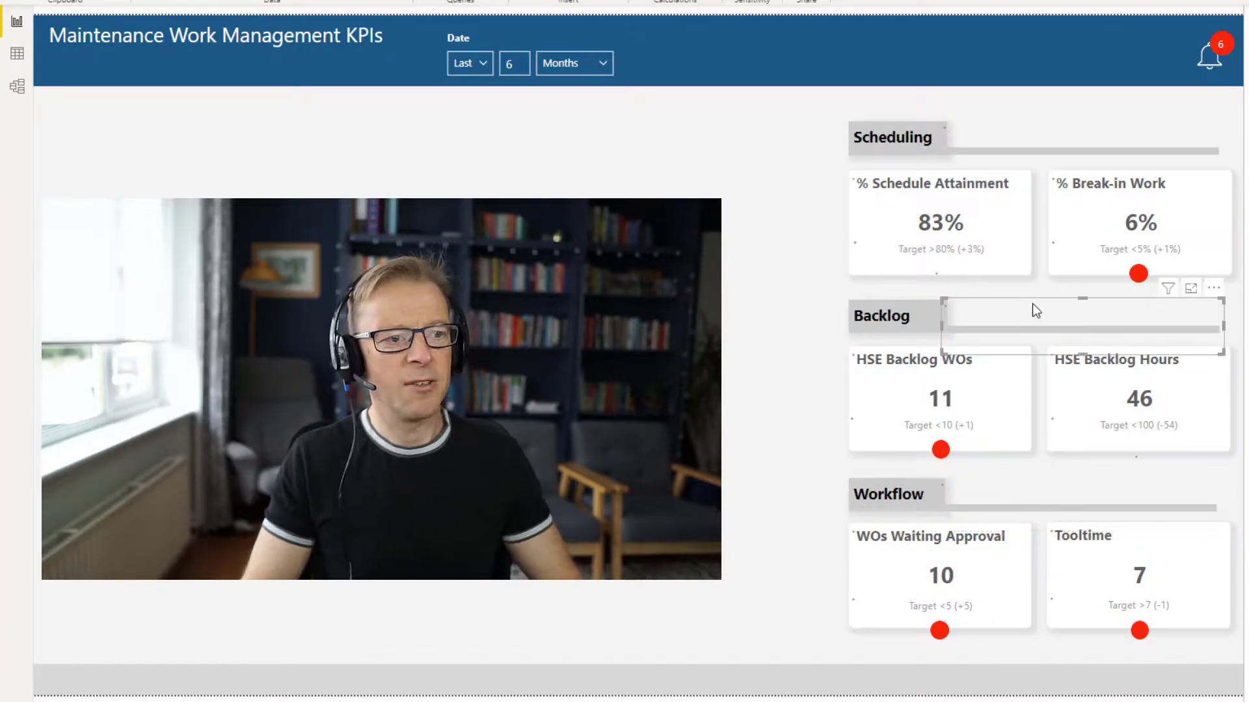
Remove the Backlog bar's background GIF and choose a recent GIF file instead.
{"action": "left_click", "coordinate": [1163, 52]}
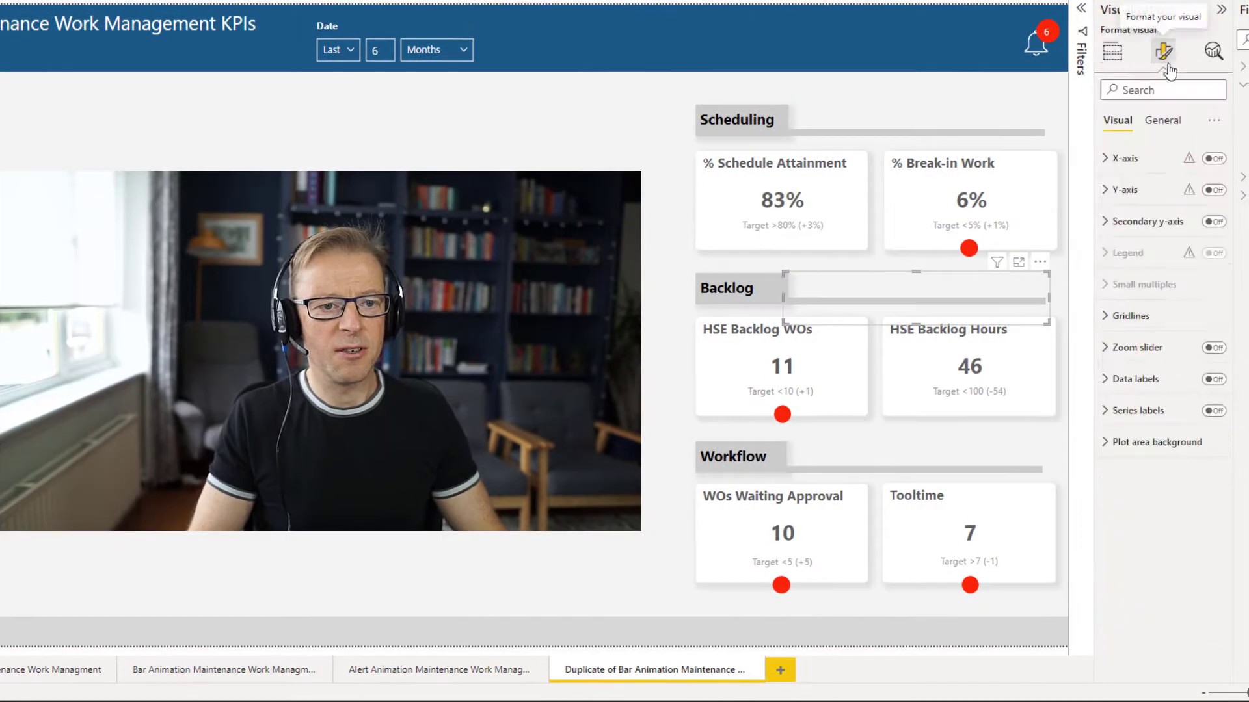
{"action": "left_click", "coordinate": [1156, 442]}
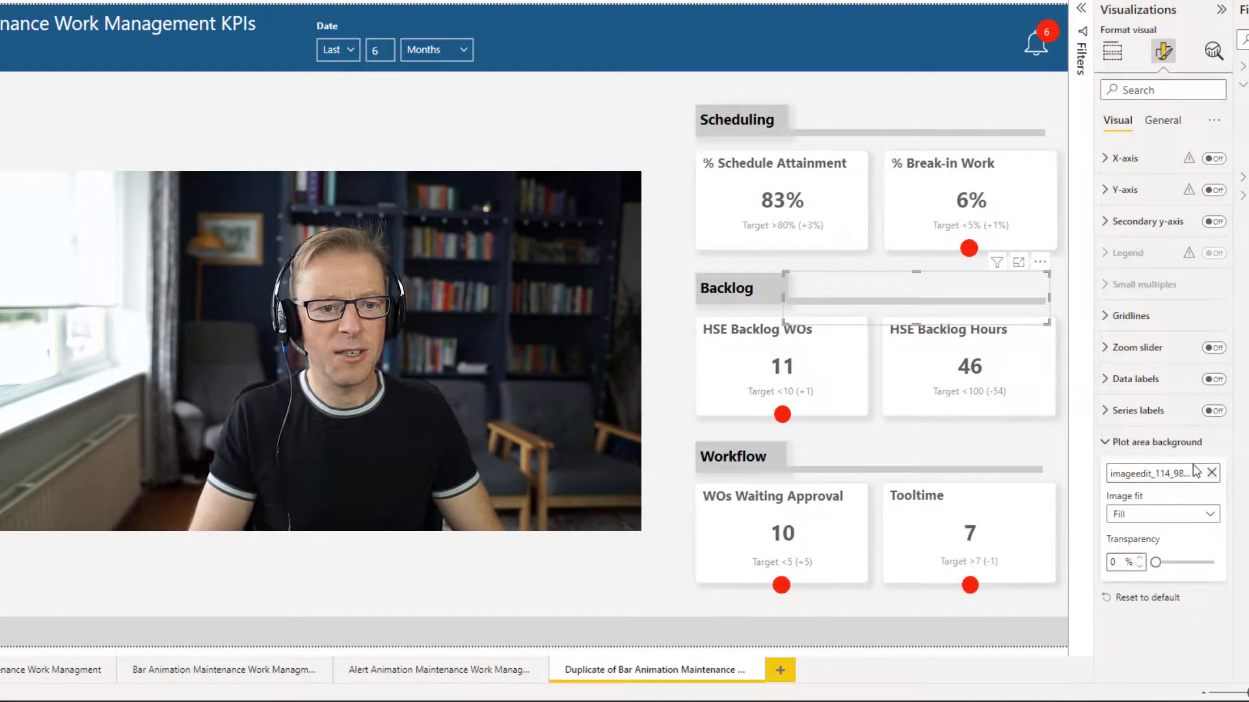
{"action": "left_click", "coordinate": [1214, 473]}
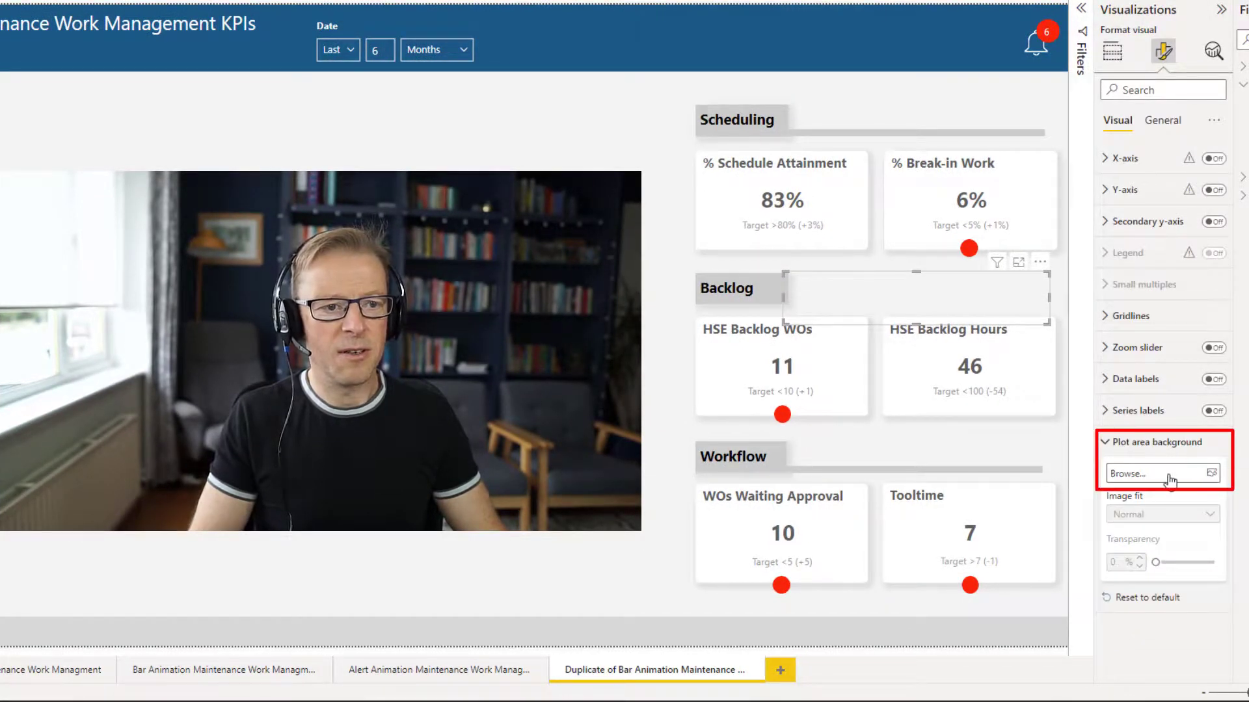
{"action": "left_click", "coordinate": [1163, 473]}
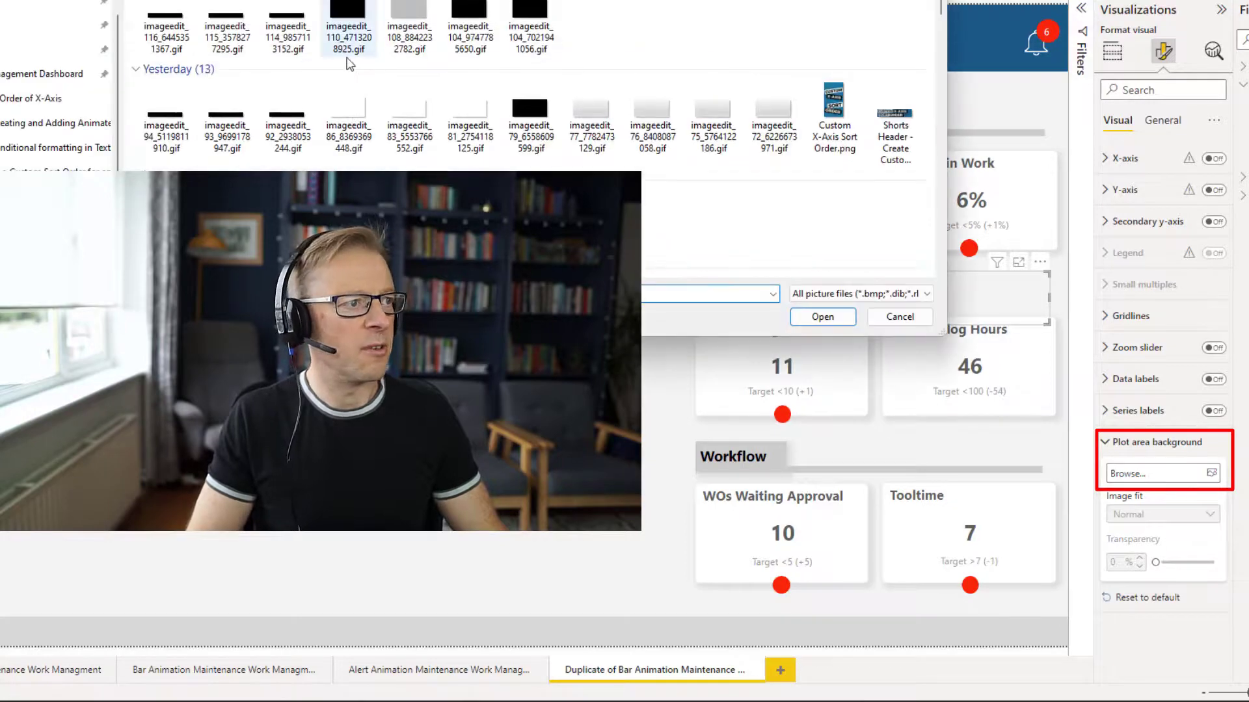
{"action": "left_click", "coordinate": [897, 317]}
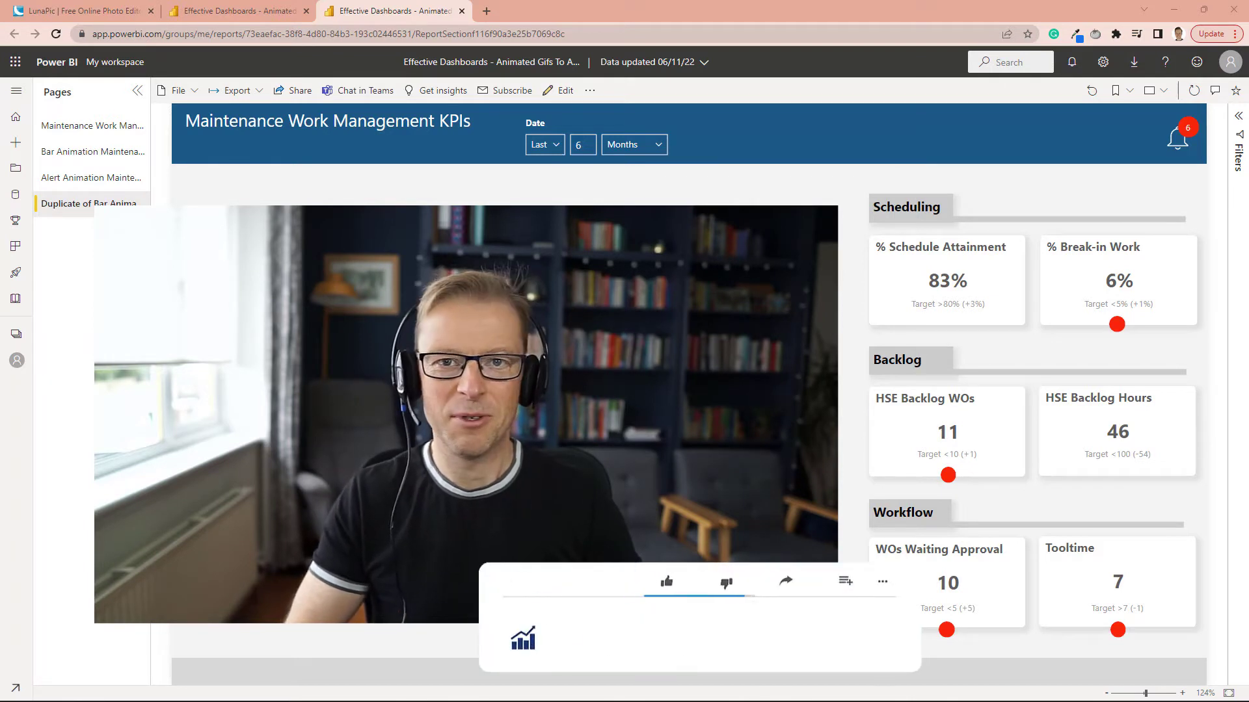
{"action": "left_click", "coordinate": [667, 582]}
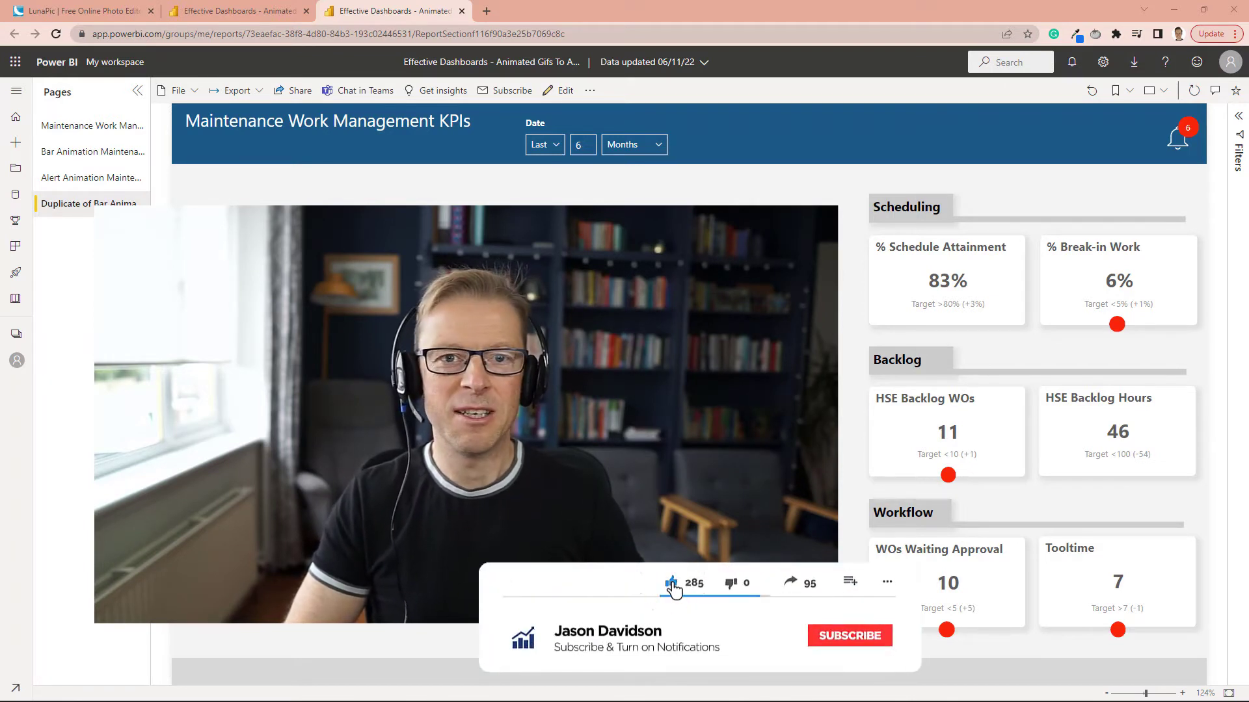
{"action": "left_click", "coordinate": [848, 636]}
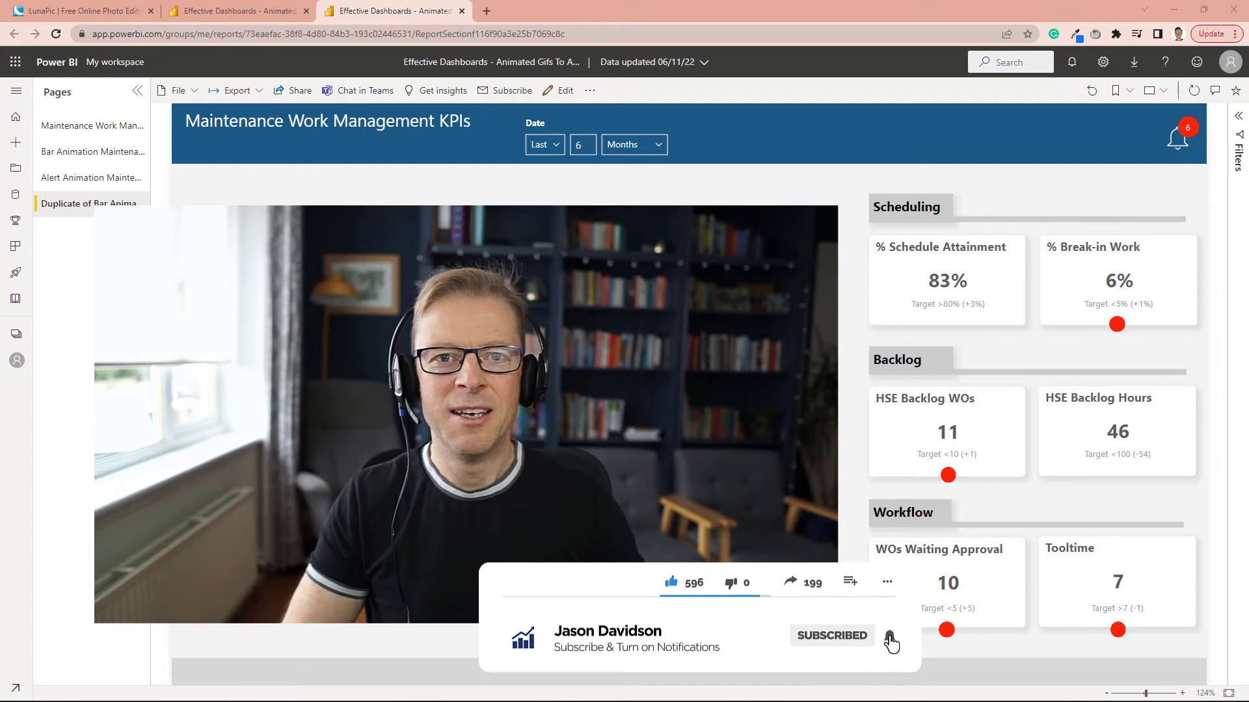